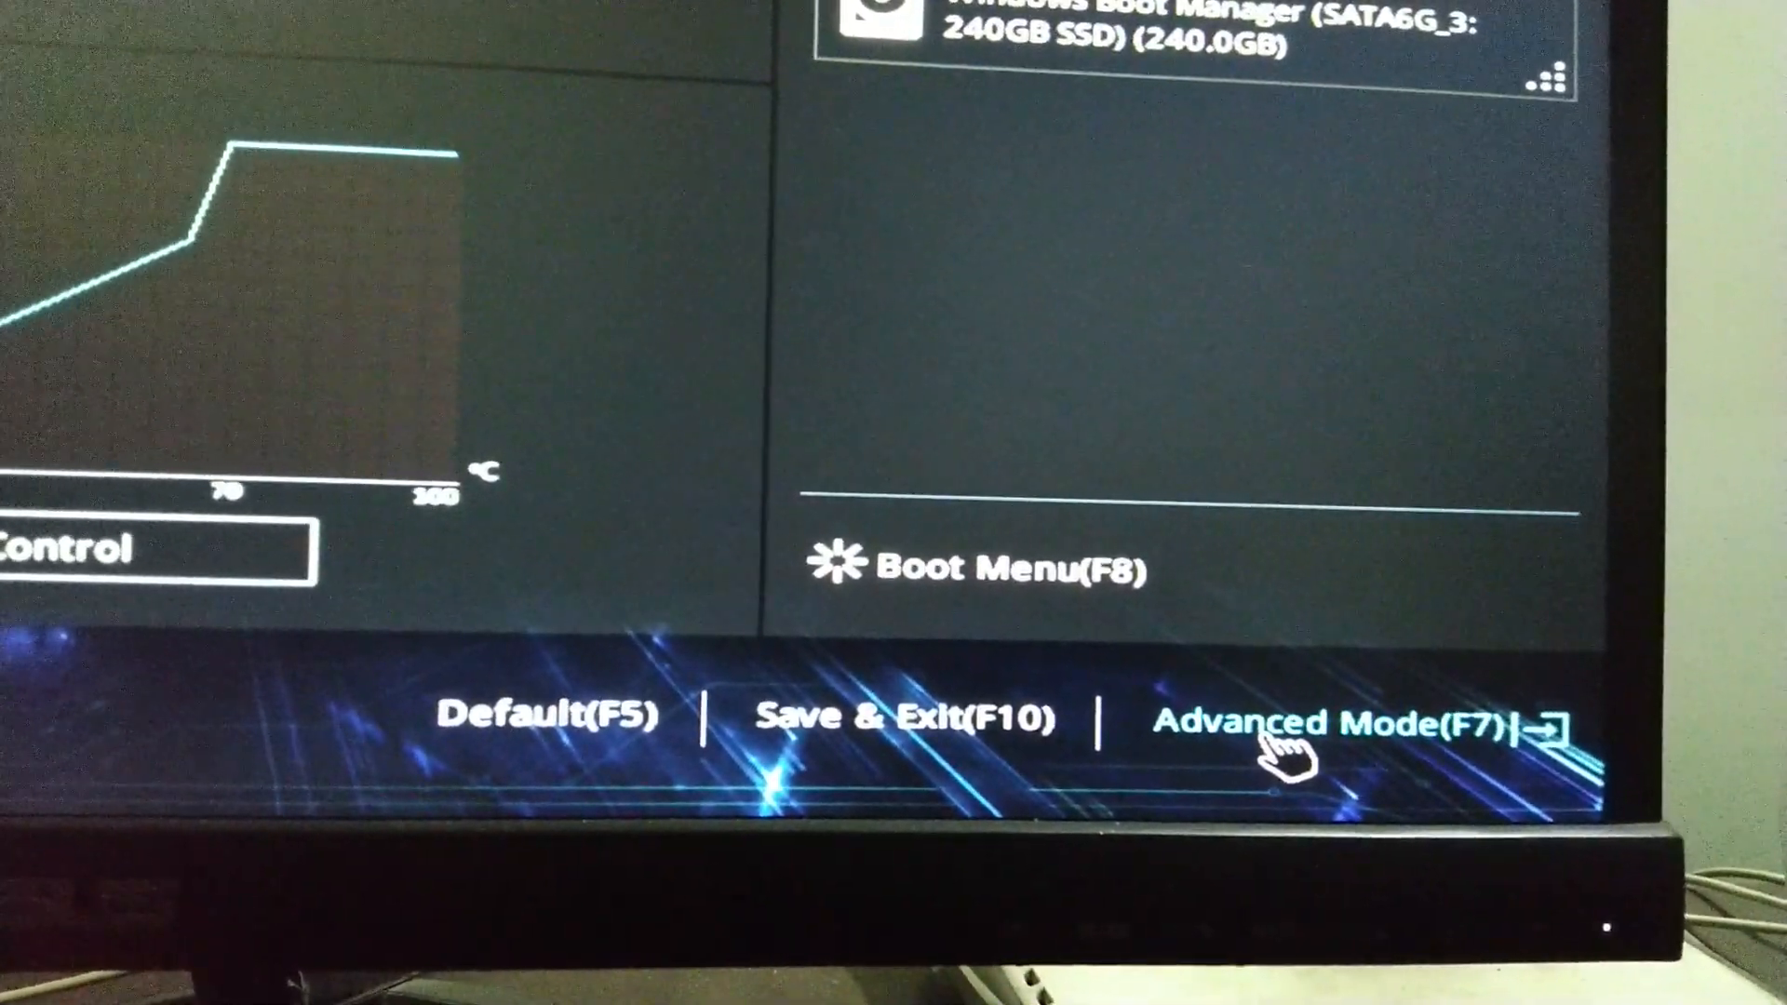
# Switch to Advanced Mode and go to PCH-FW Configuration under the Advanced tab
pyautogui.click(1357, 724)
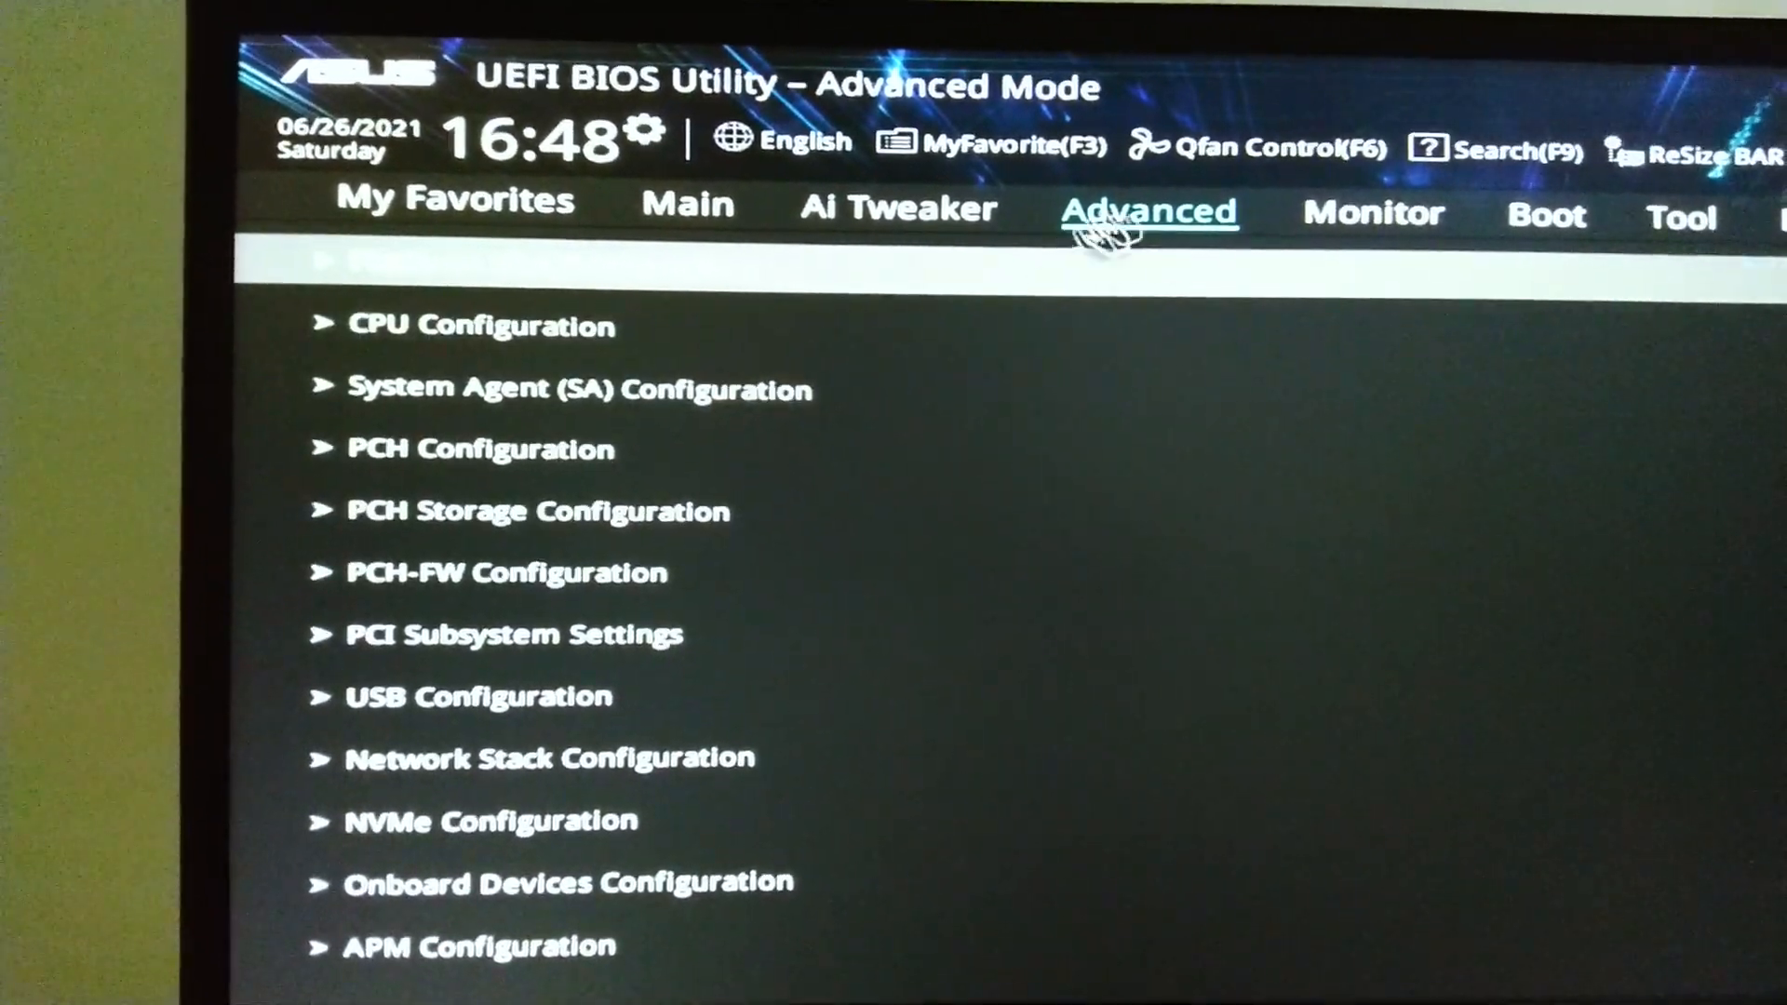
pyautogui.moveTo(507, 627)
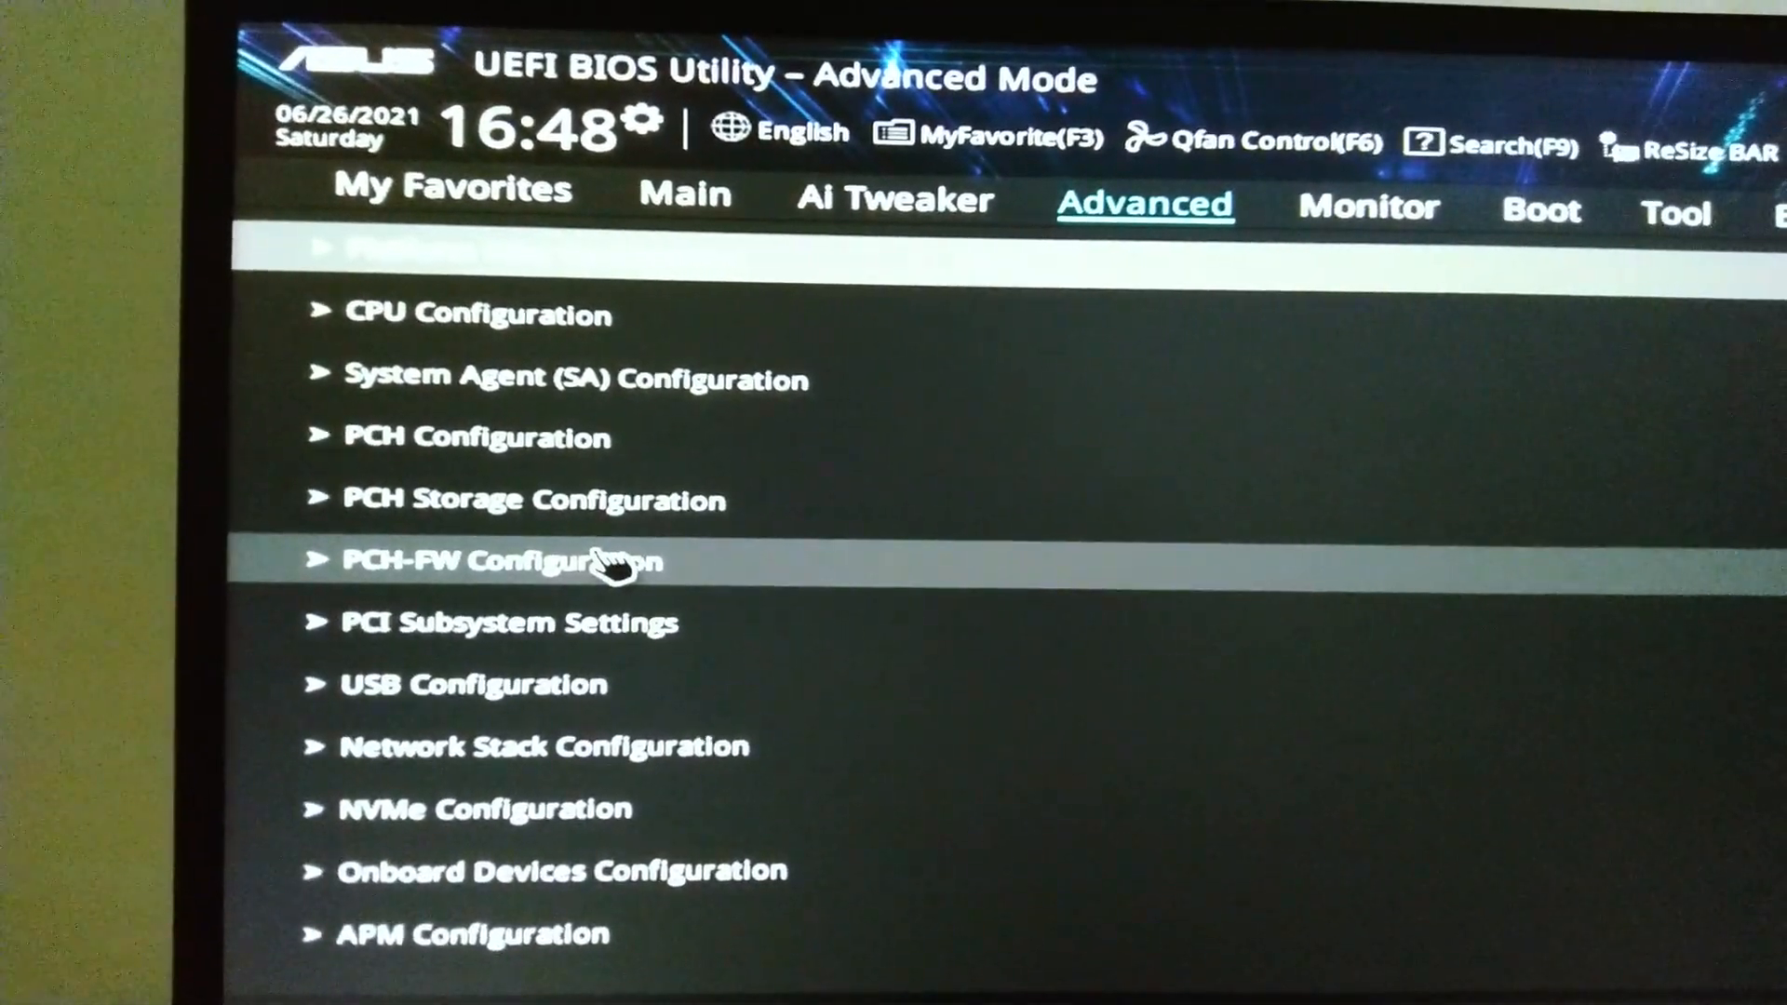
pyautogui.click(501, 560)
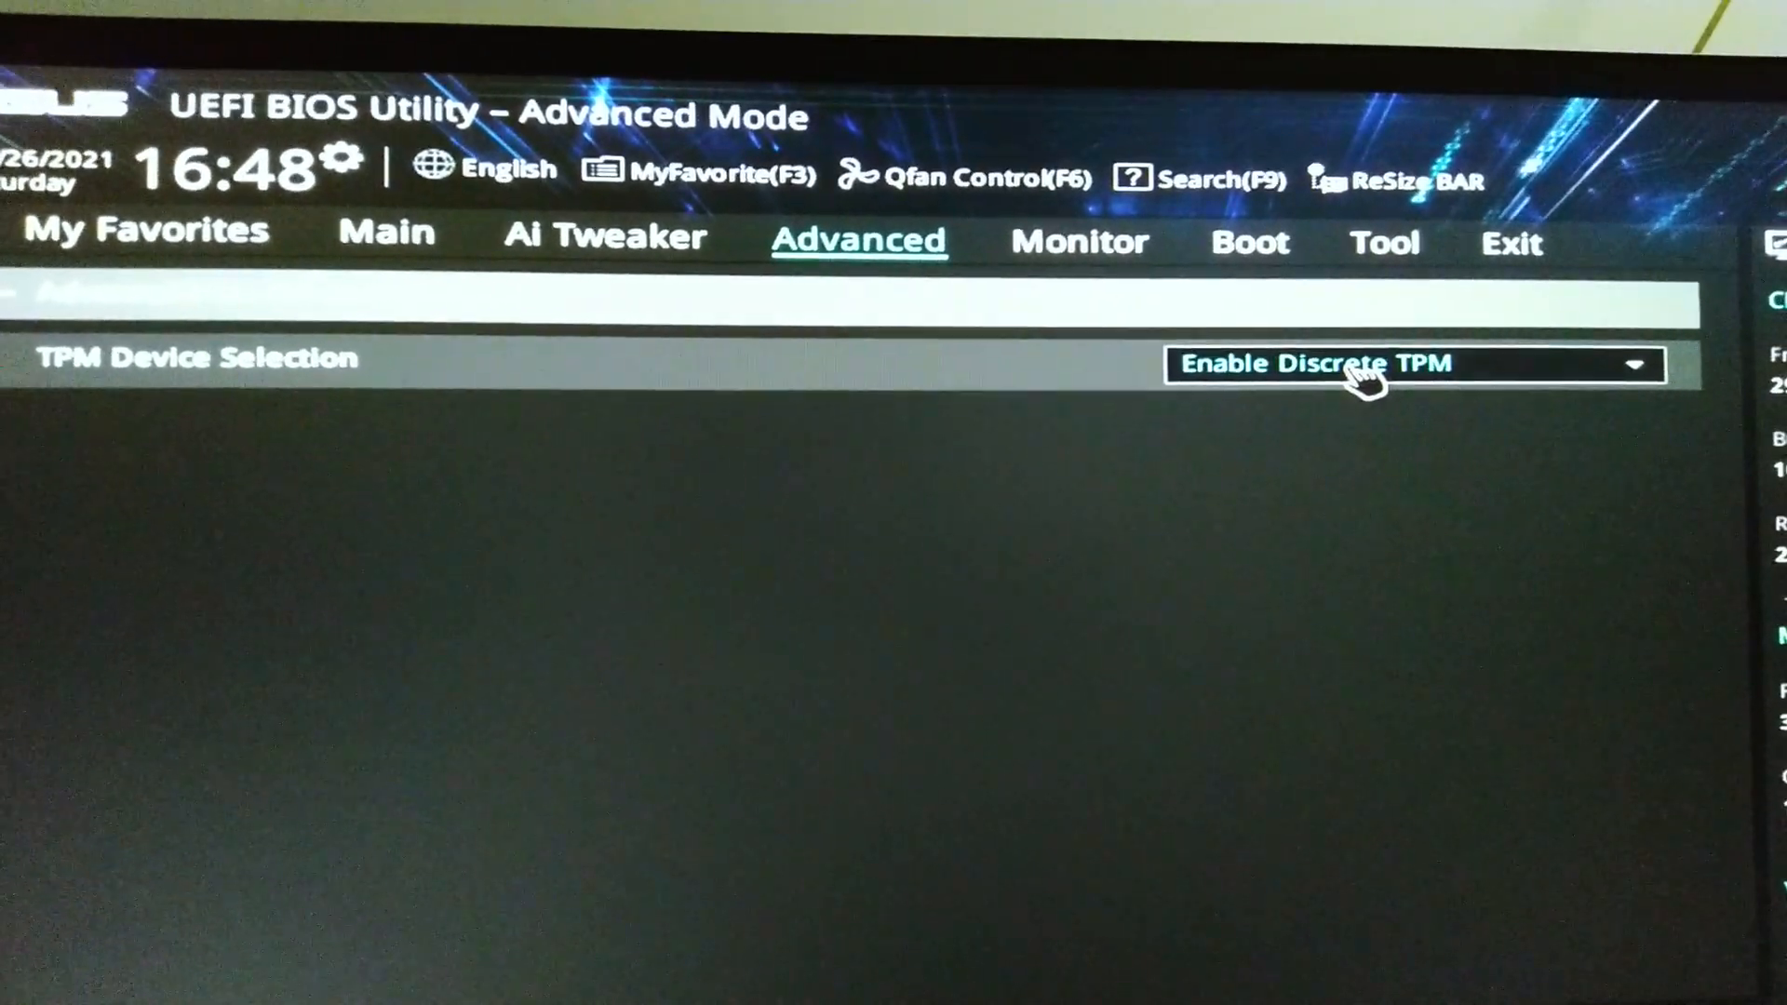
# Change TPM Device Selection from Enable Discrete TPM to Enable Firmware TPM
pyautogui.click(1414, 364)
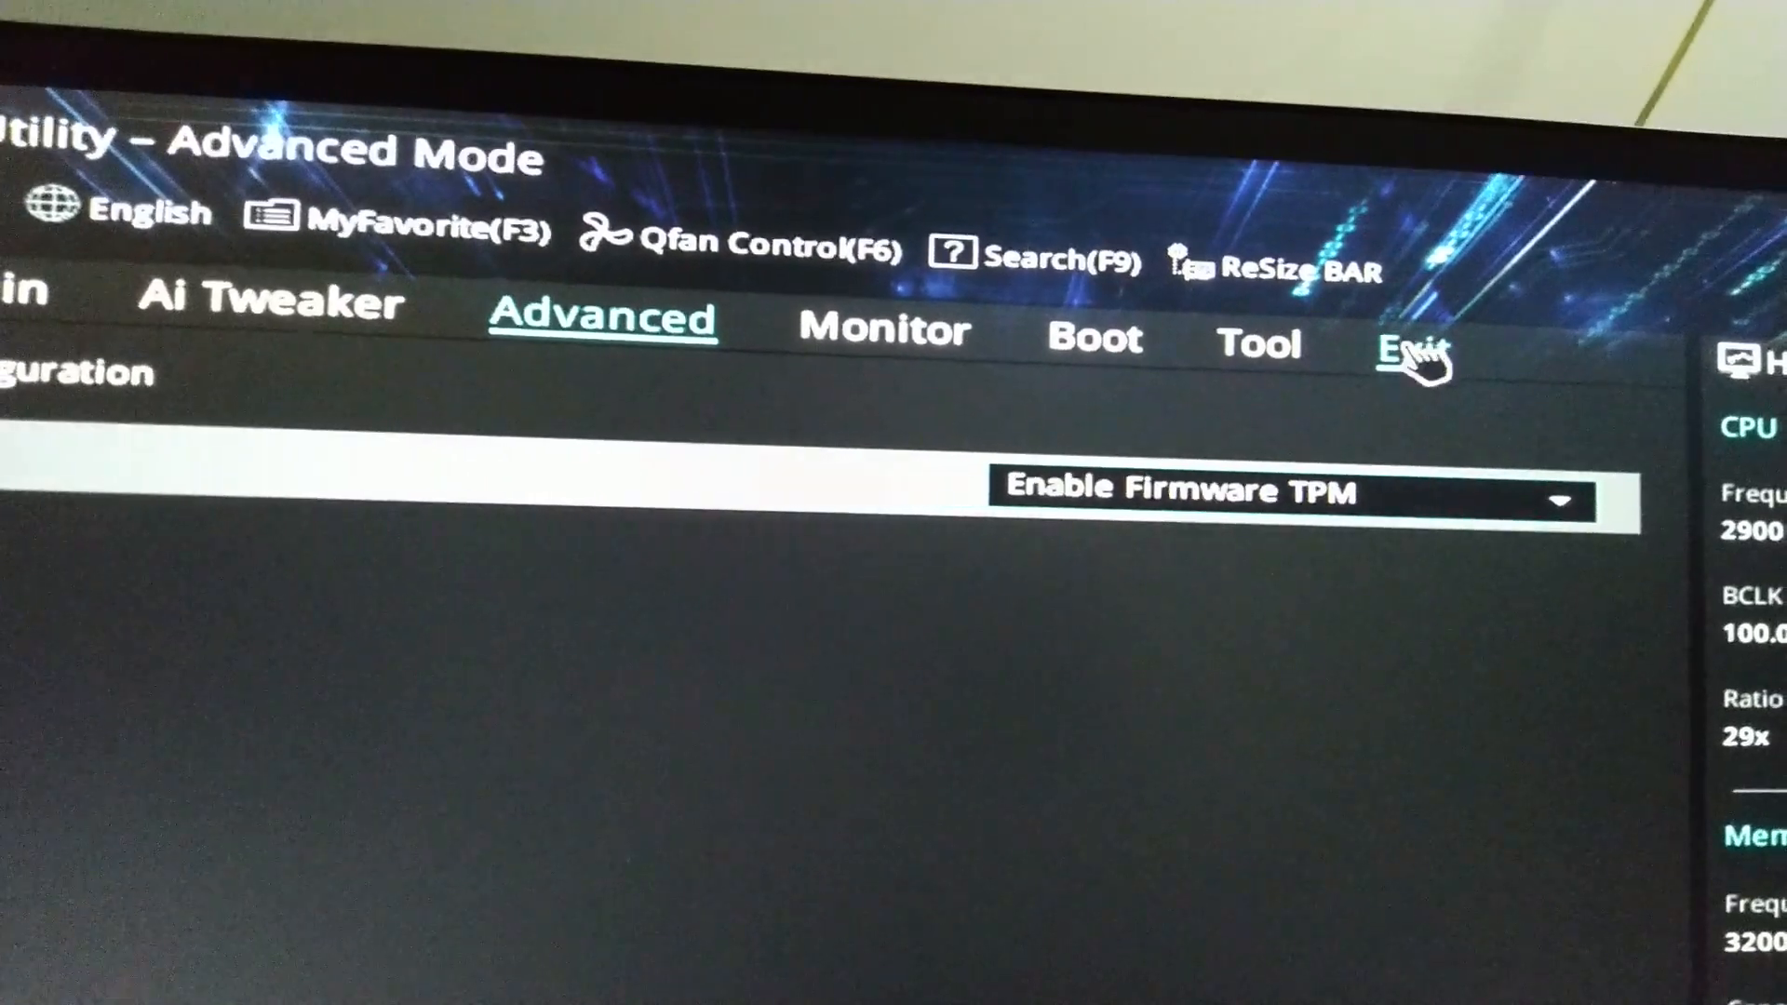
# Save the firmware TPM change with Save Changes & Reset and reboot into Windows
pyautogui.click(1413, 343)
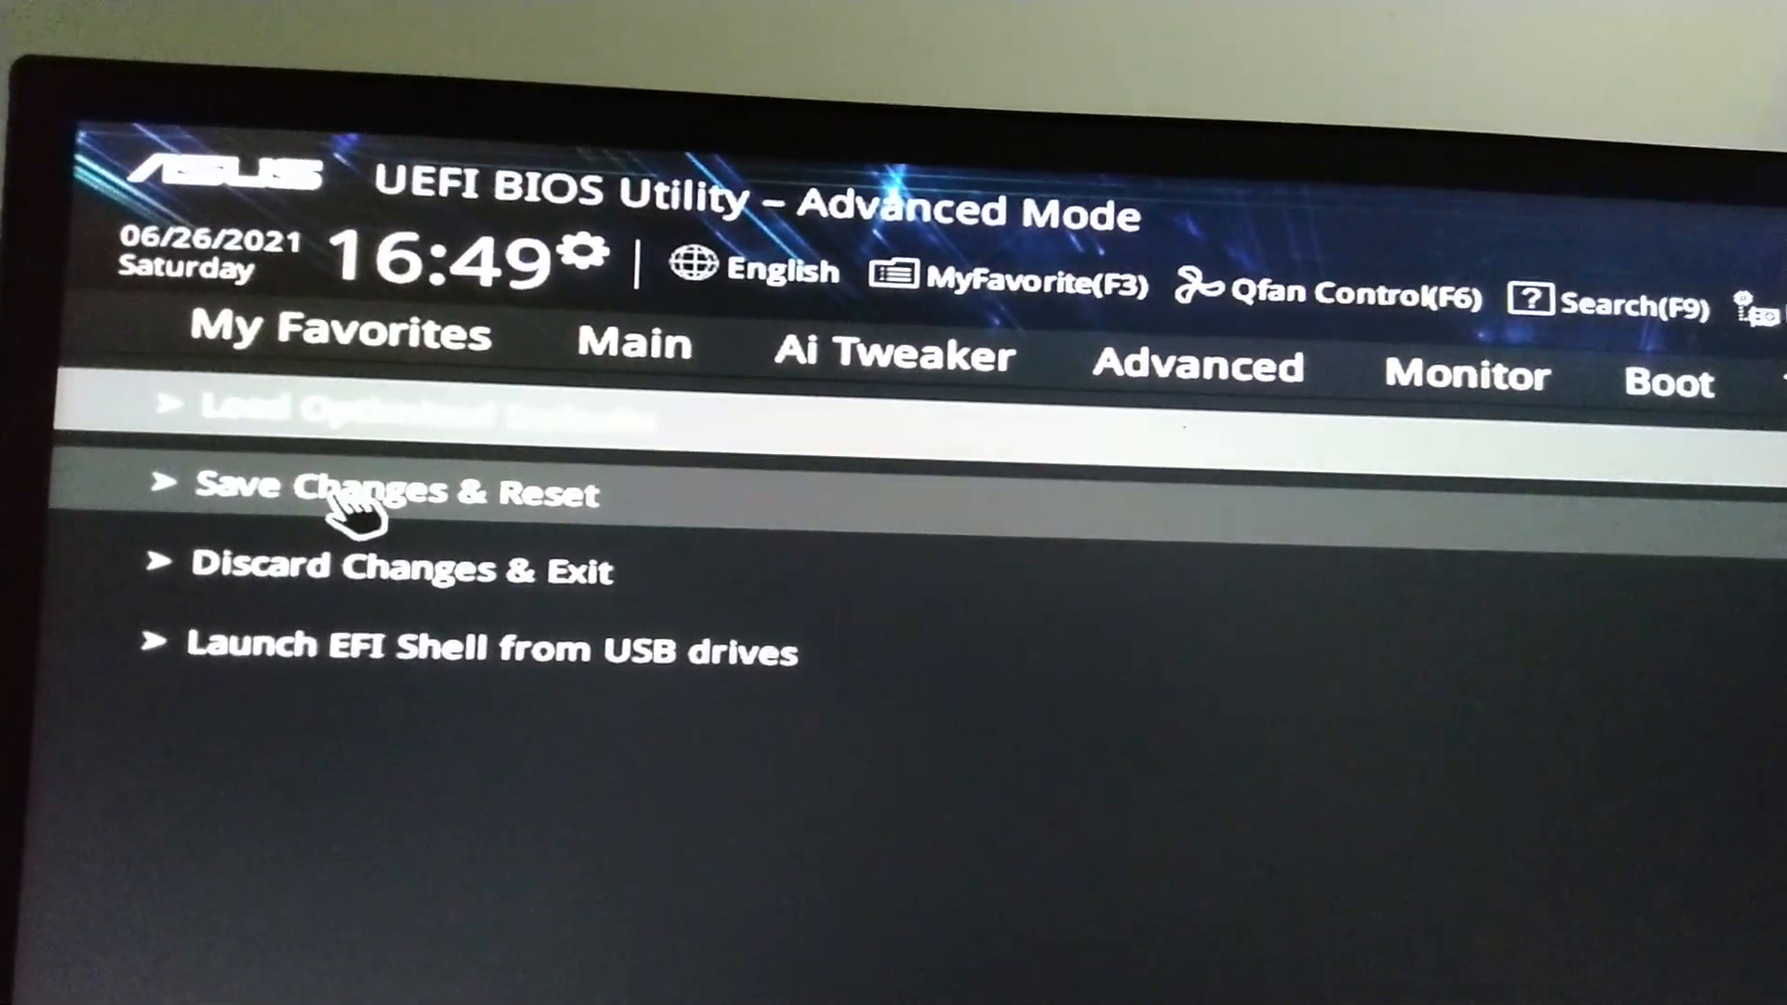
pyautogui.click(393, 491)
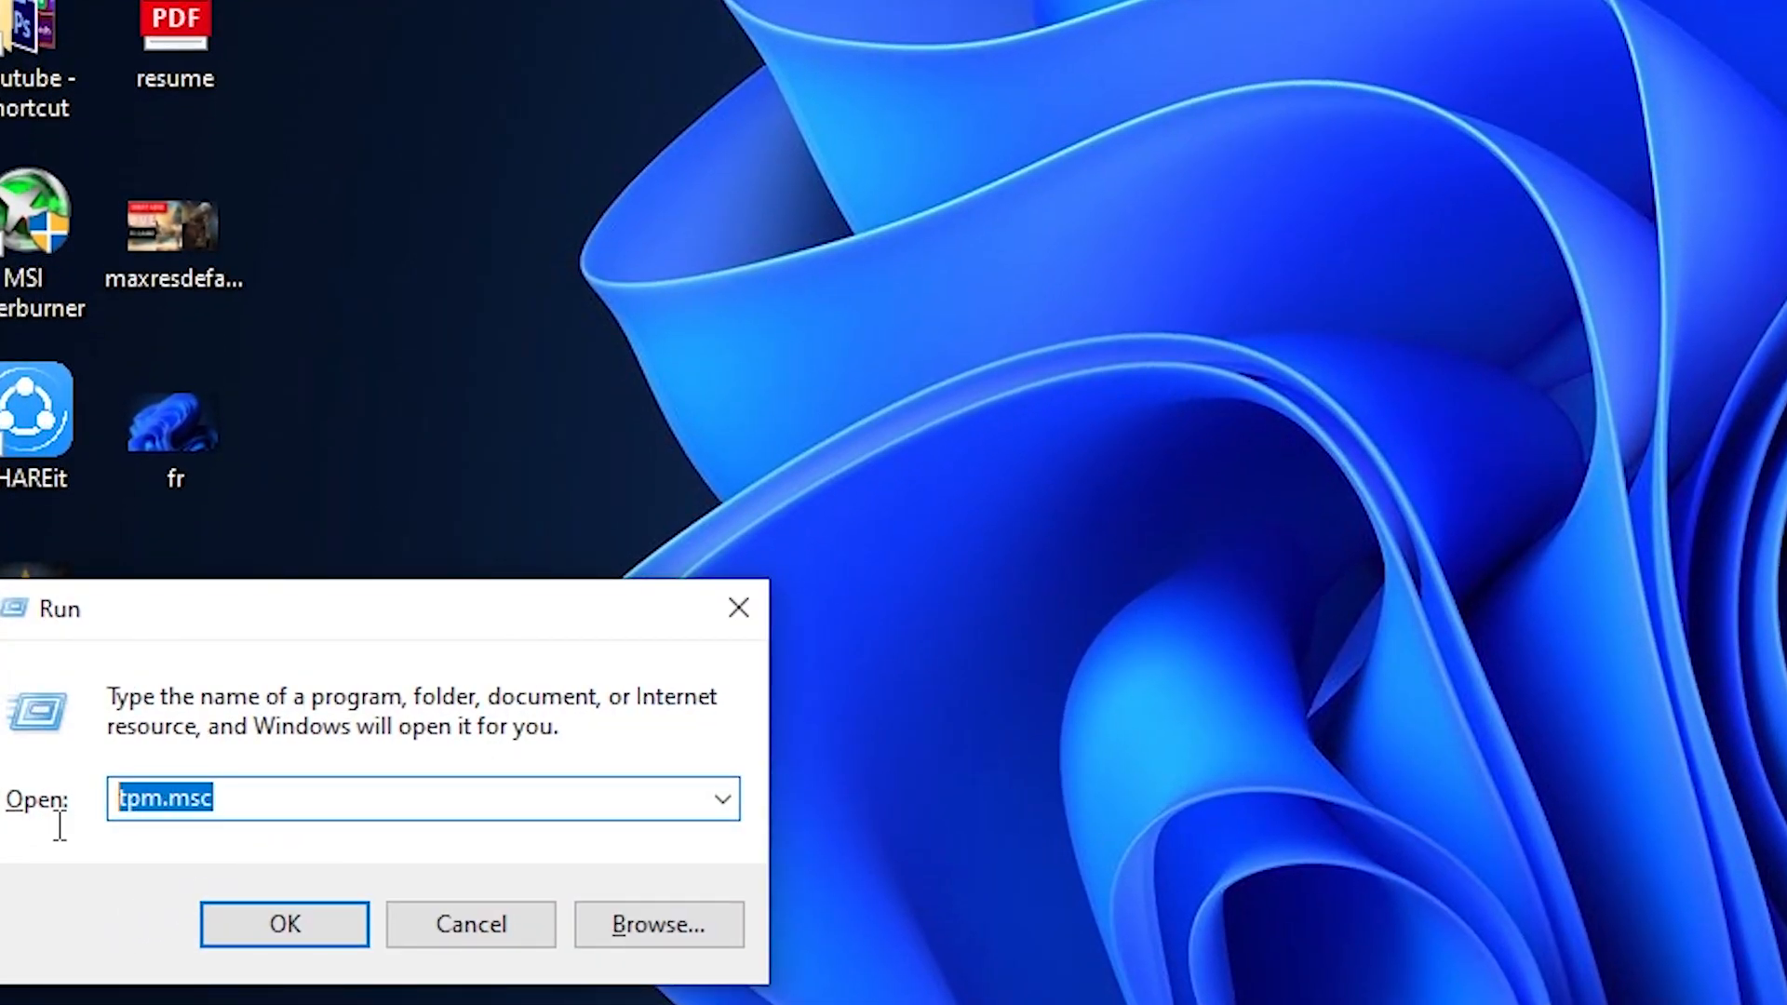
# Launch tpm.msc and confirm the TPM is ready for use at specification version 2.0
pyautogui.click(283, 925)
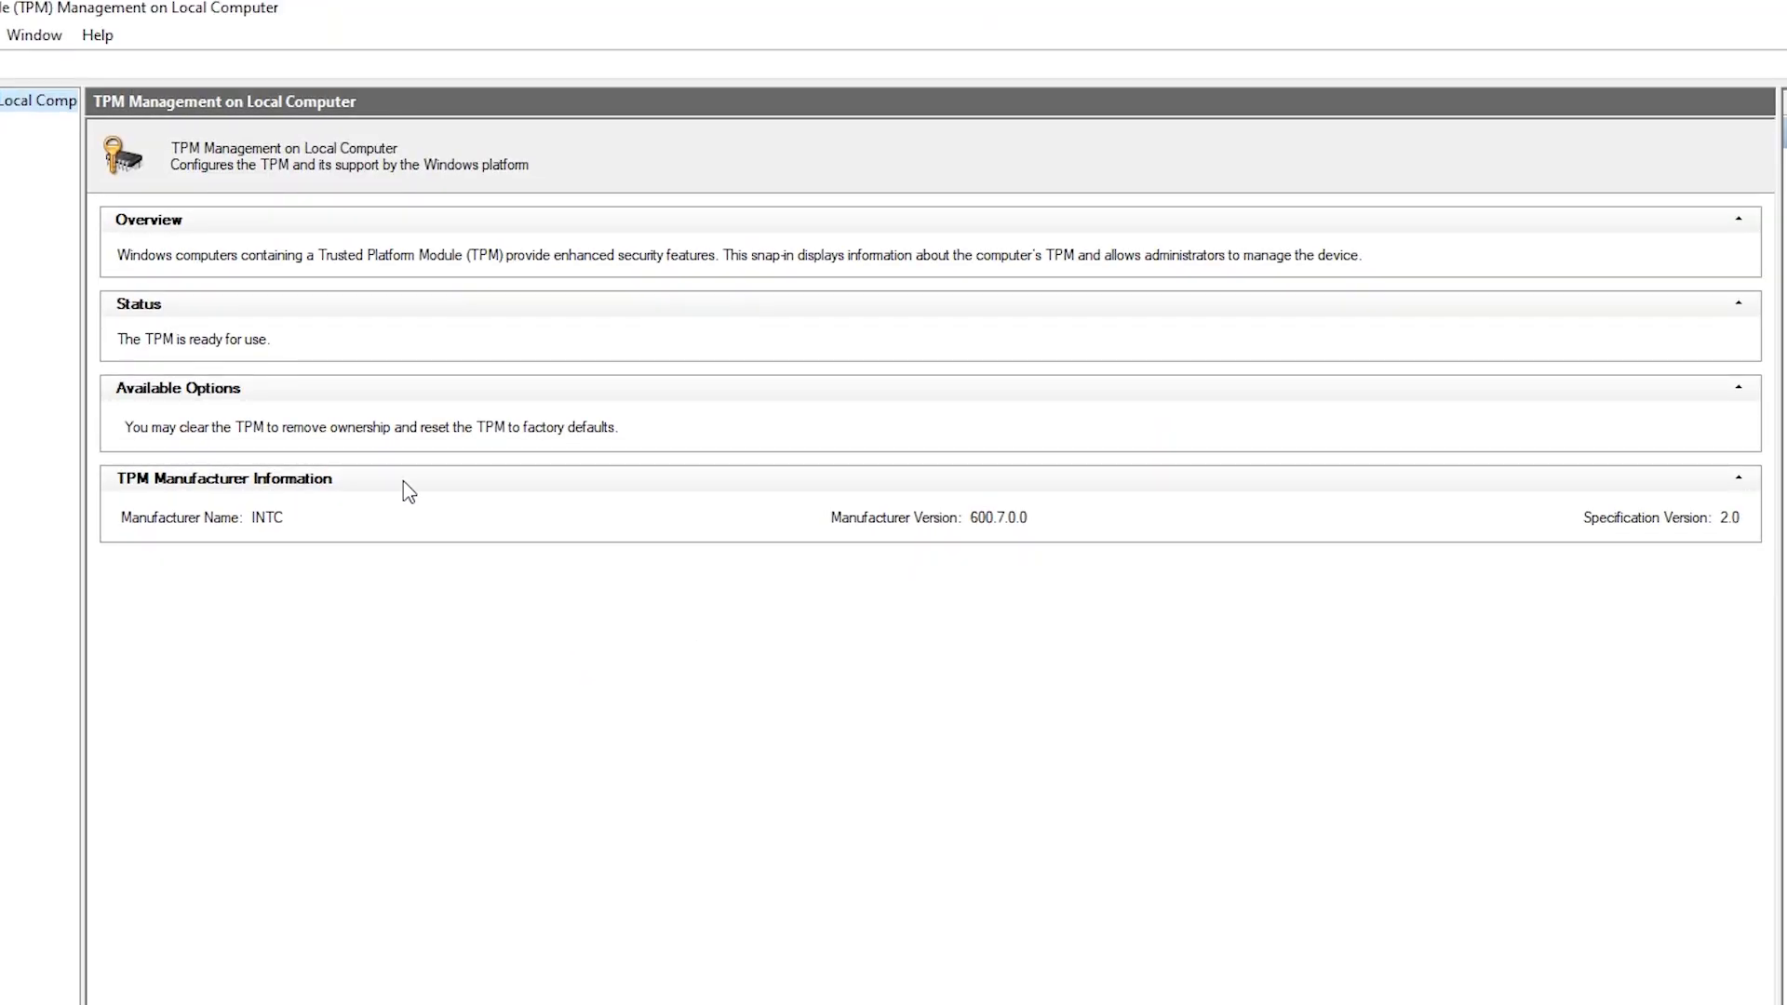
pyautogui.moveTo(187, 354)
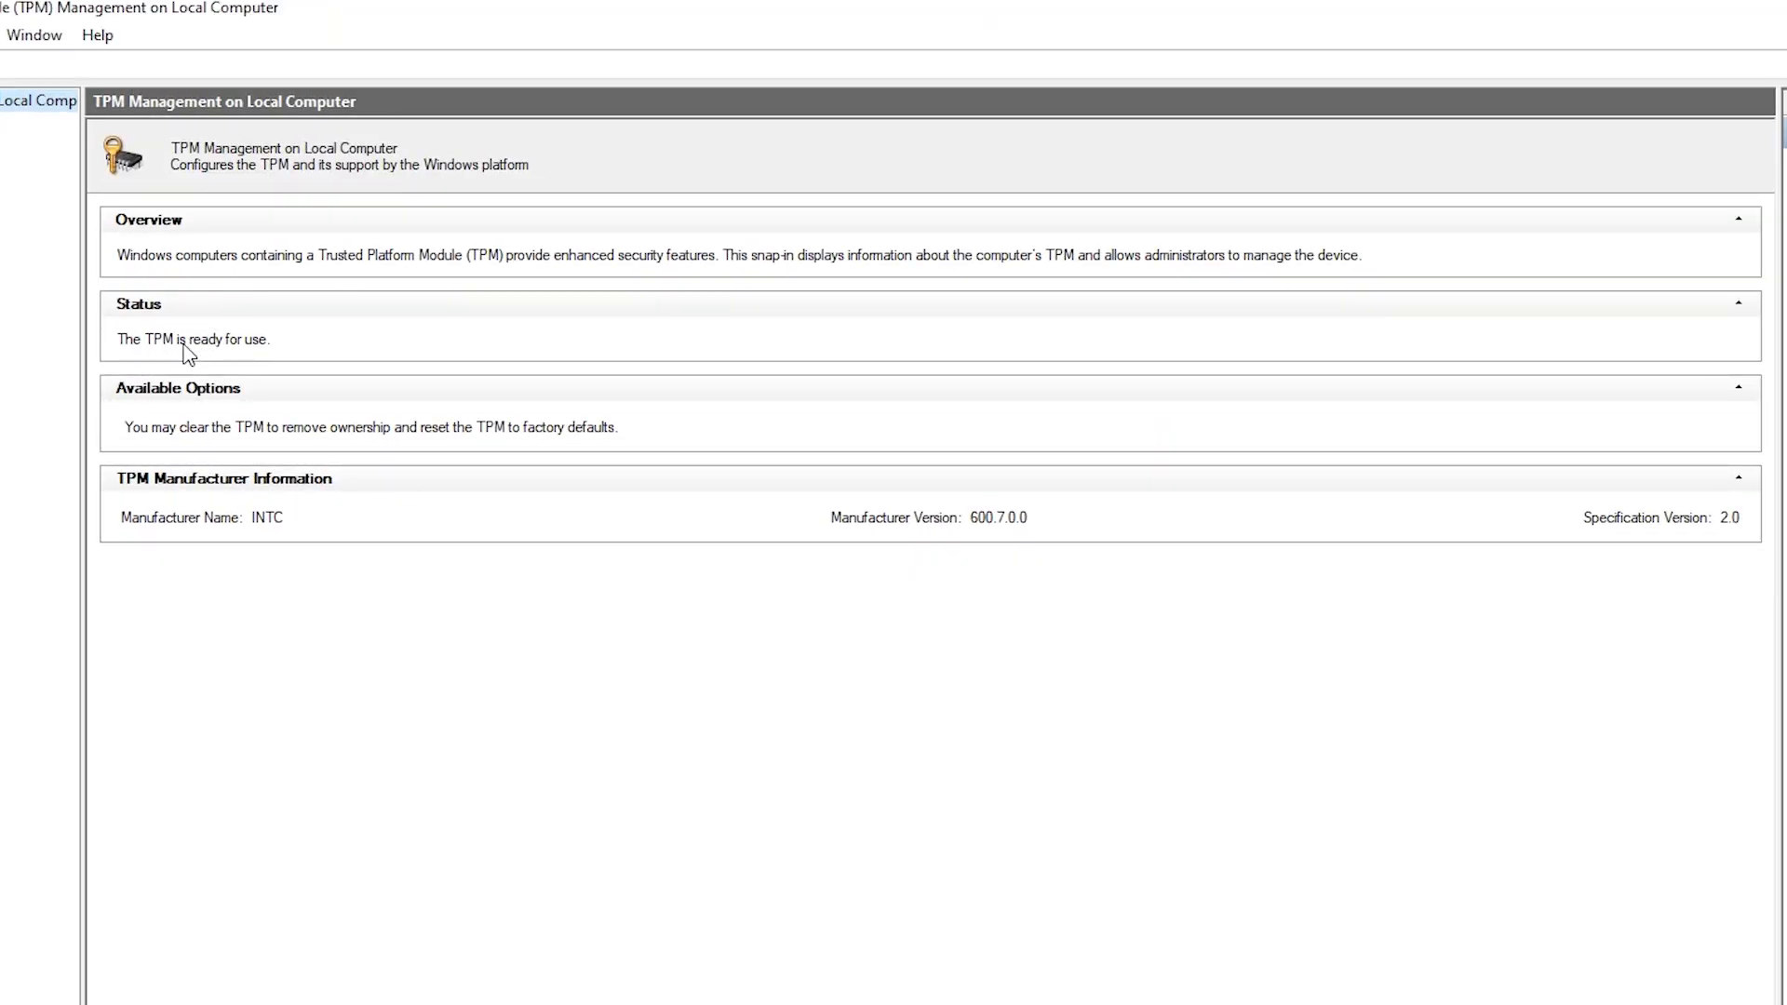
pyautogui.moveTo(172, 516)
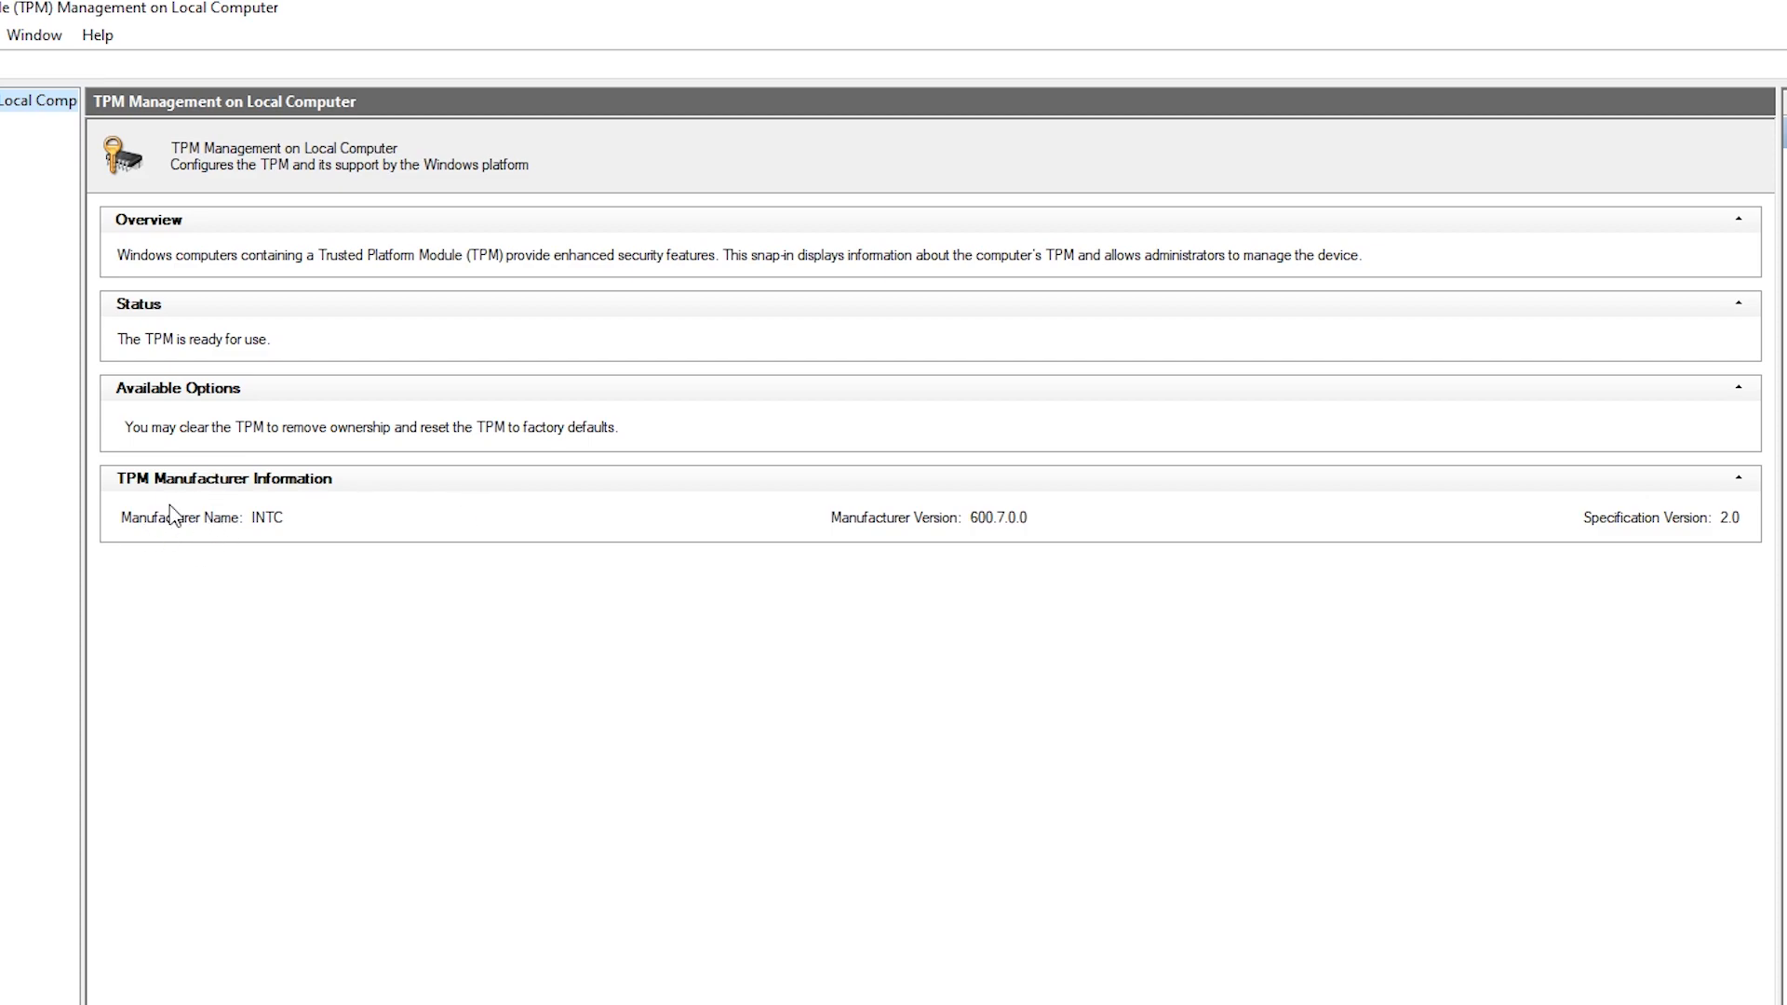
pyautogui.moveTo(199, 412)
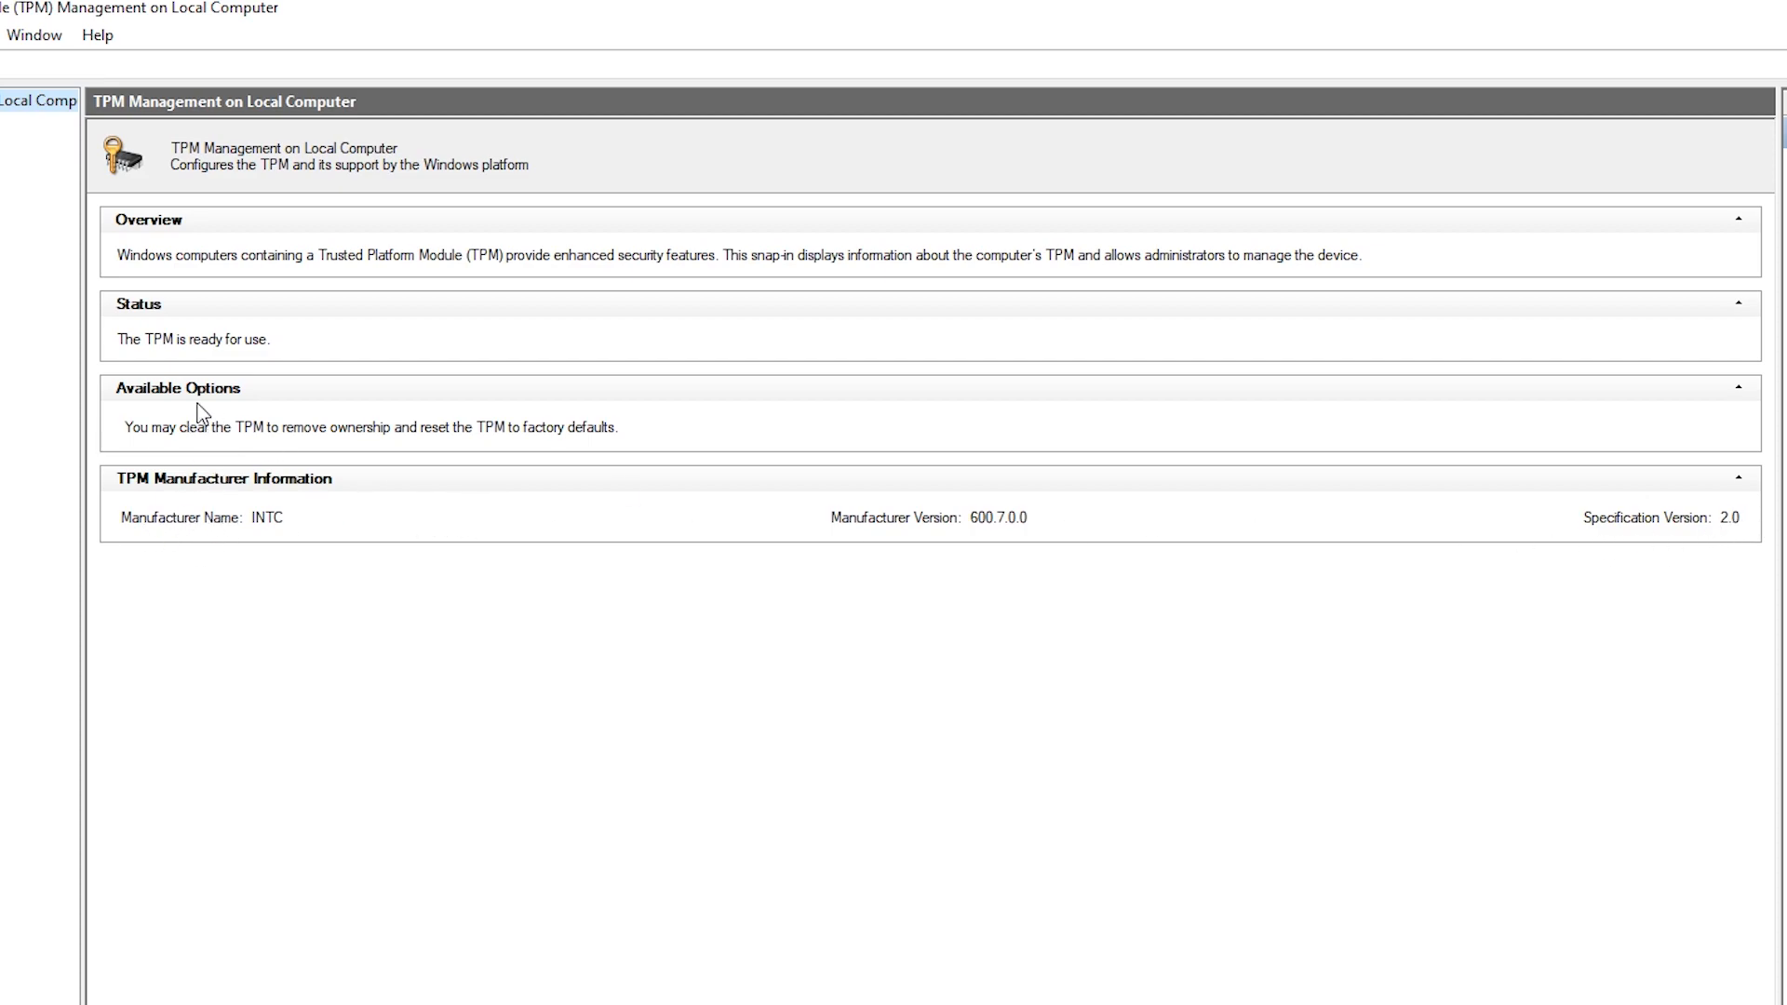
pyautogui.moveTo(365, 294)
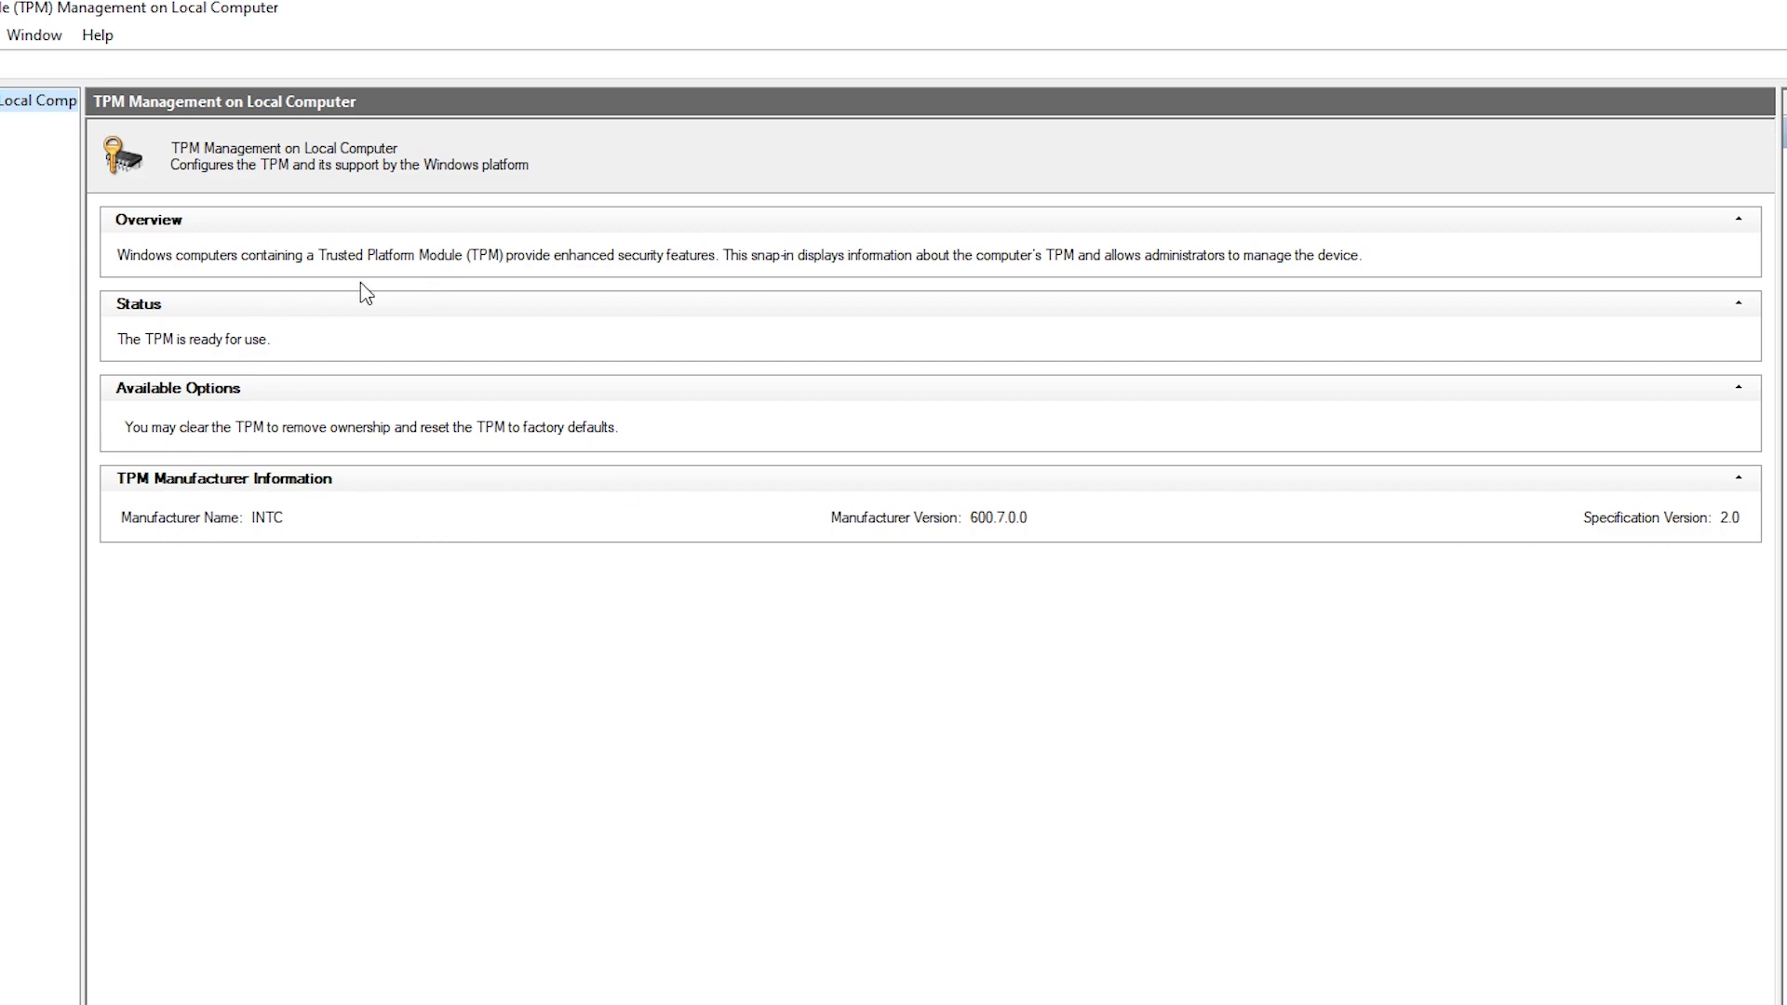
pyautogui.moveTo(394, 270)
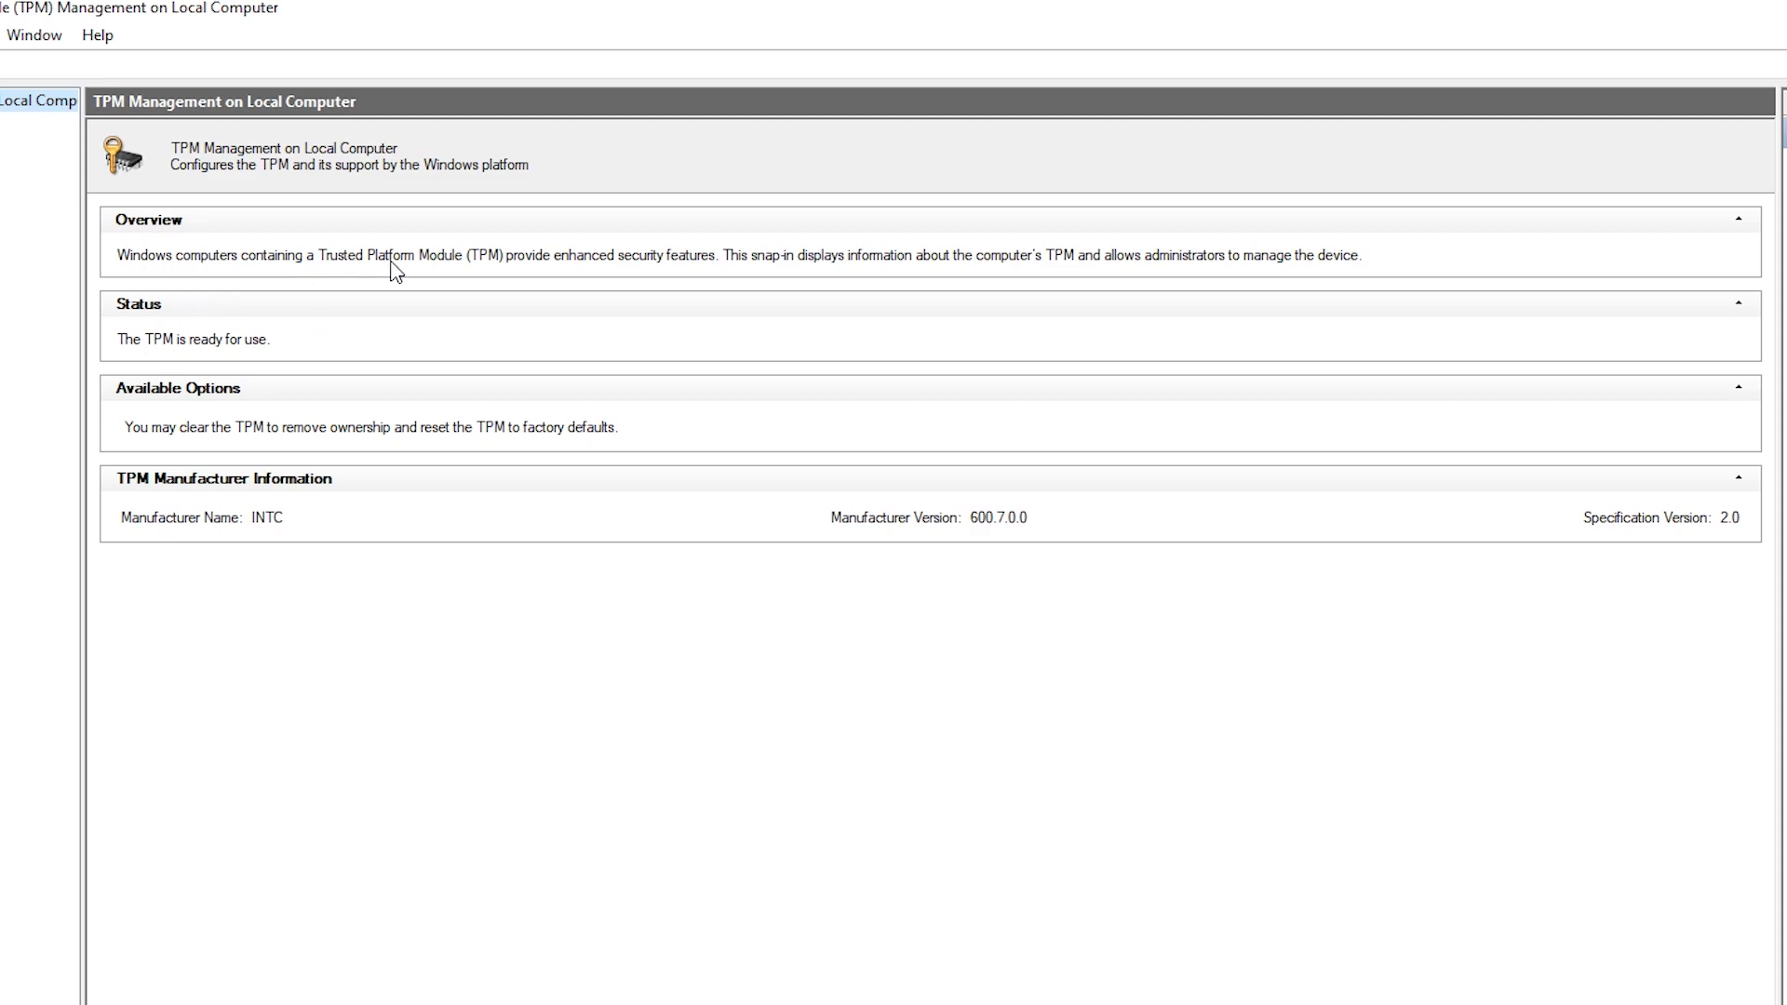
pyautogui.moveTo(457, 337)
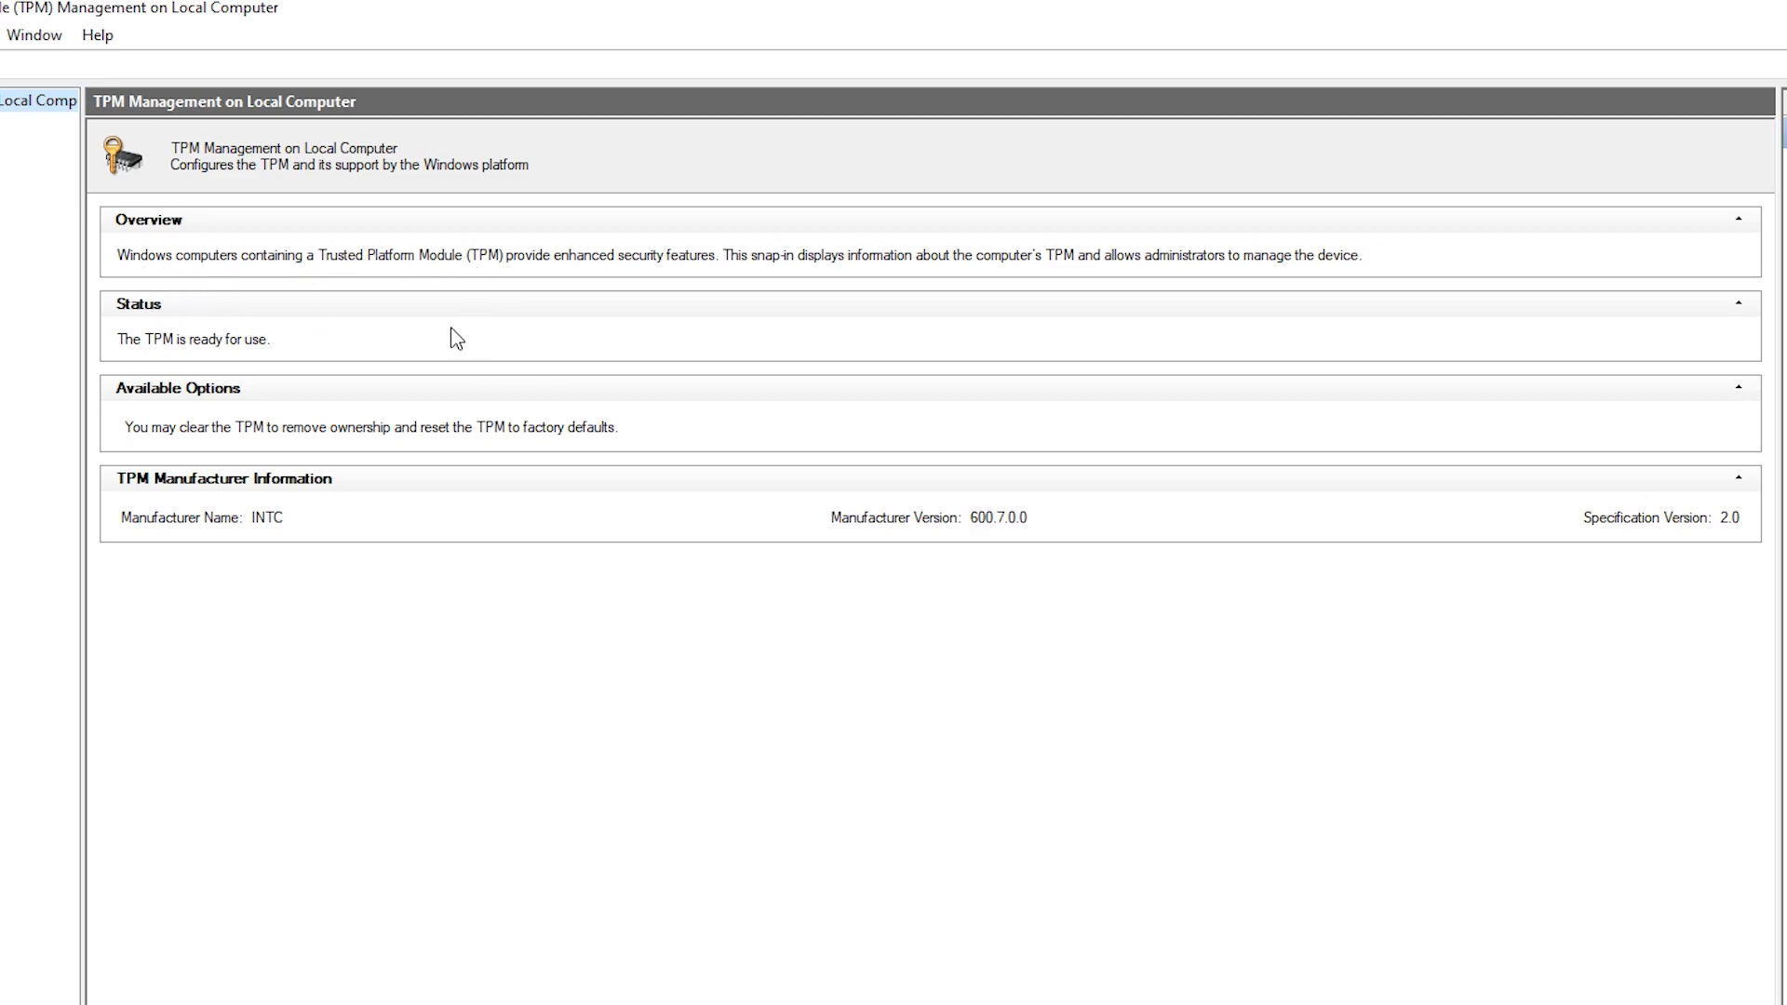
pyautogui.moveTo(648, 270)
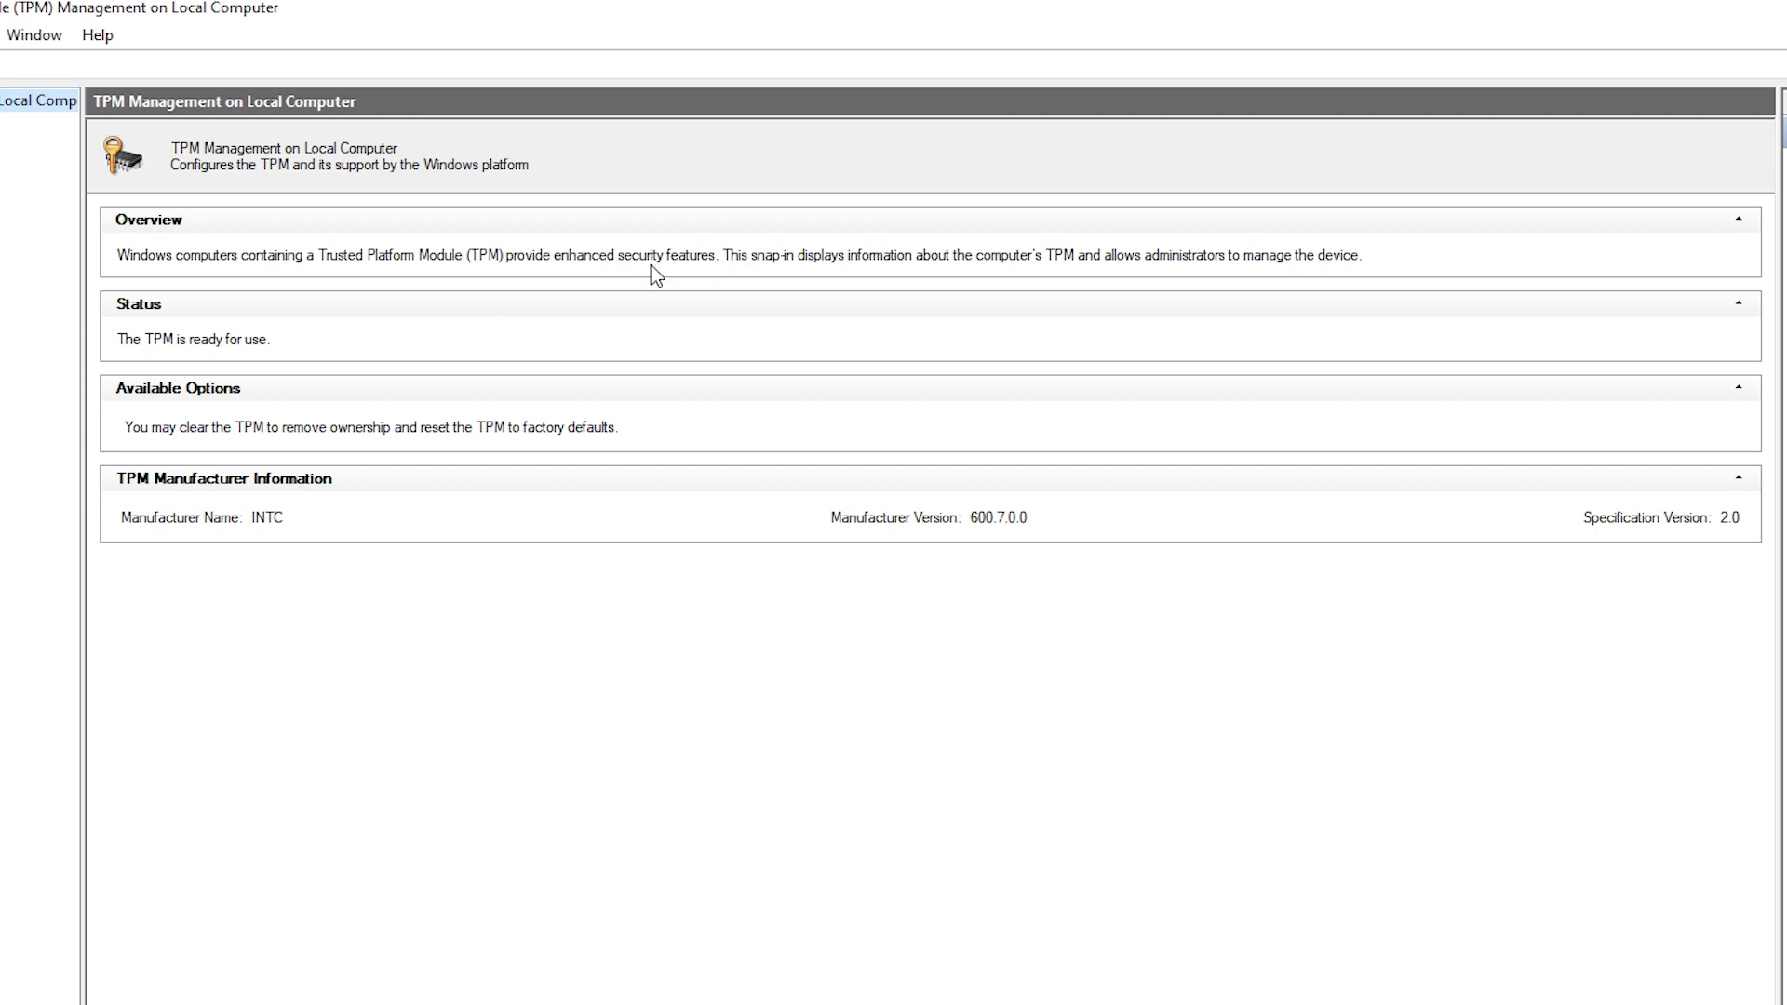
pyautogui.moveTo(912, 276)
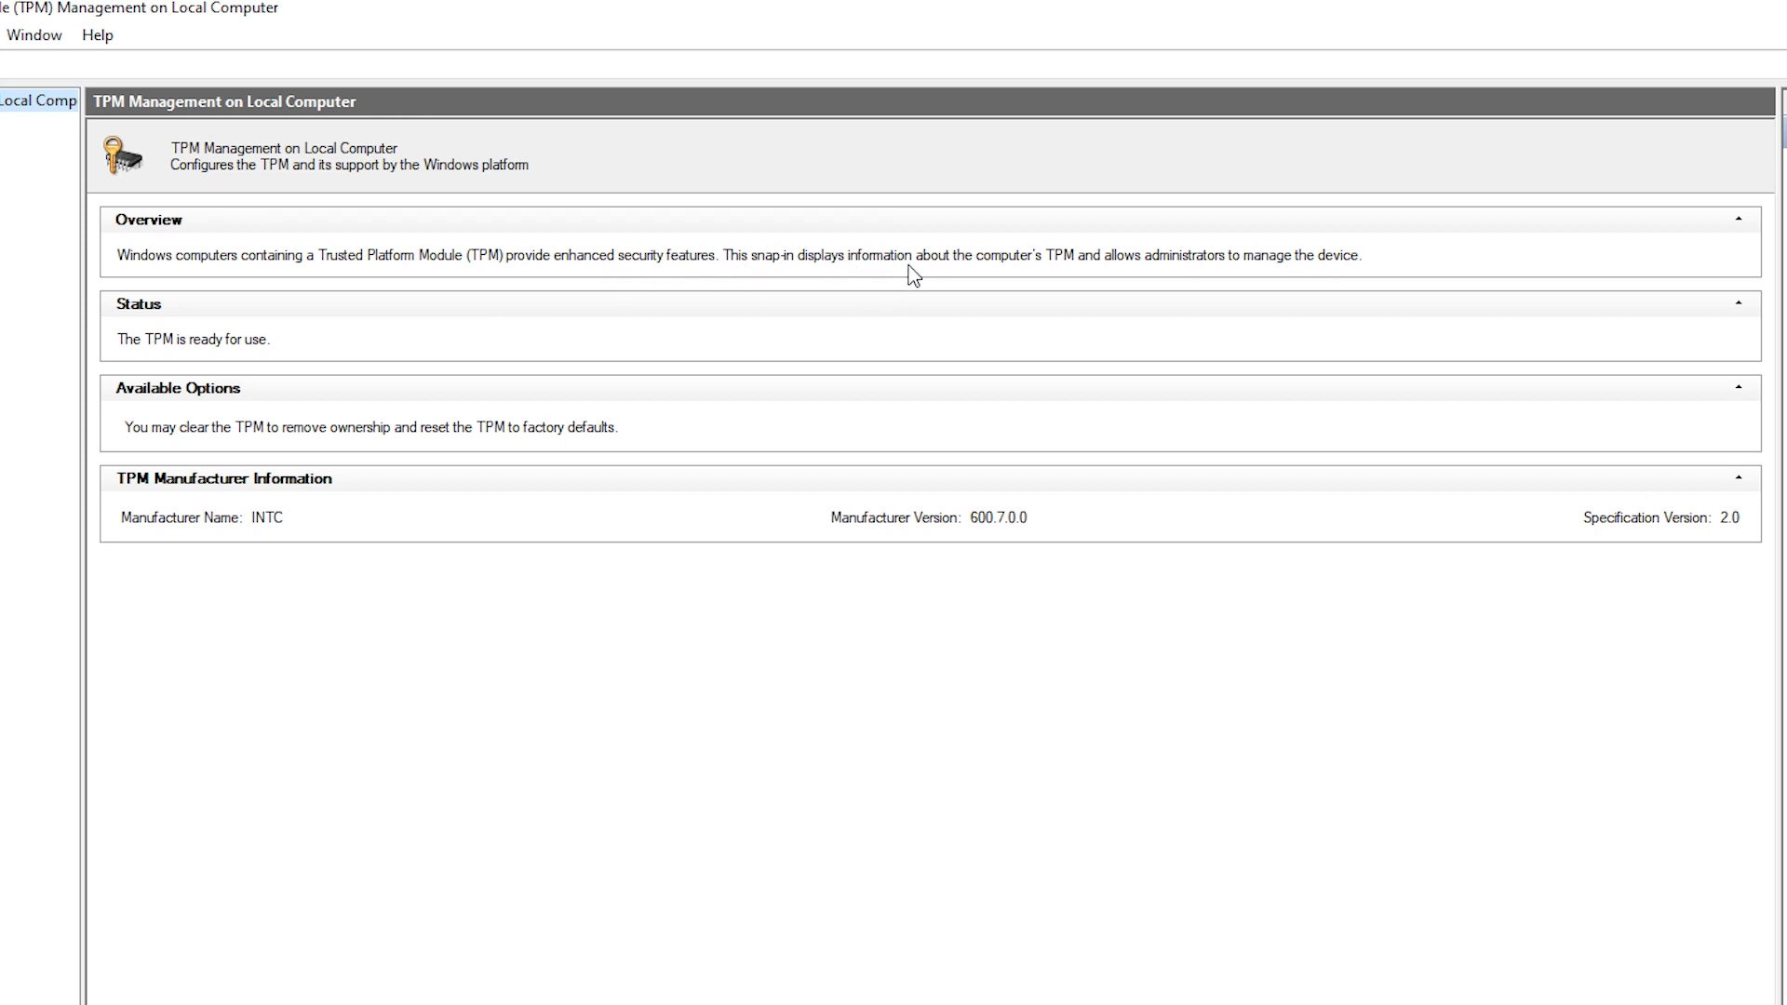
pyautogui.moveTo(1130, 268)
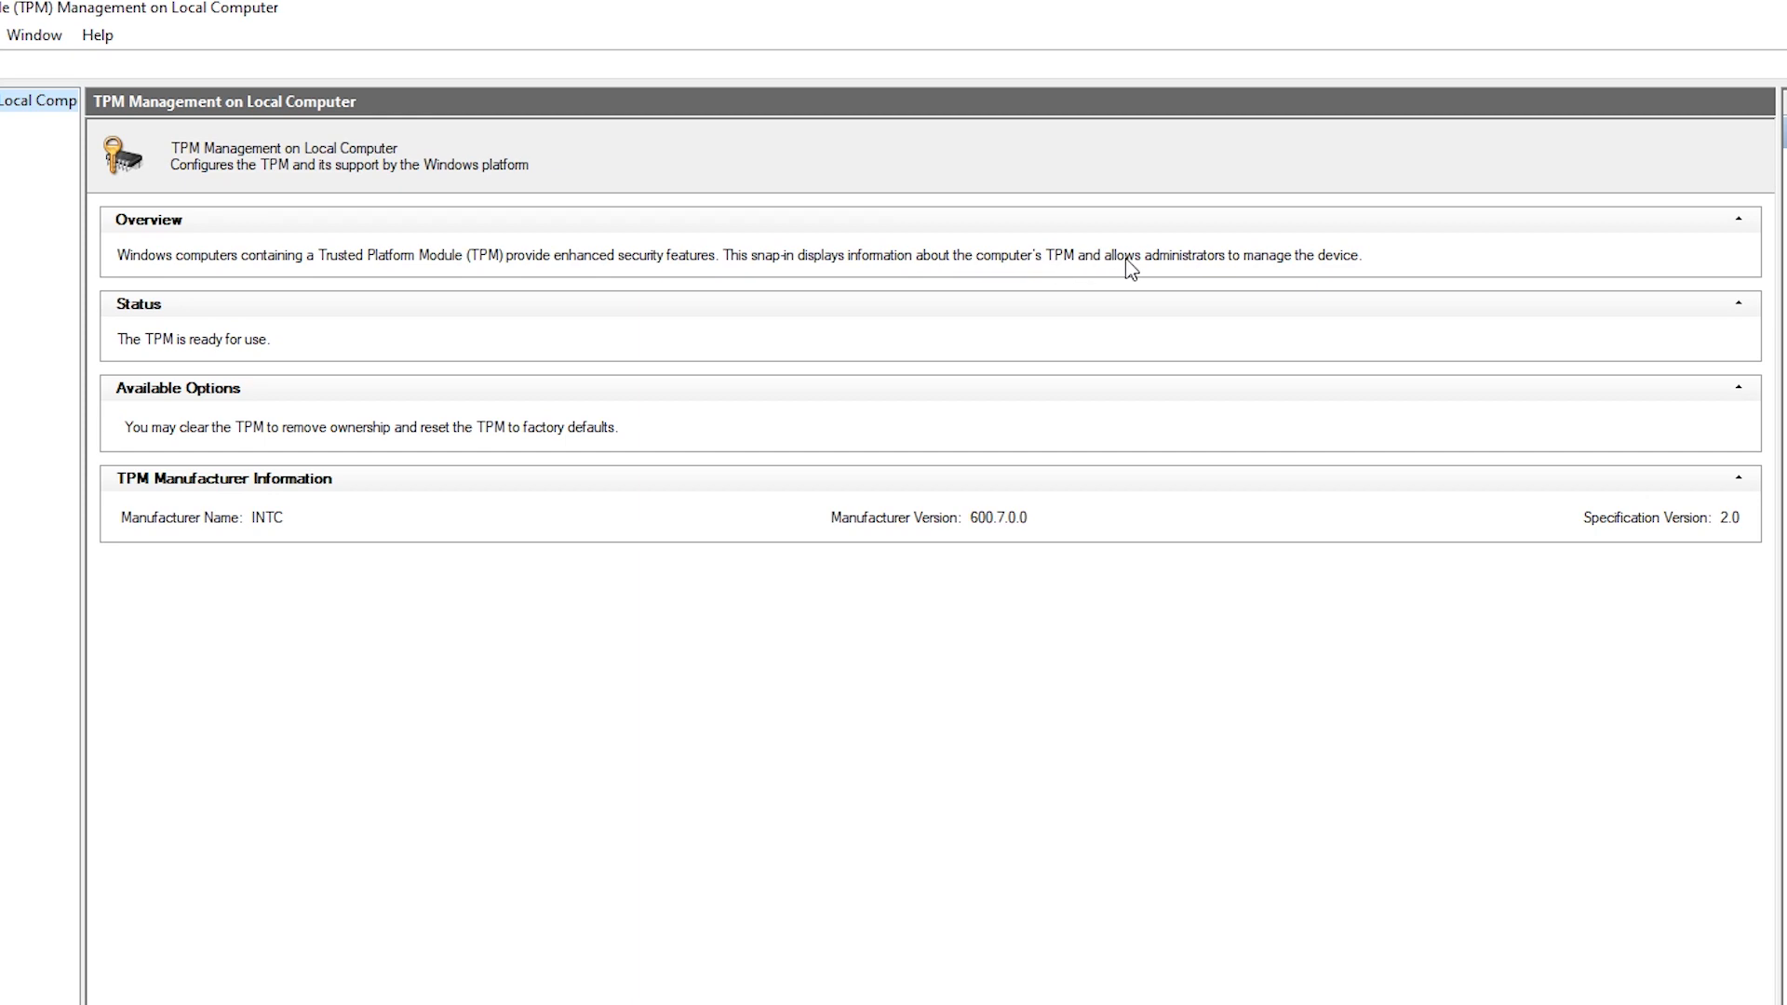
pyautogui.moveTo(1510, 290)
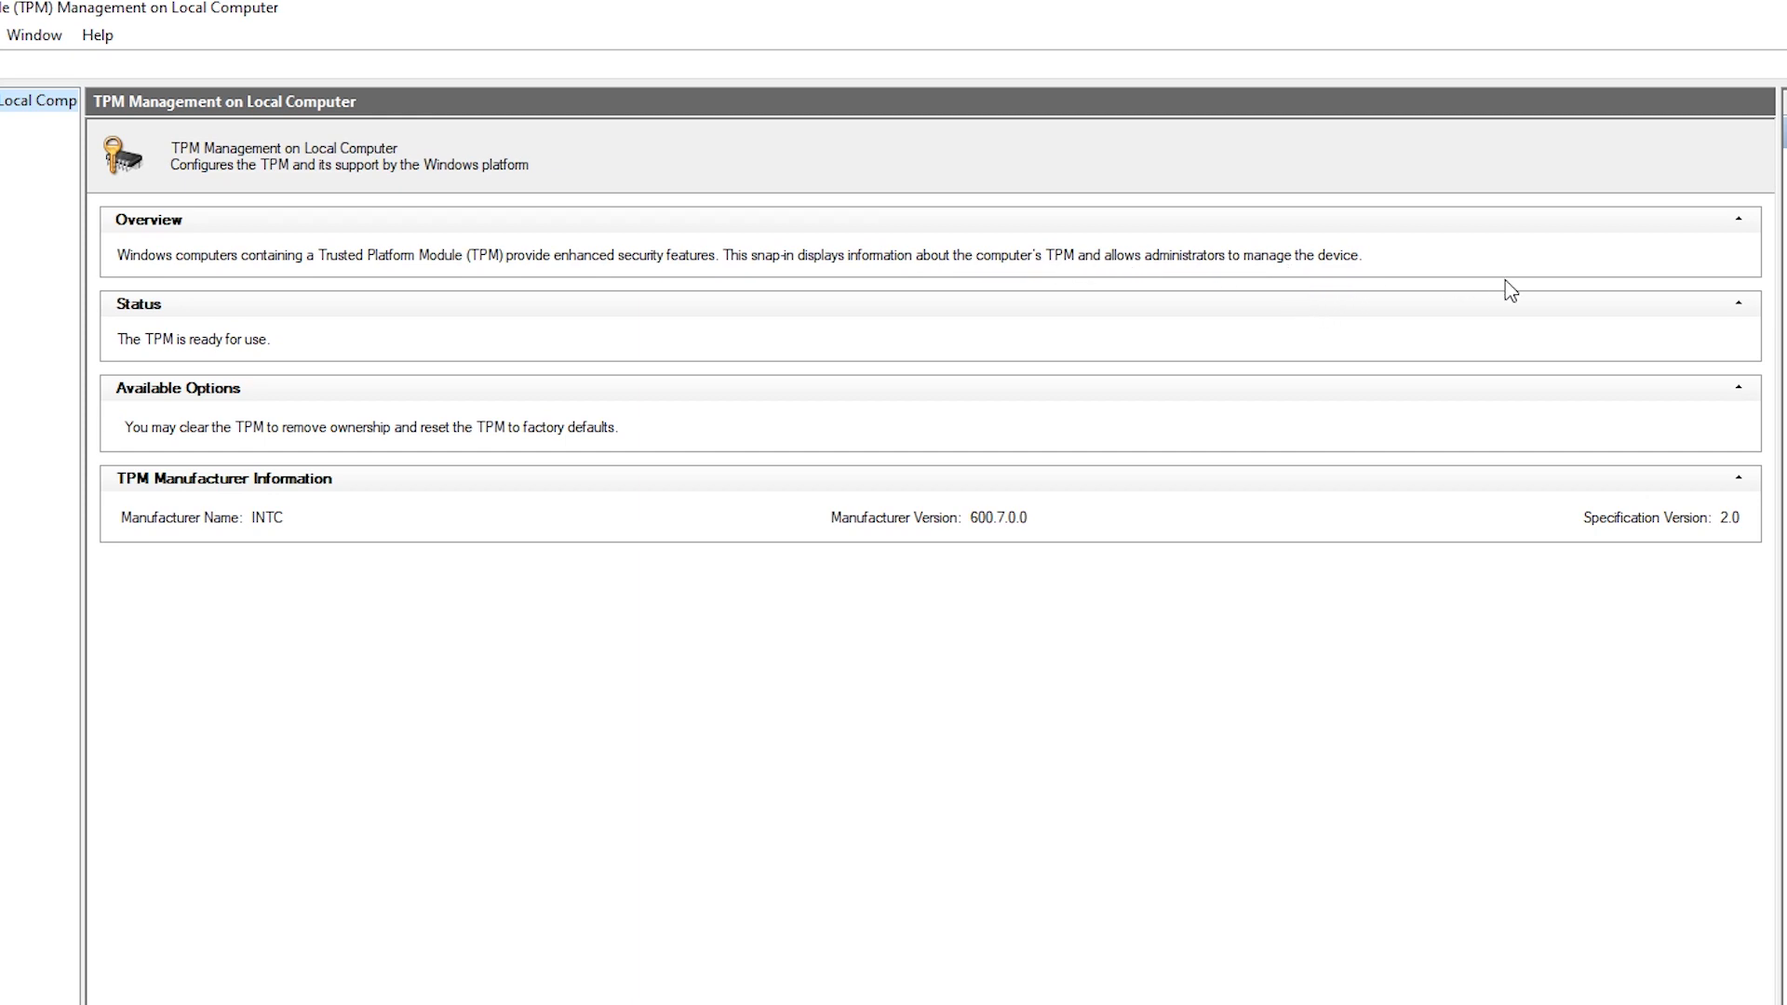
pyautogui.moveTo(1471, 365)
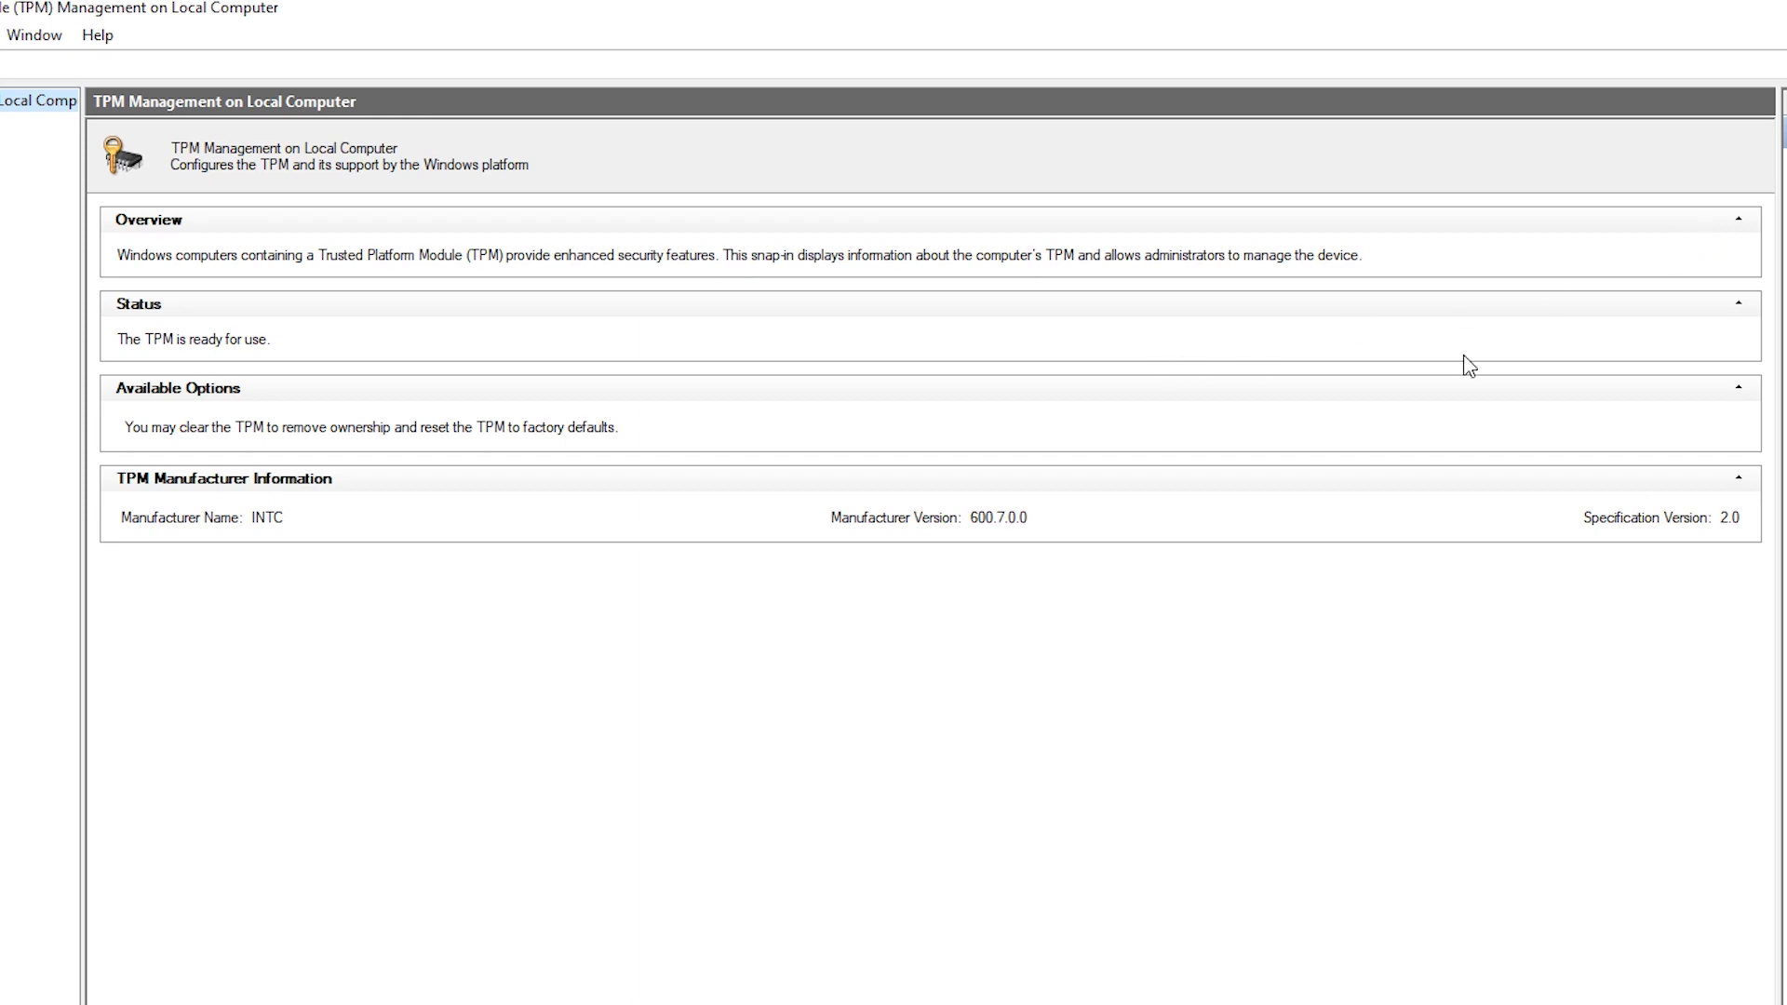
pyautogui.moveTo(702, 387)
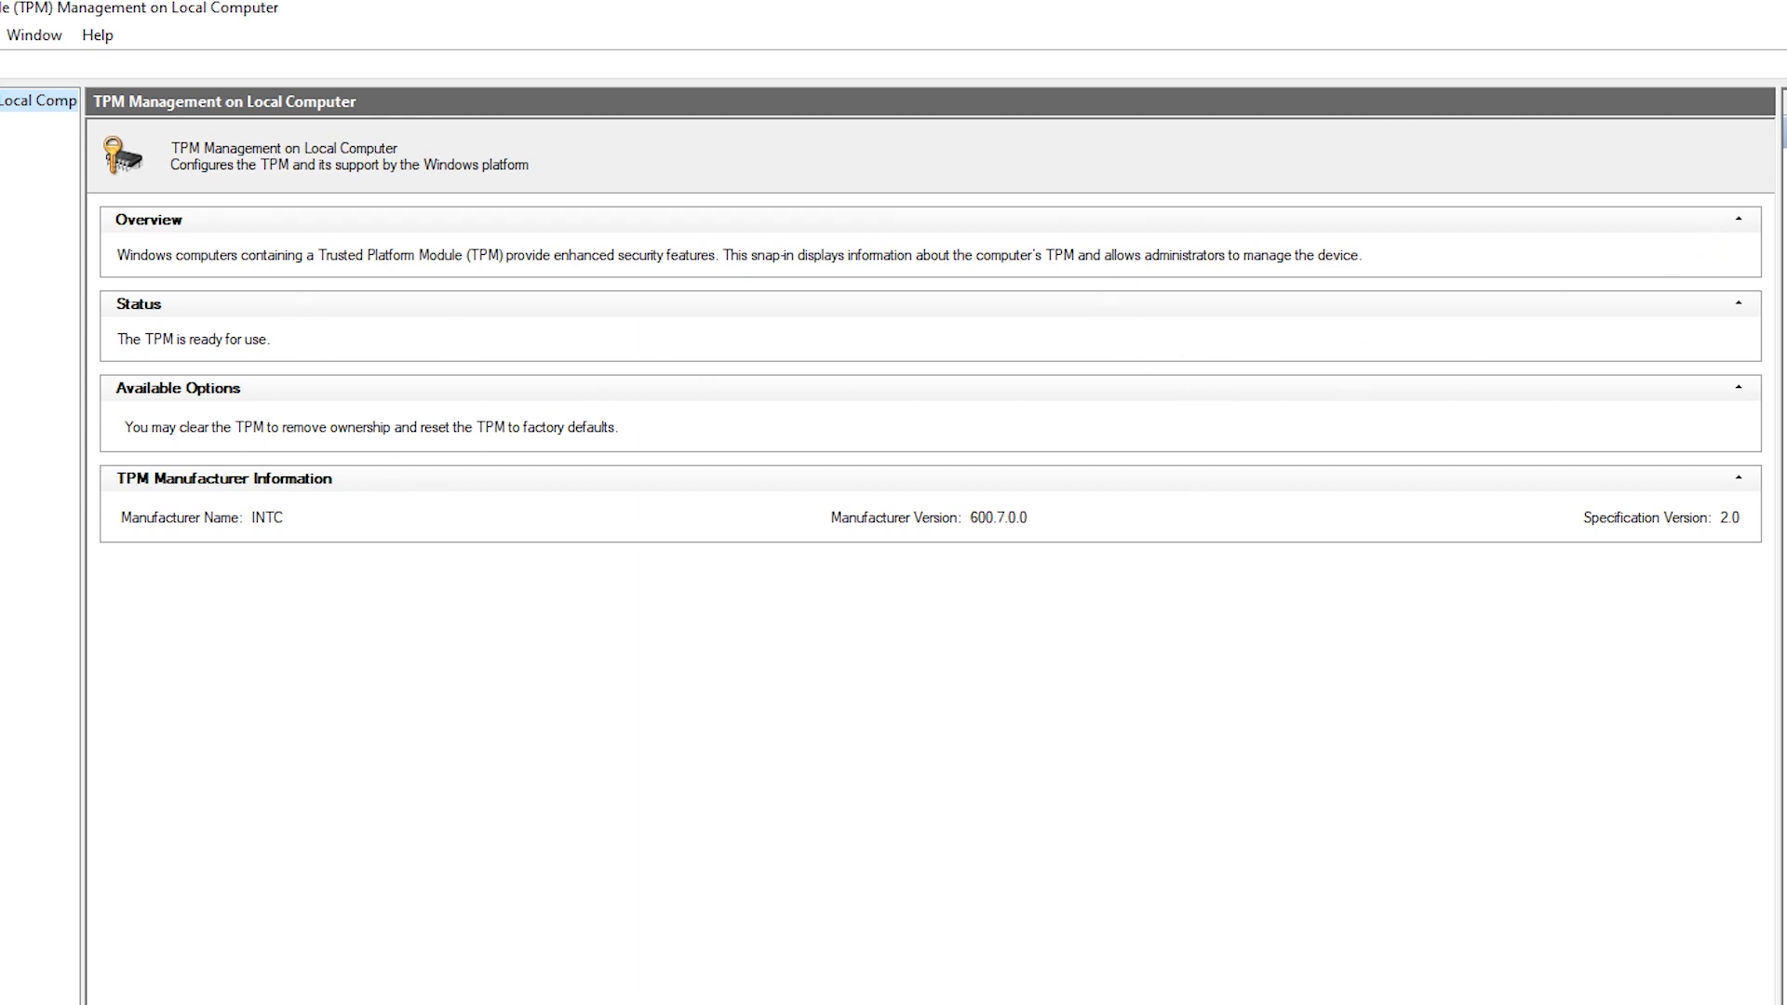
pyautogui.moveTo(1028, 114)
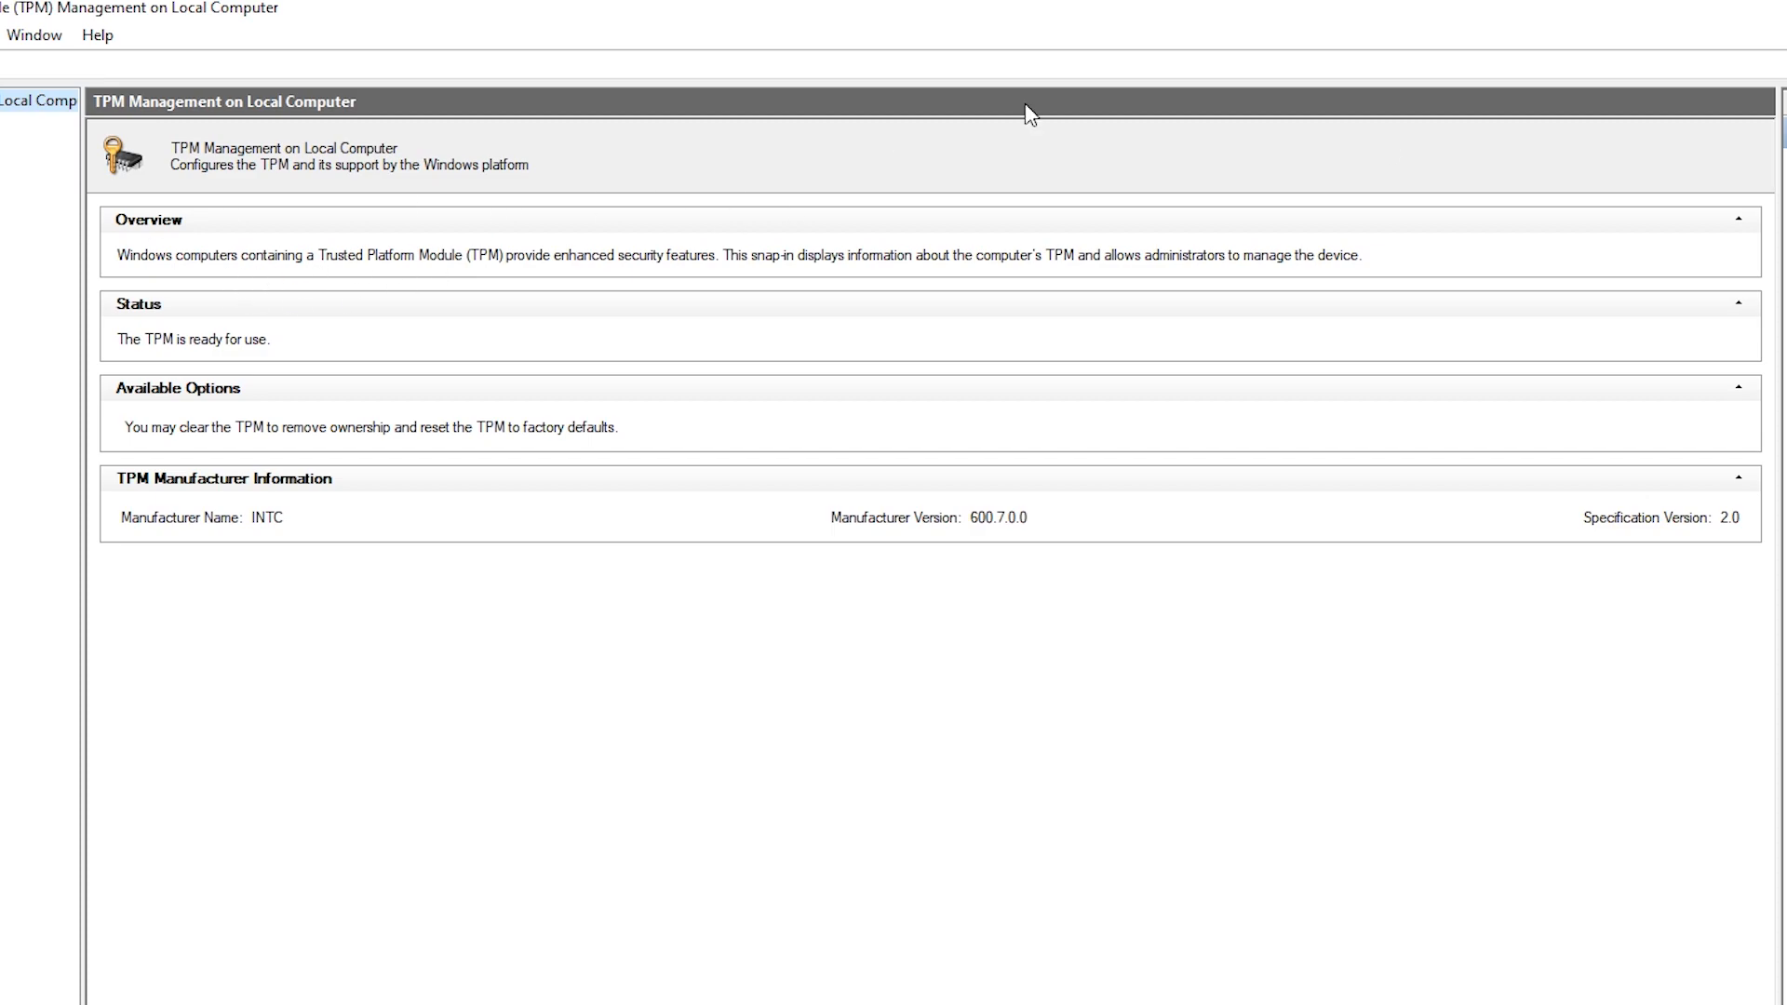
pyautogui.moveTo(311, 132)
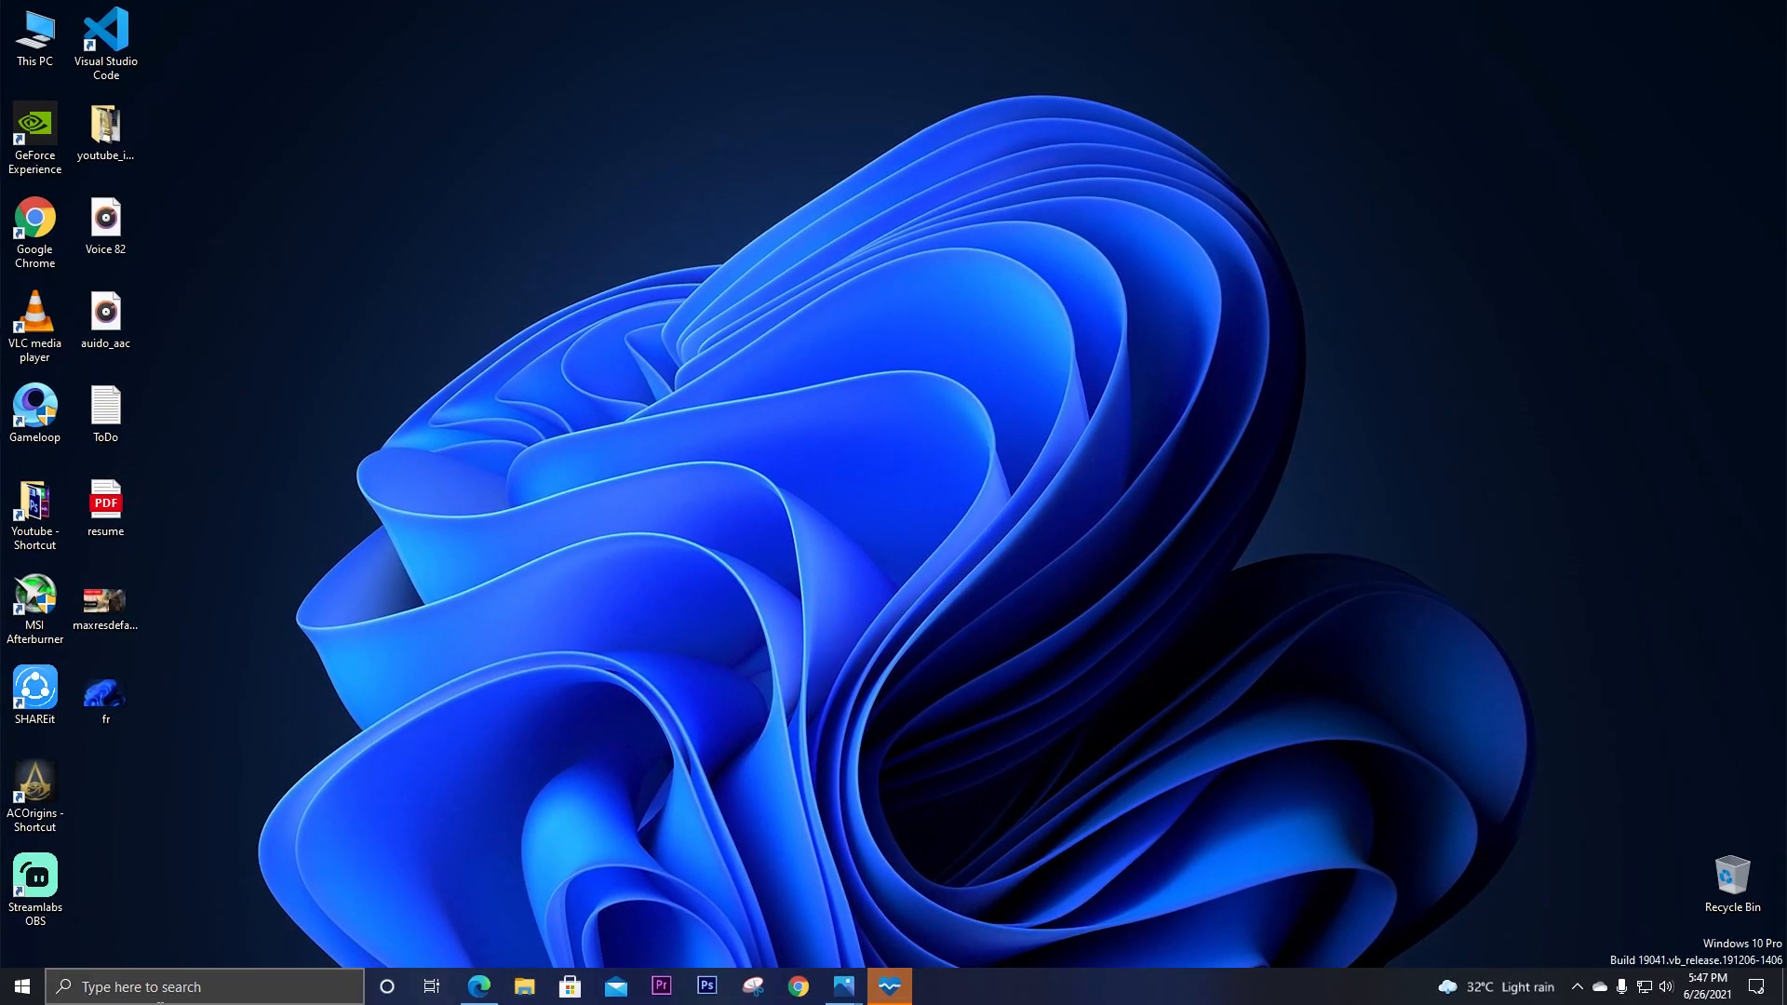
# Search the taskbar for 'PC' to surface the PC Health Check app
pyautogui.write('PC')
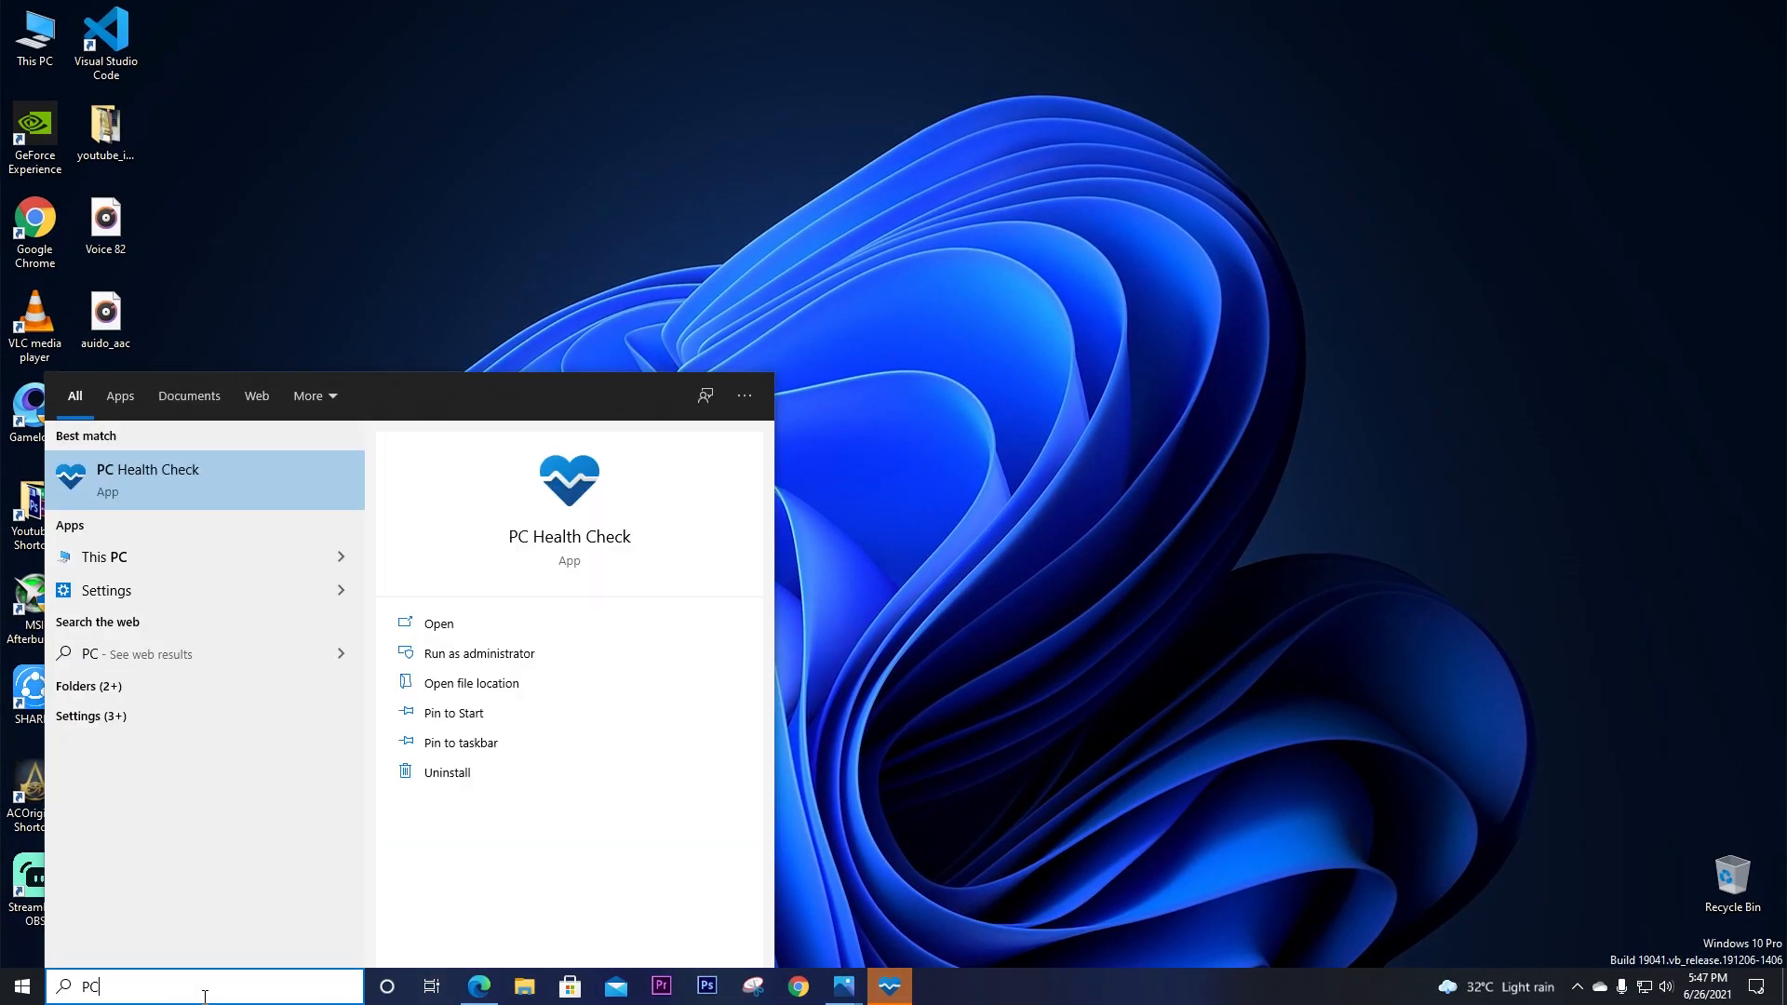
pyautogui.moveTo(113, 478)
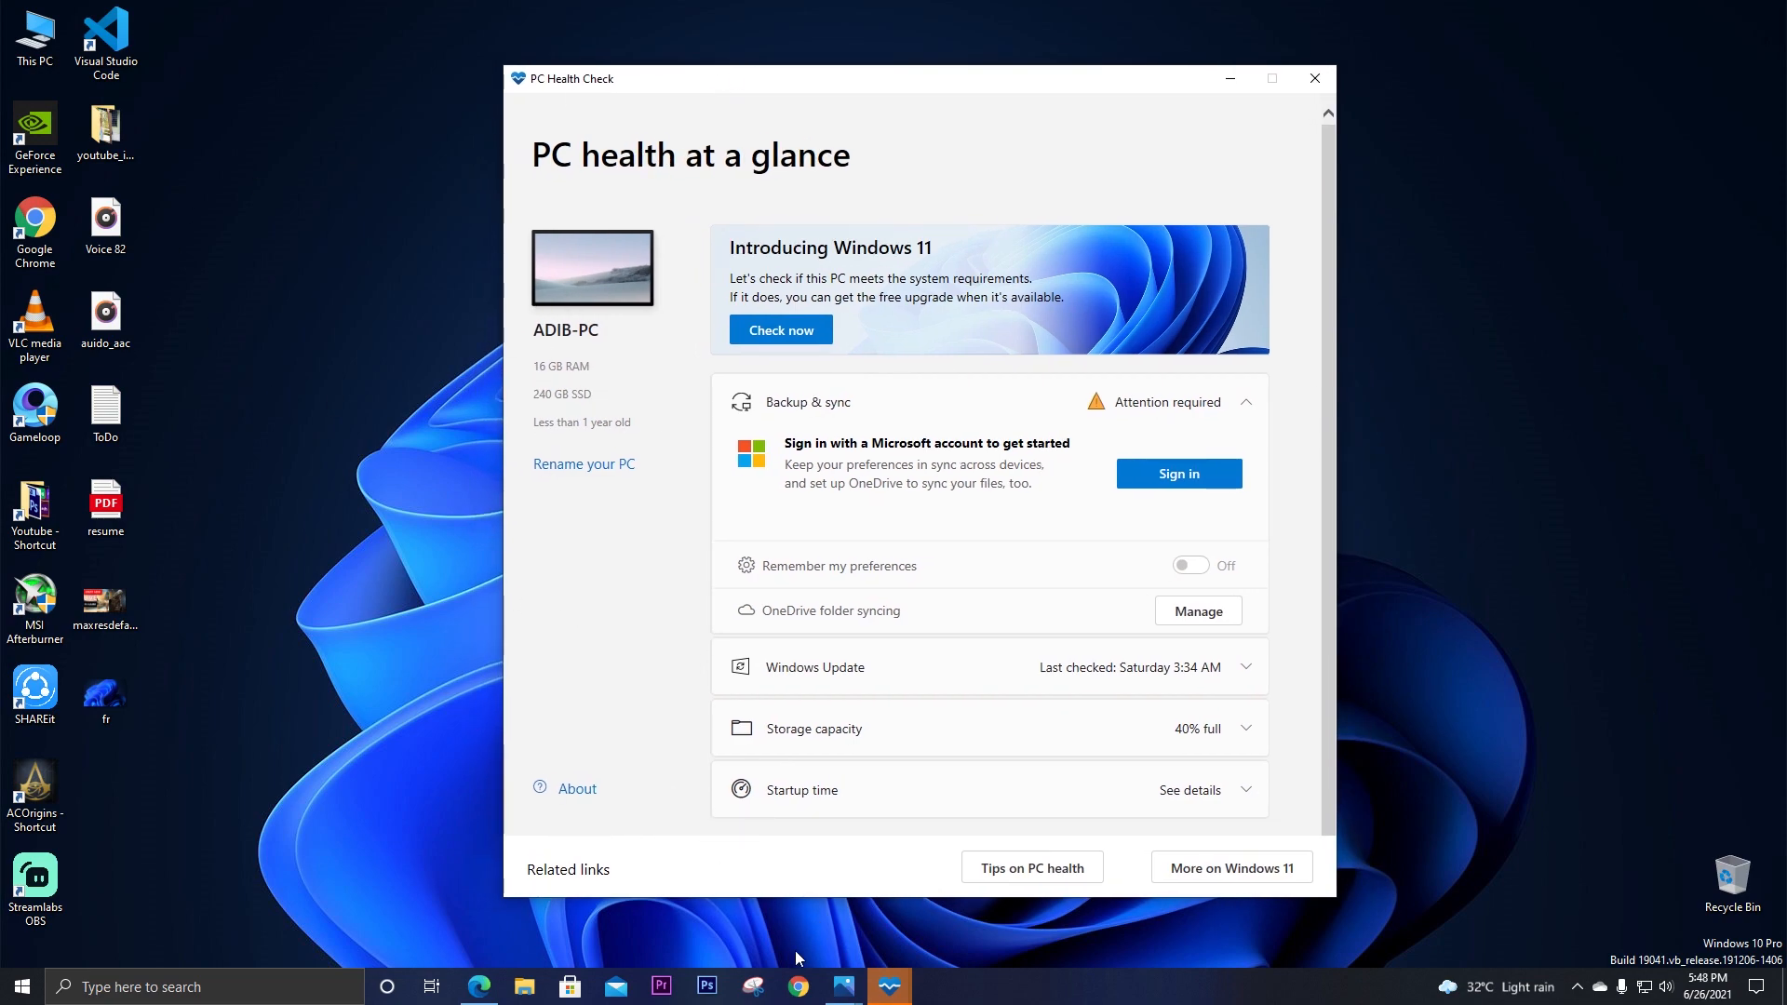
# Review Microsoft's Windows 11 minimum requirements, highlighting processor speed, 4 GB RAM and TPM 2.0
pyautogui.click(797, 987)
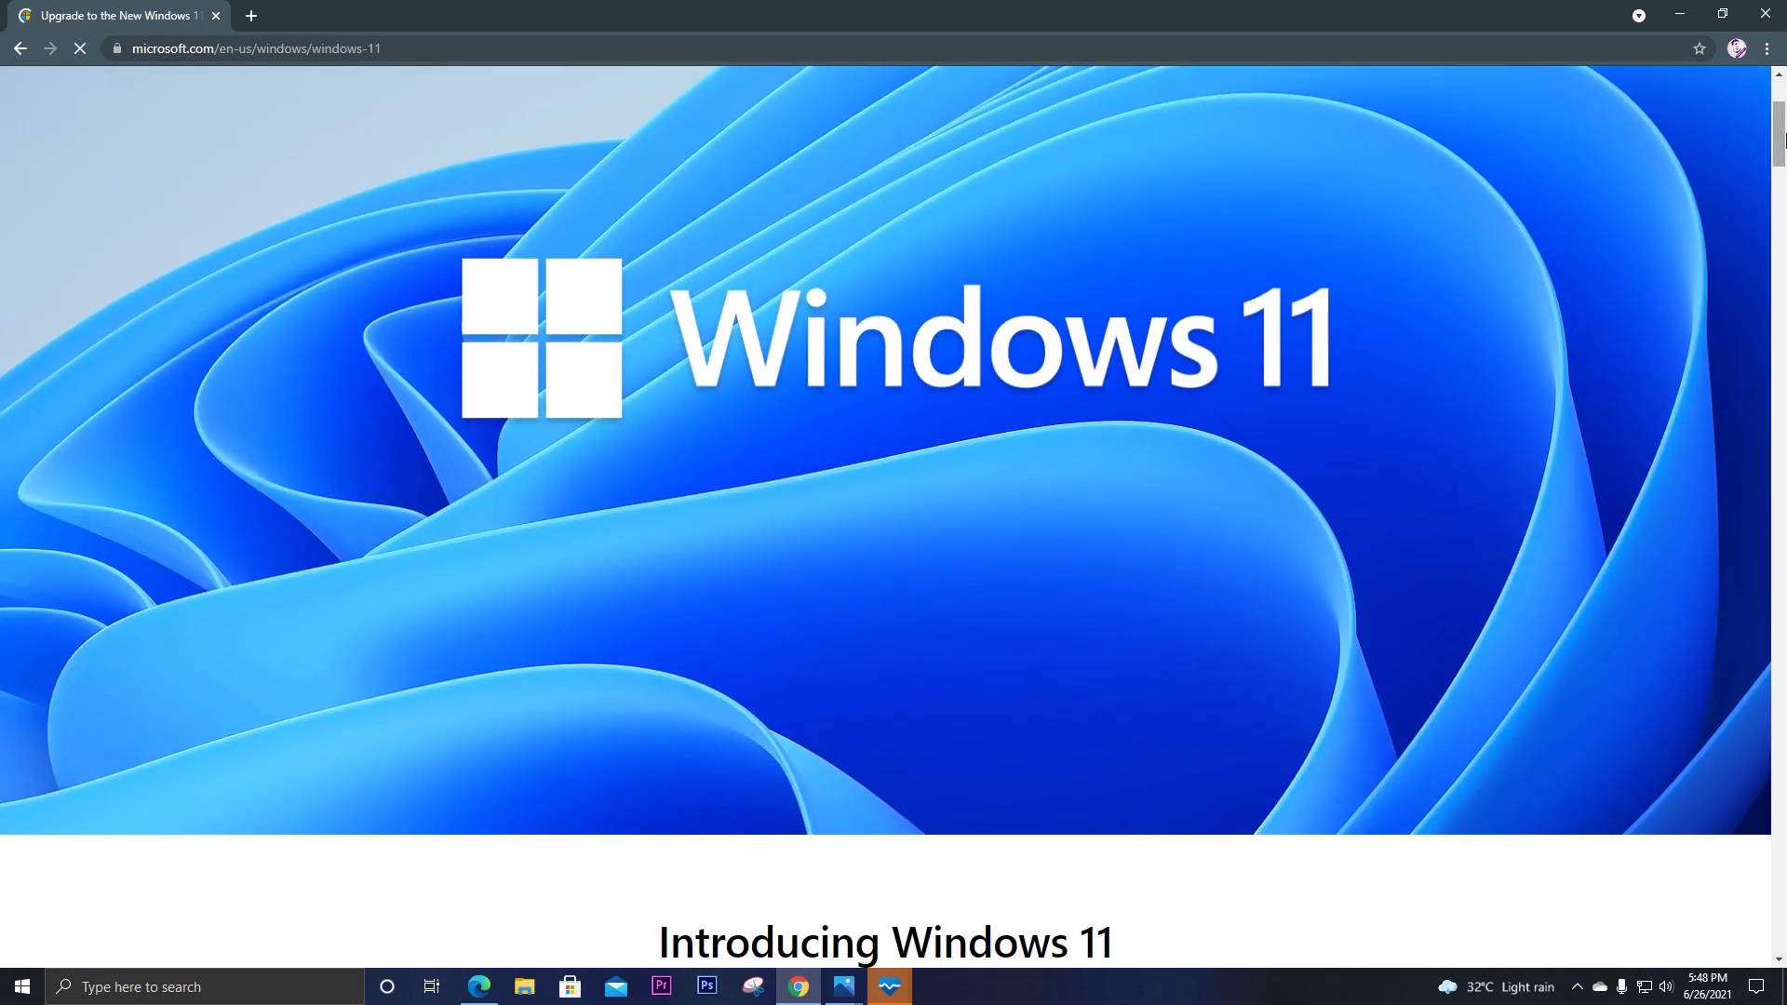
pyautogui.scroll(-3)
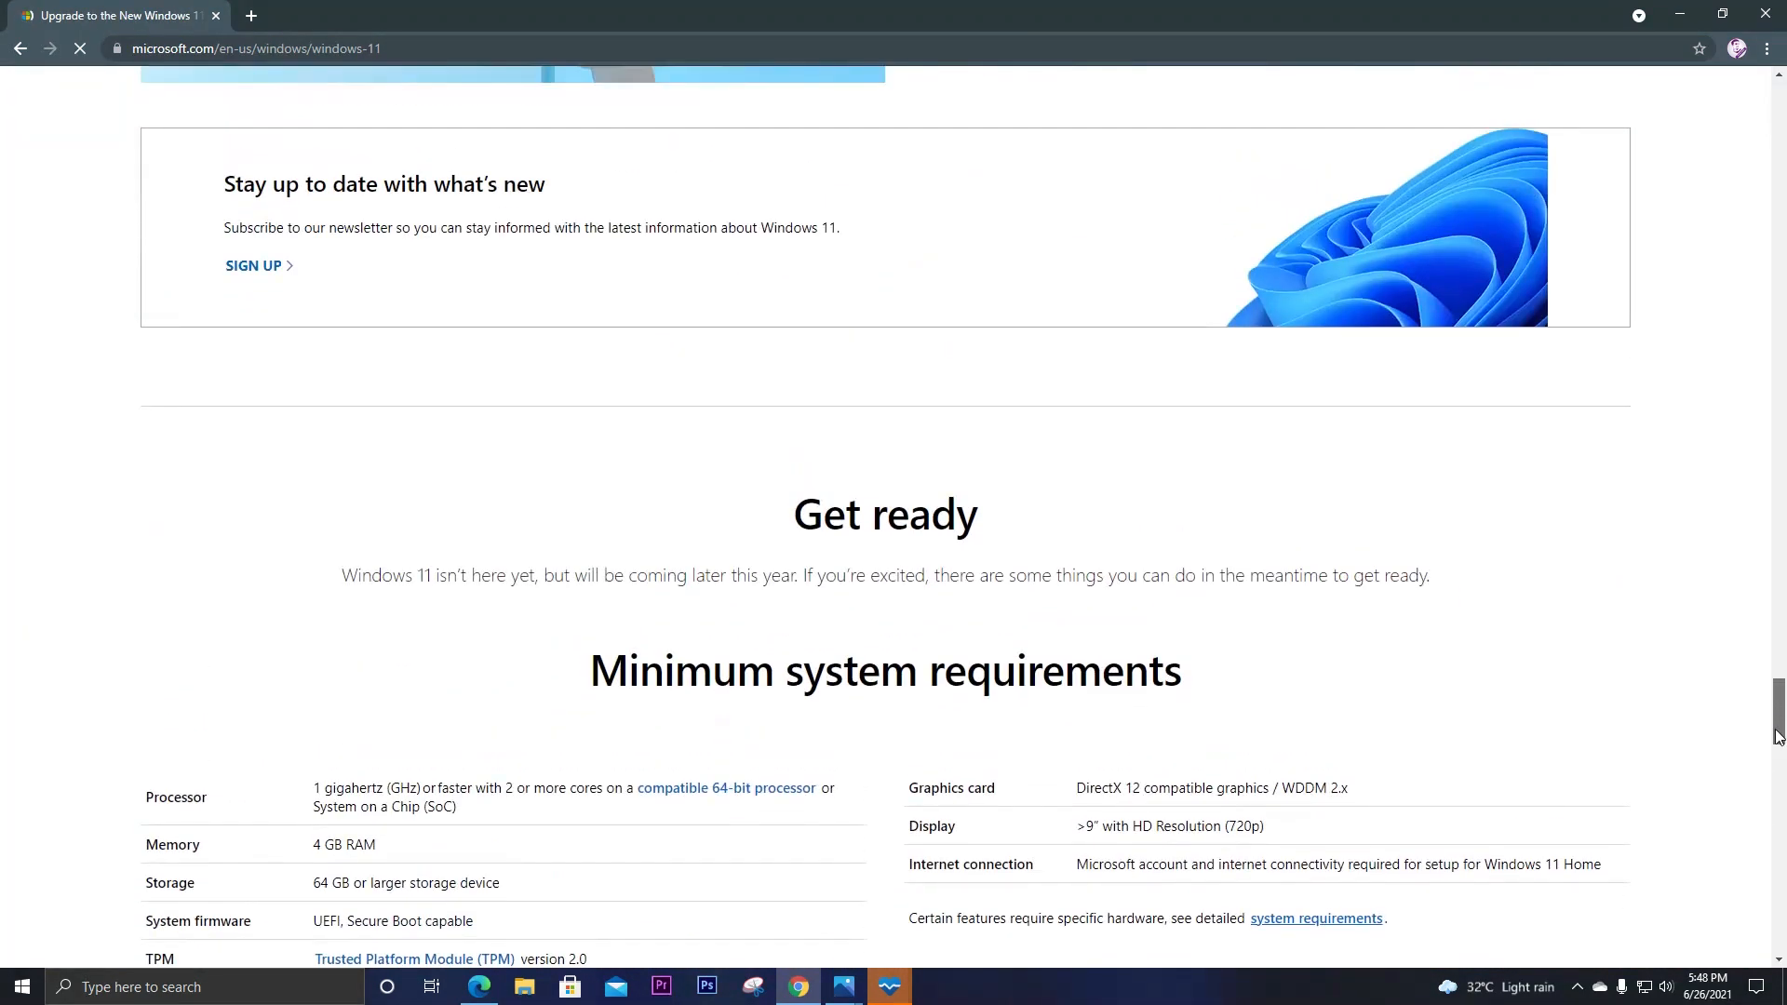
pyautogui.scroll(-3)
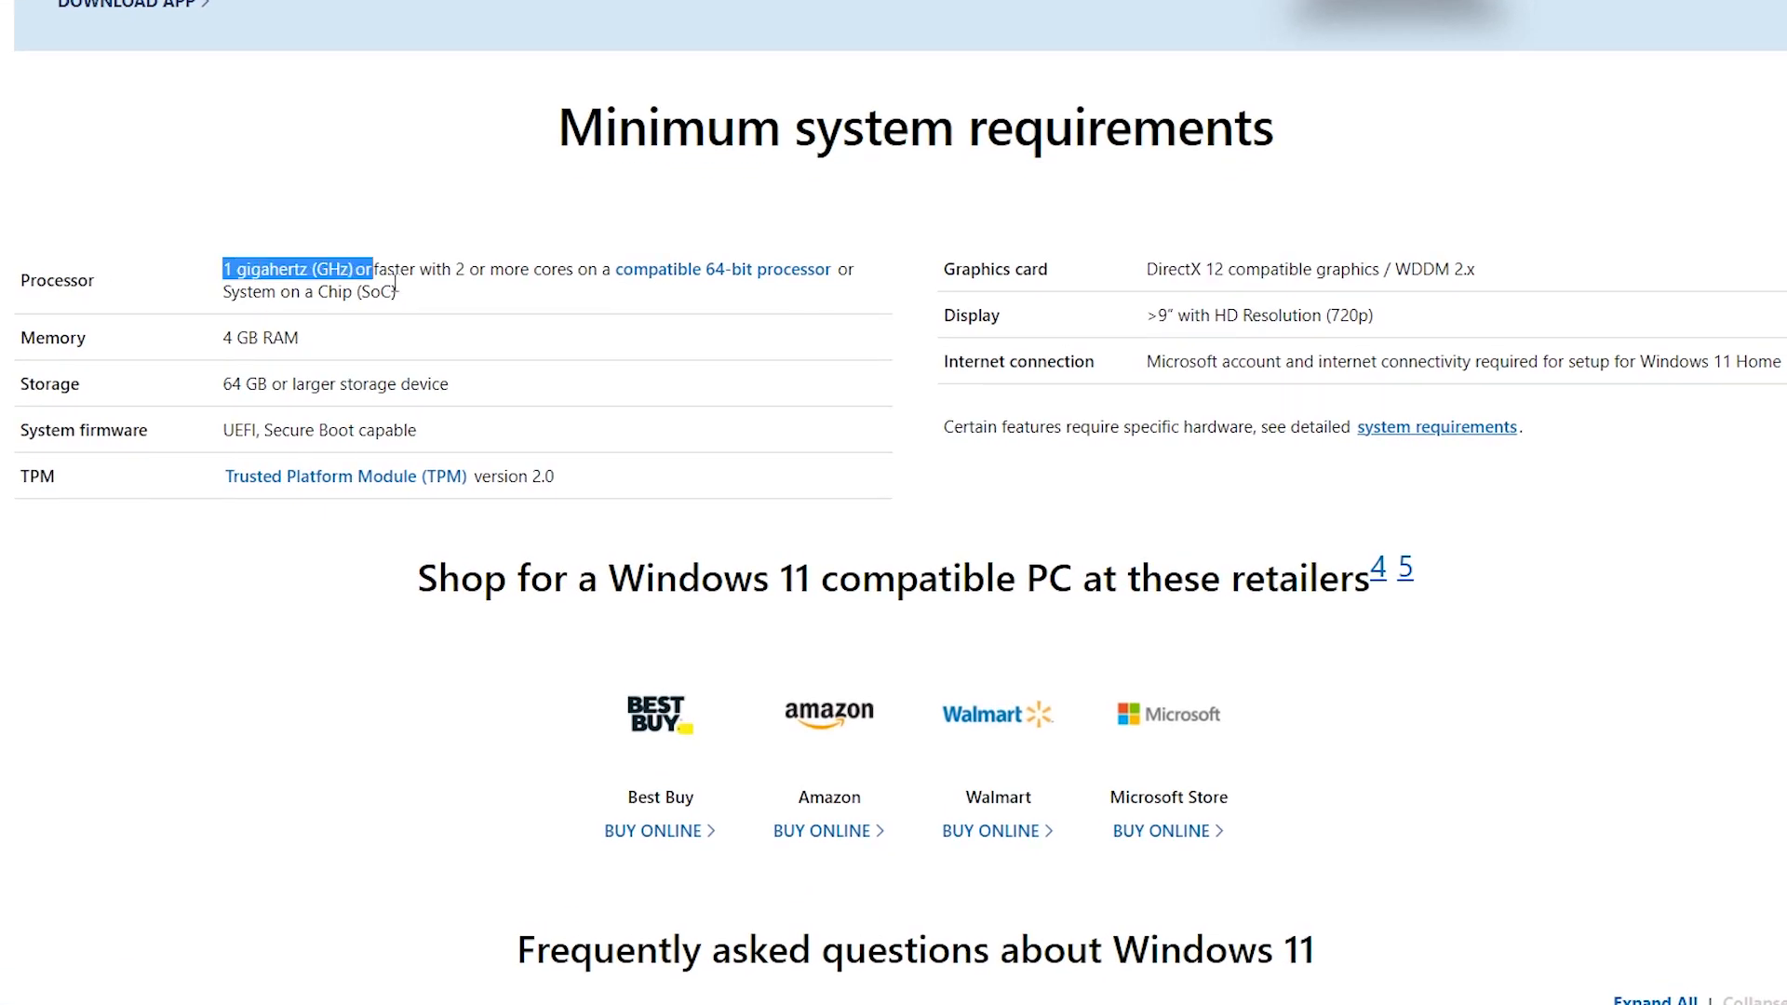
pyautogui.moveTo(356, 268); pyautogui.dragTo(500, 268)
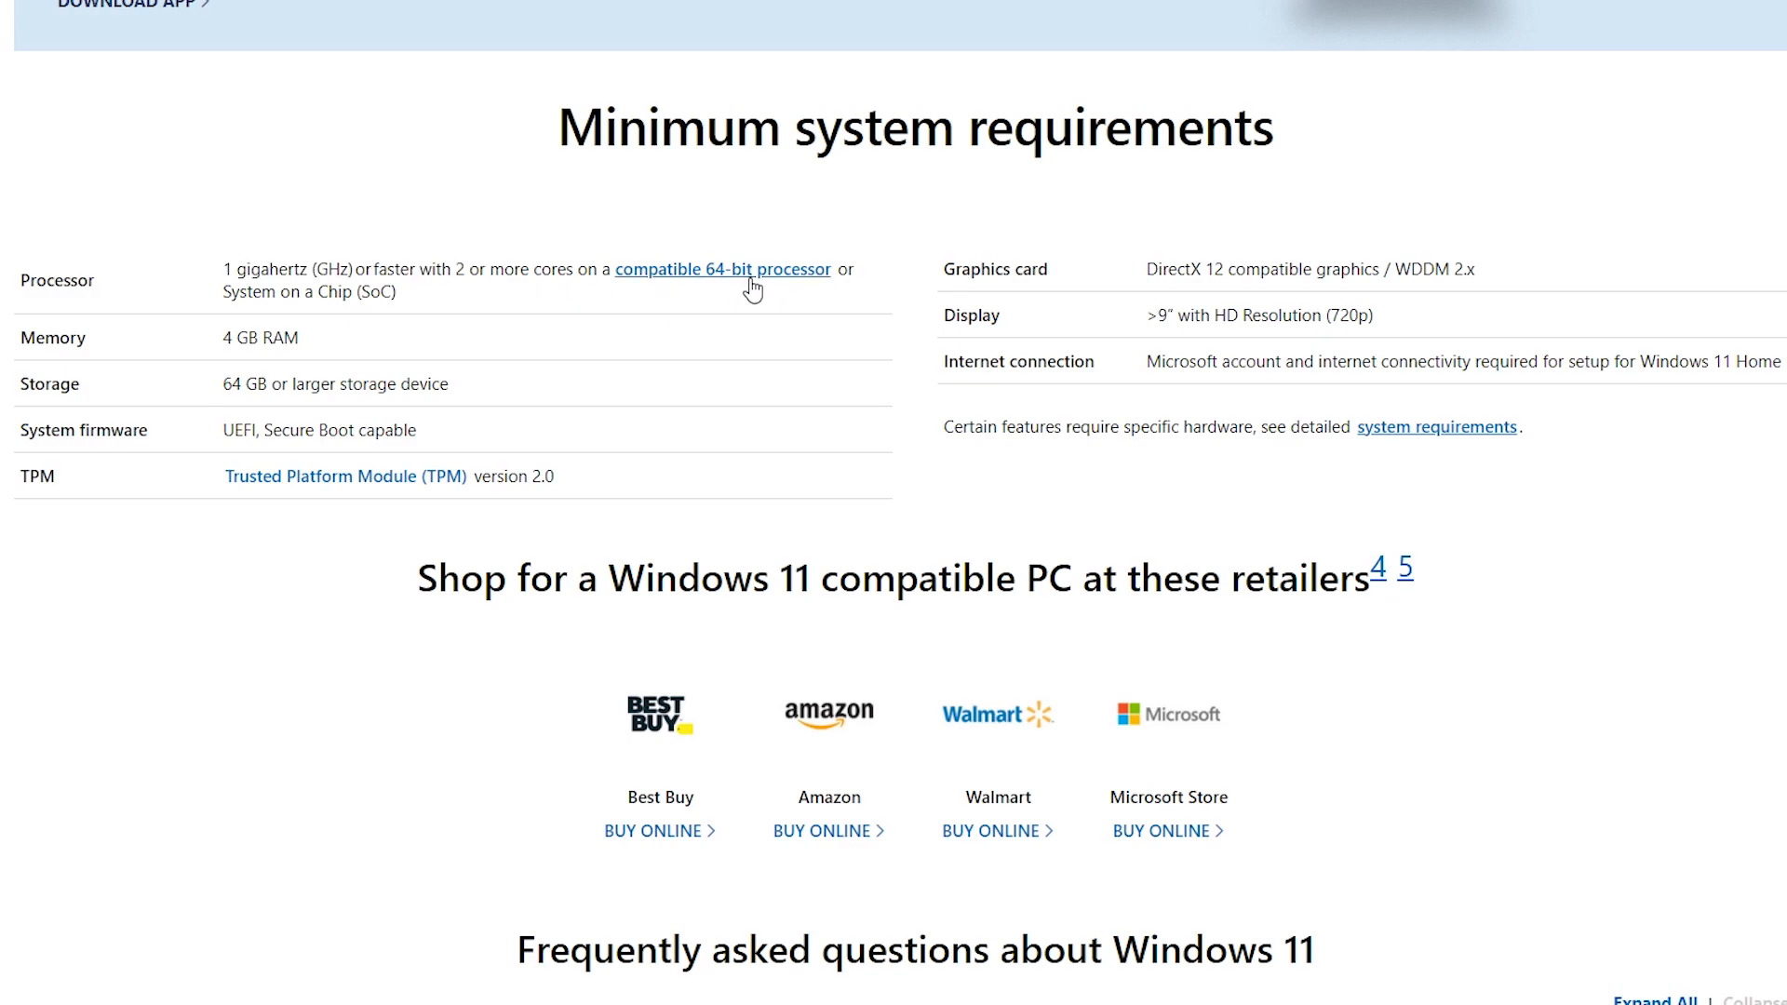
pyautogui.doubleClick(259, 337)
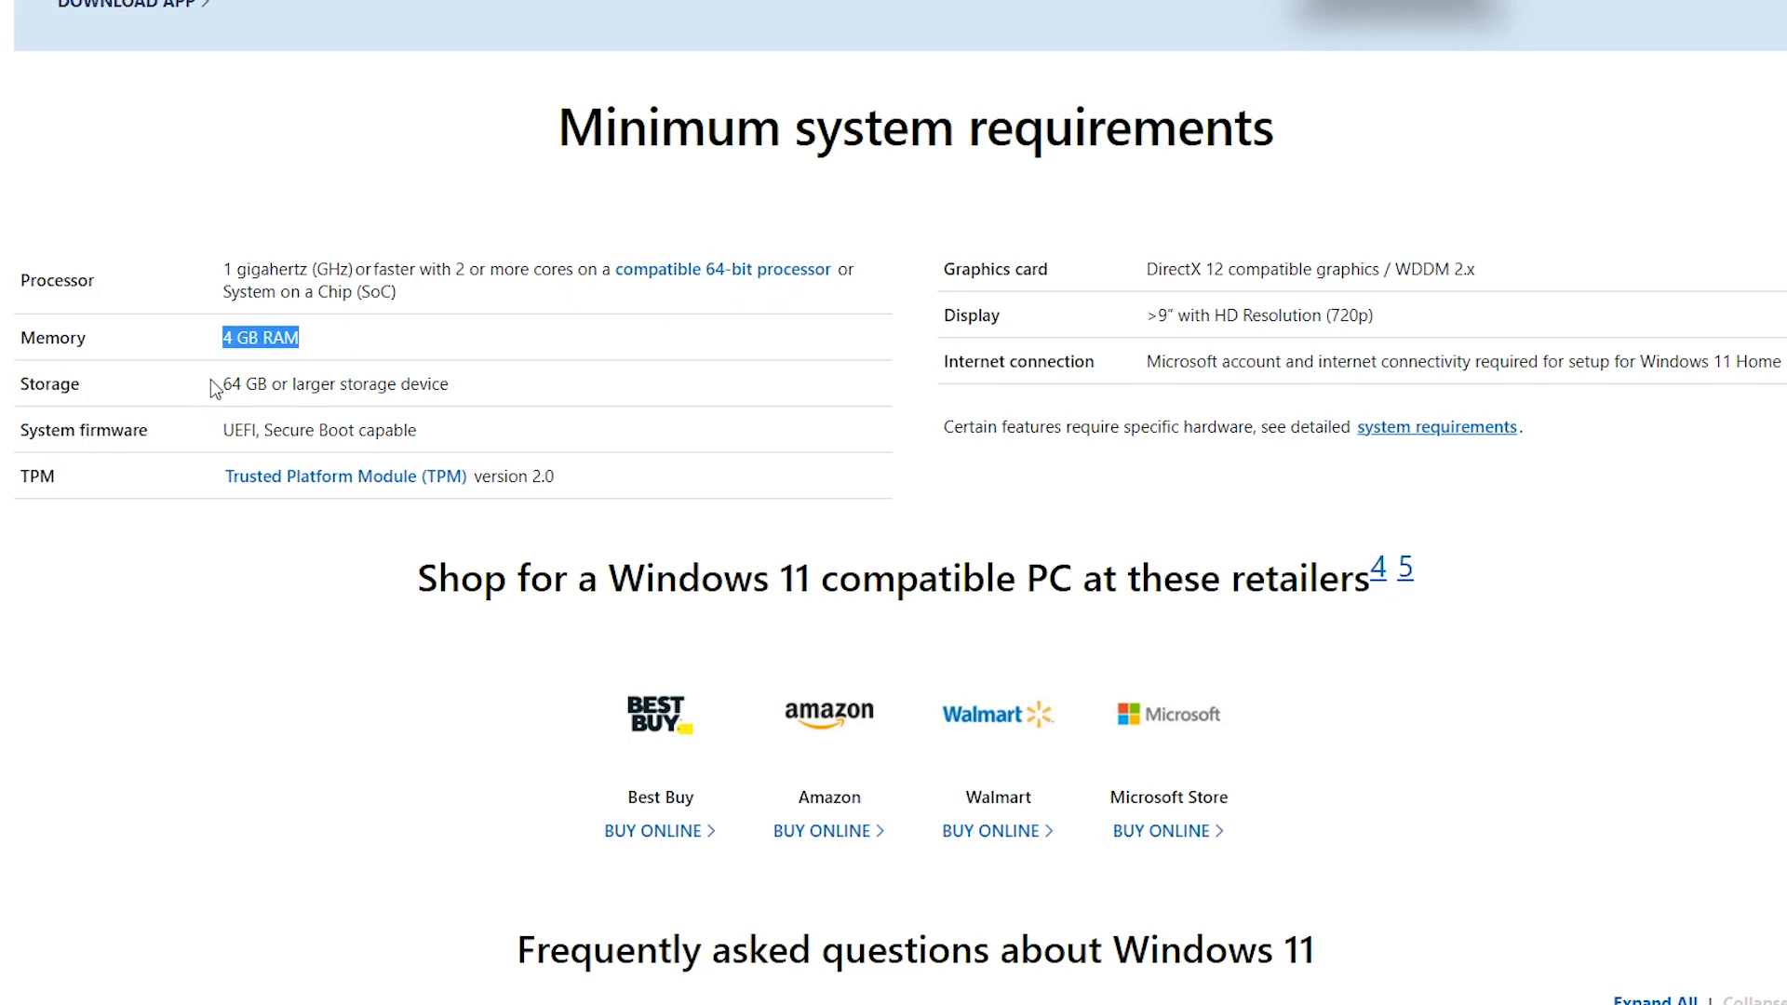
pyautogui.doubleClick(335, 384)
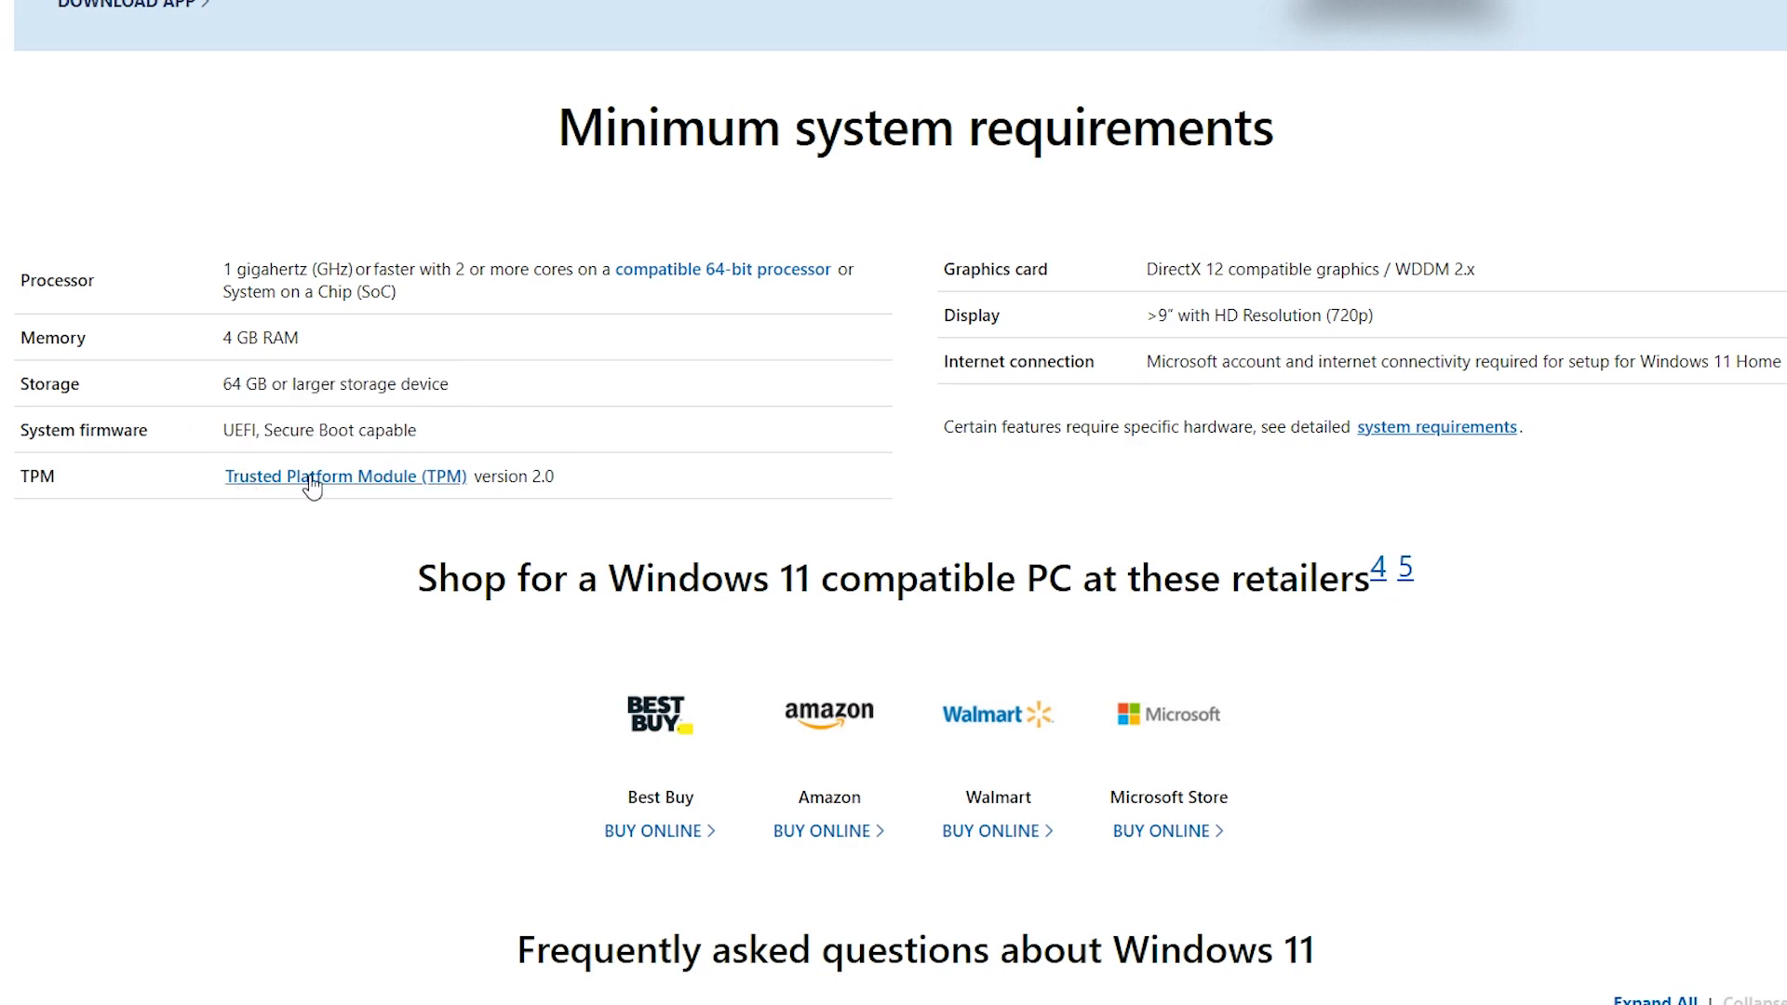
pyautogui.moveTo(391, 492)
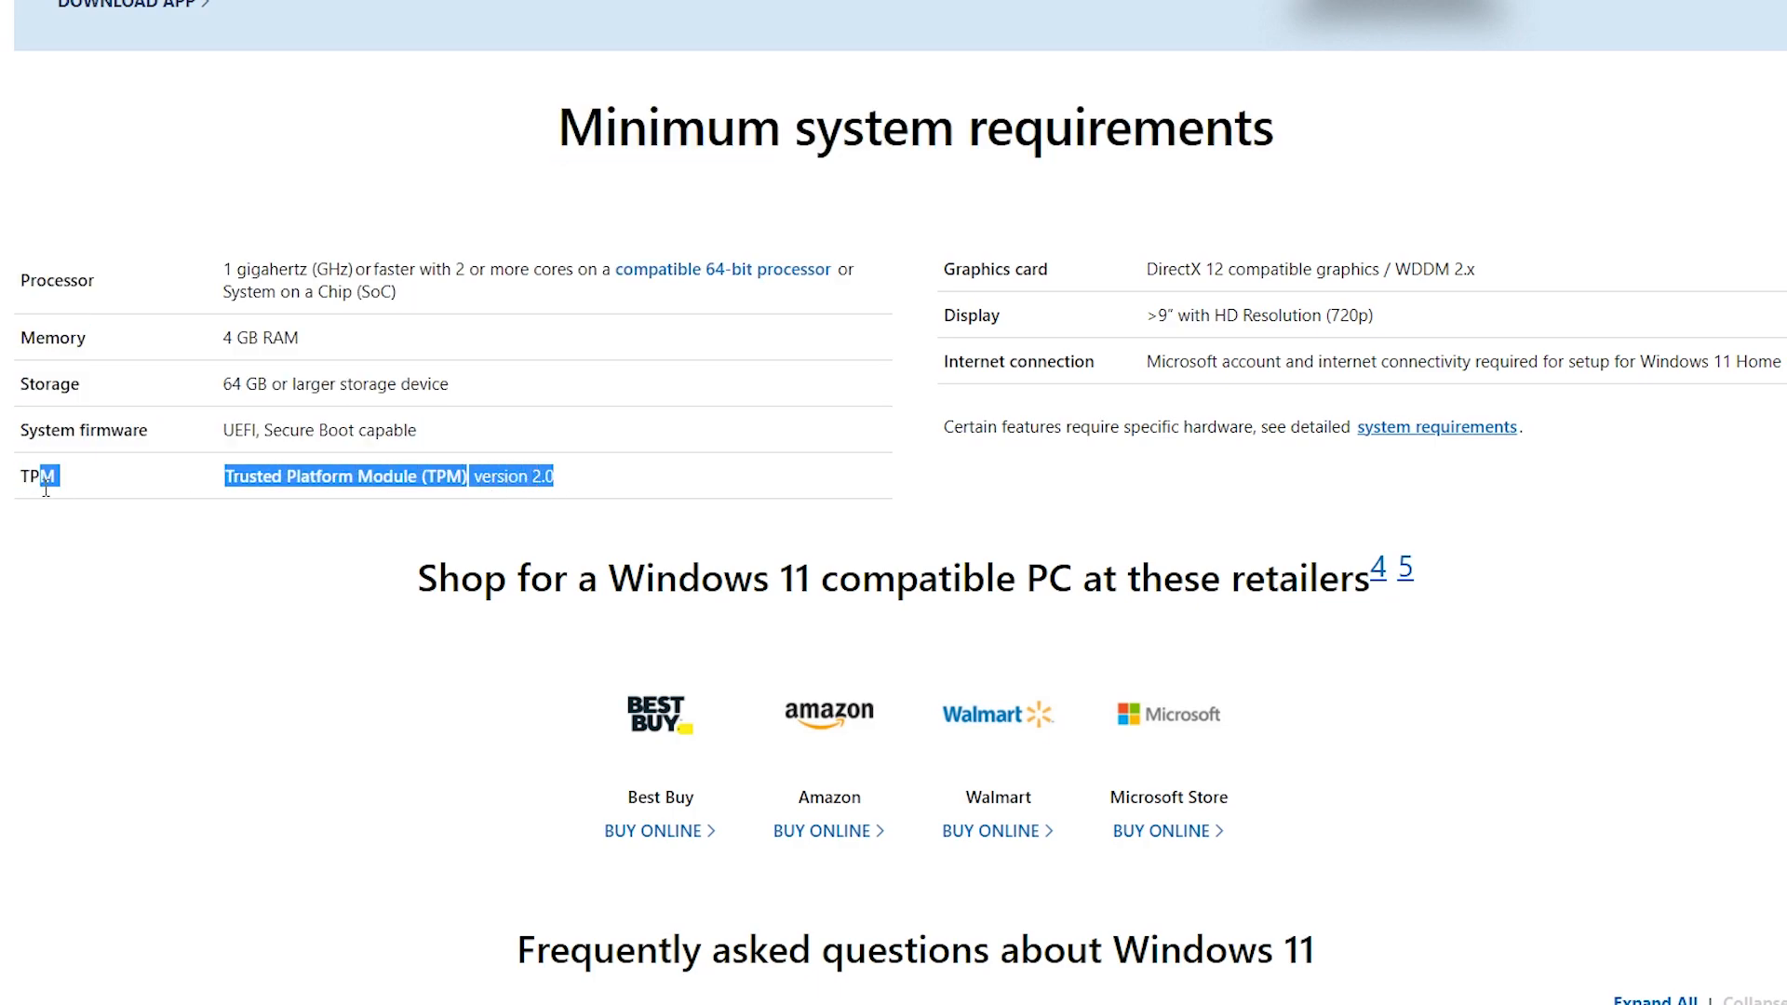
pyautogui.click(63, 497)
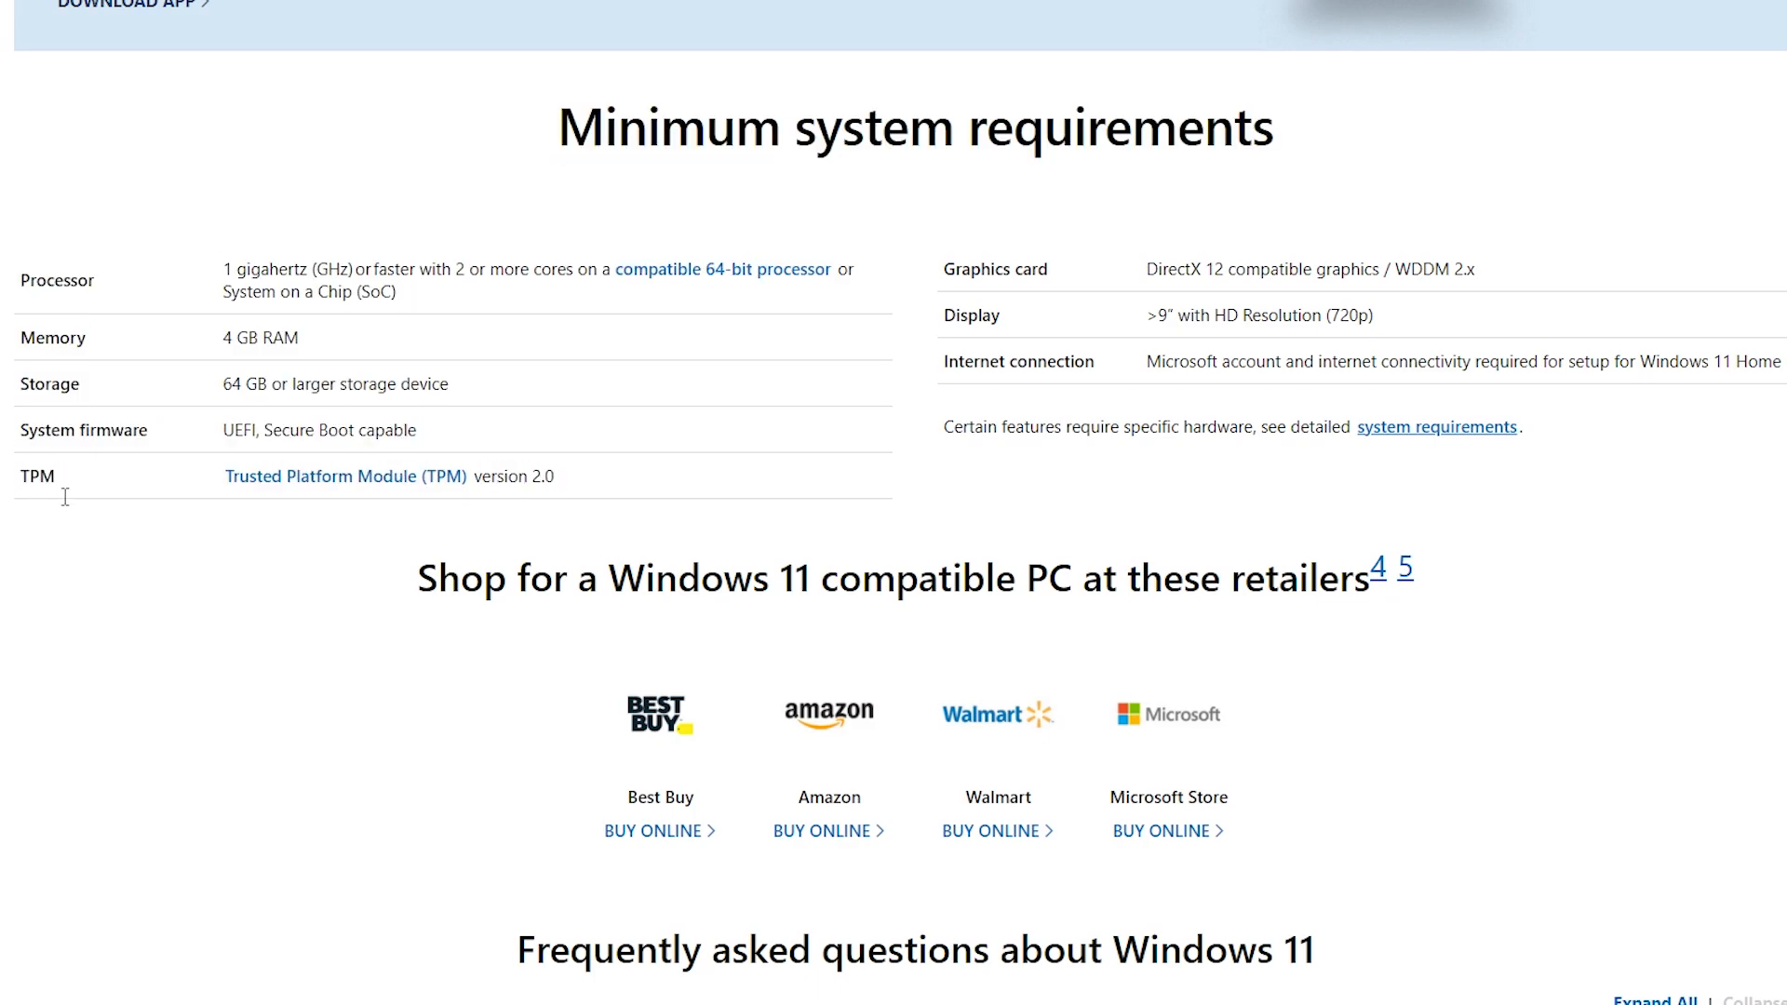
pyautogui.moveTo(171, 501)
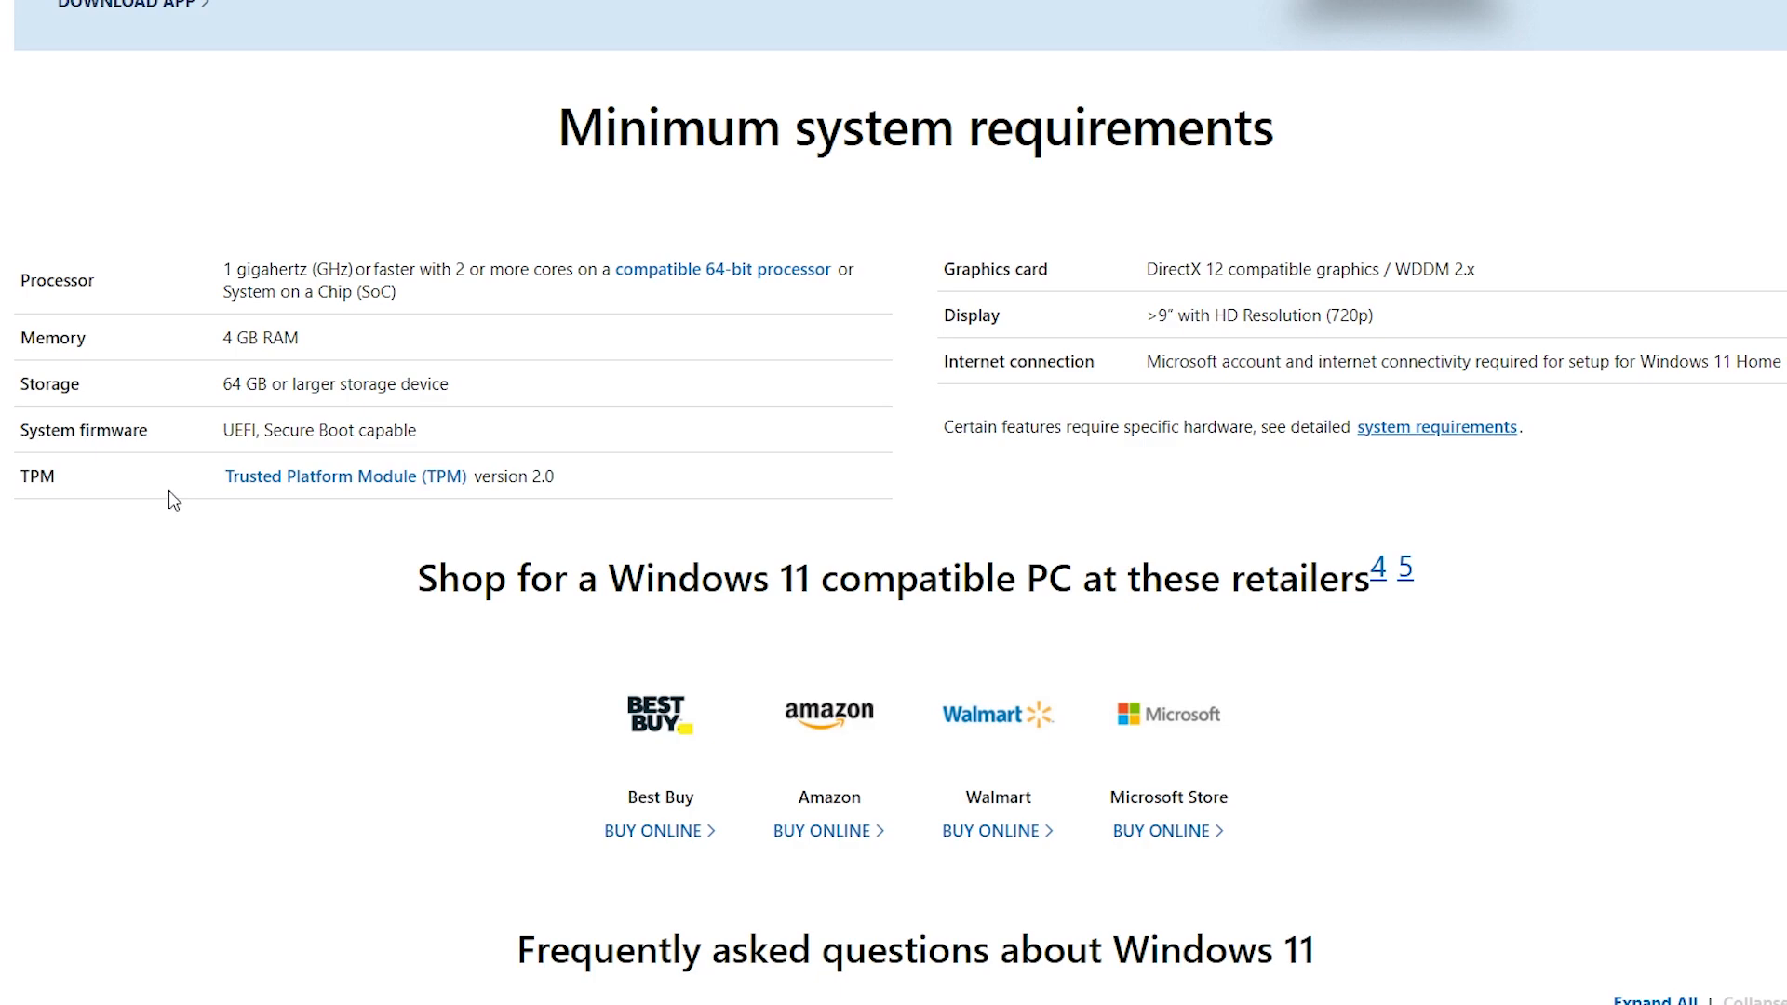
pyautogui.moveTo(1133, 348)
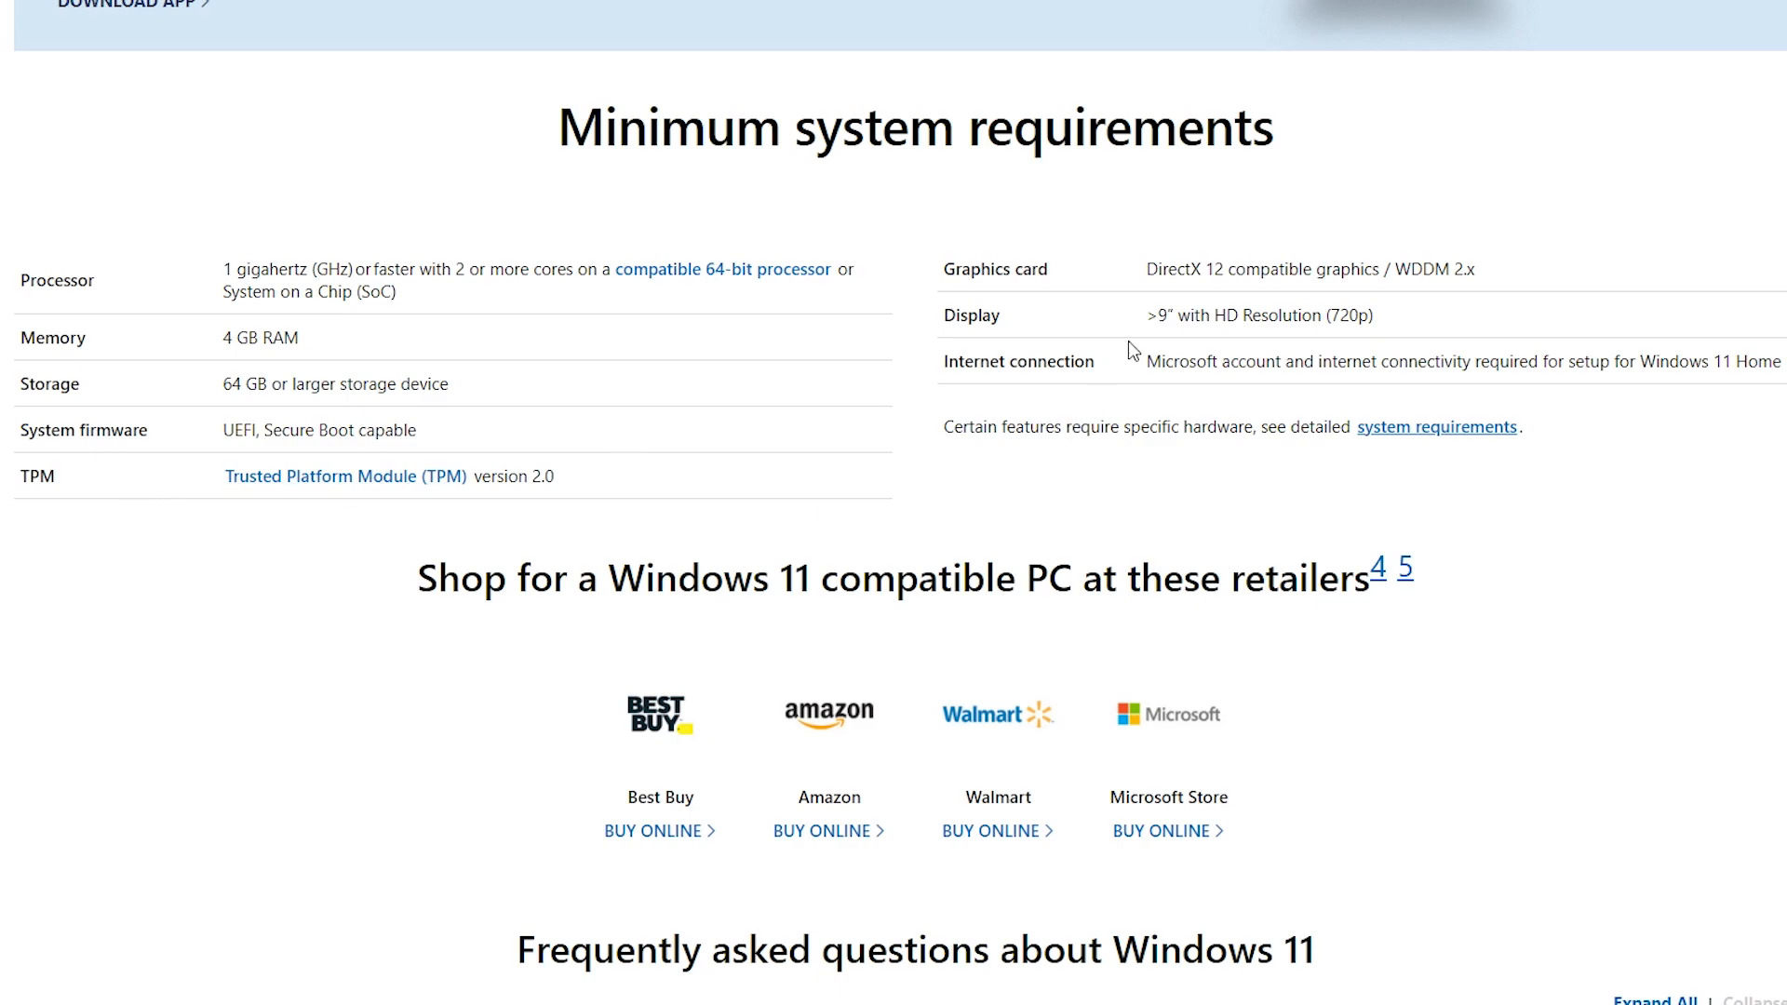
pyautogui.moveTo(1318, 481)
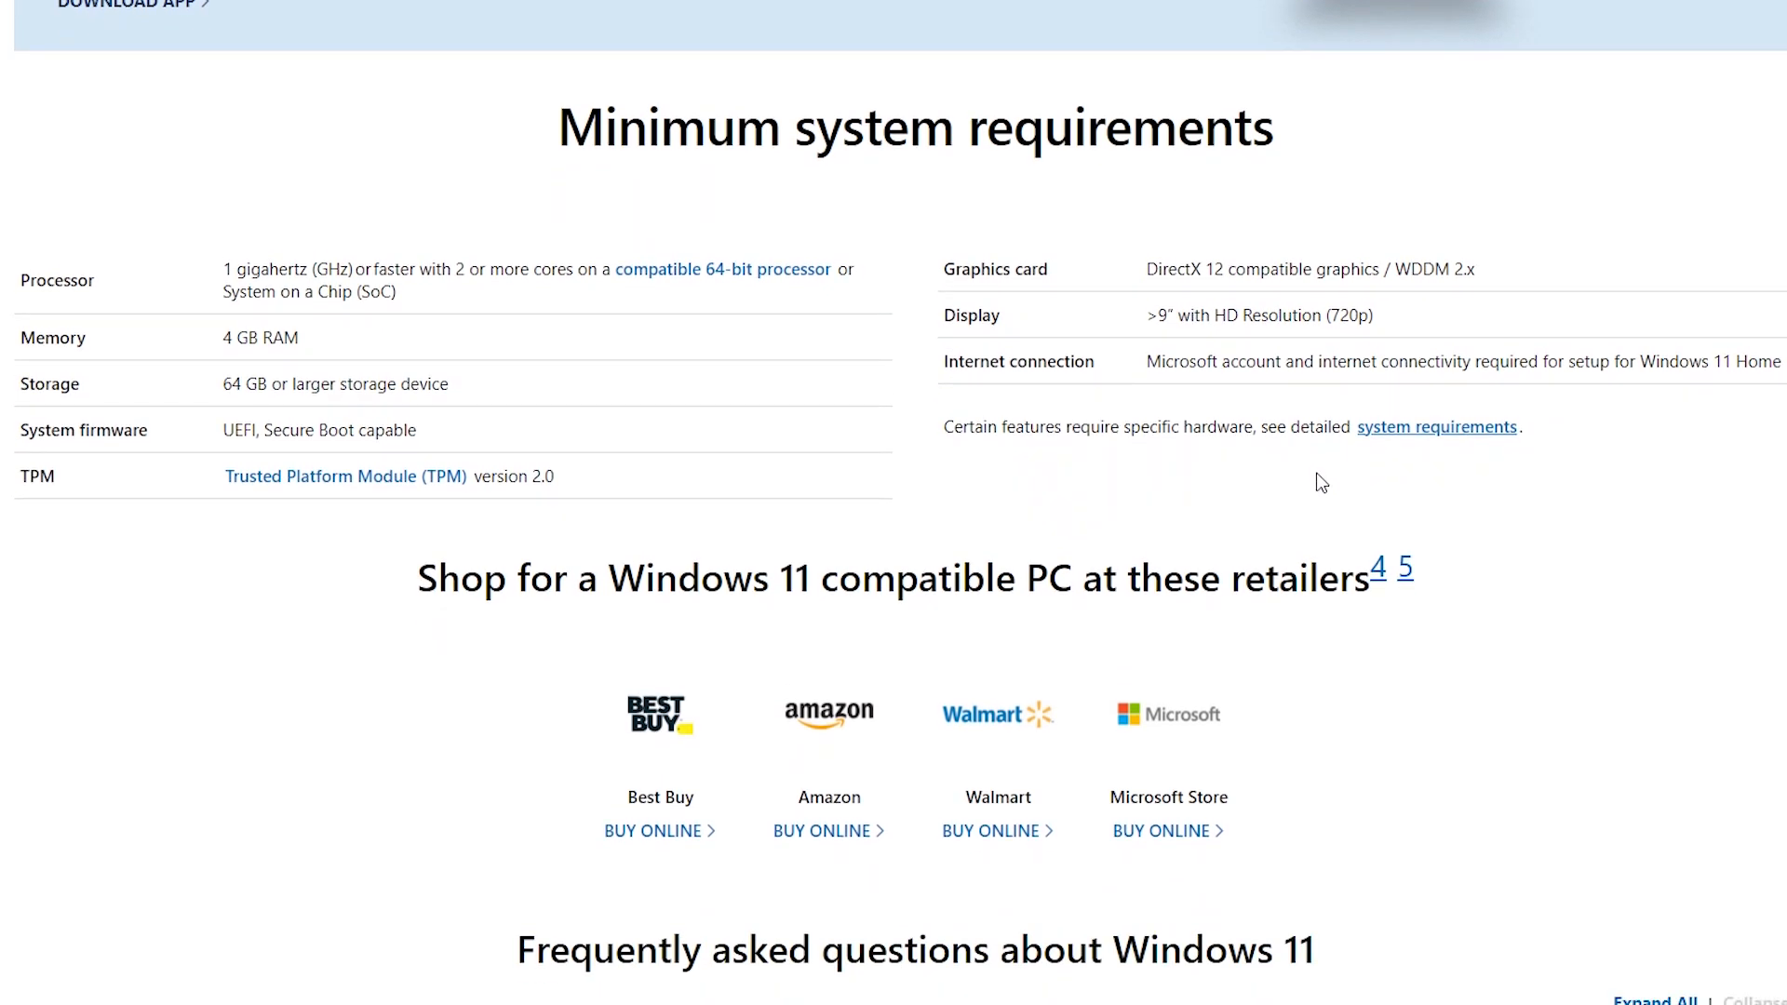
# Download the PC Health Check app from the Check for compatibility section and launch it
pyautogui.scroll(3)
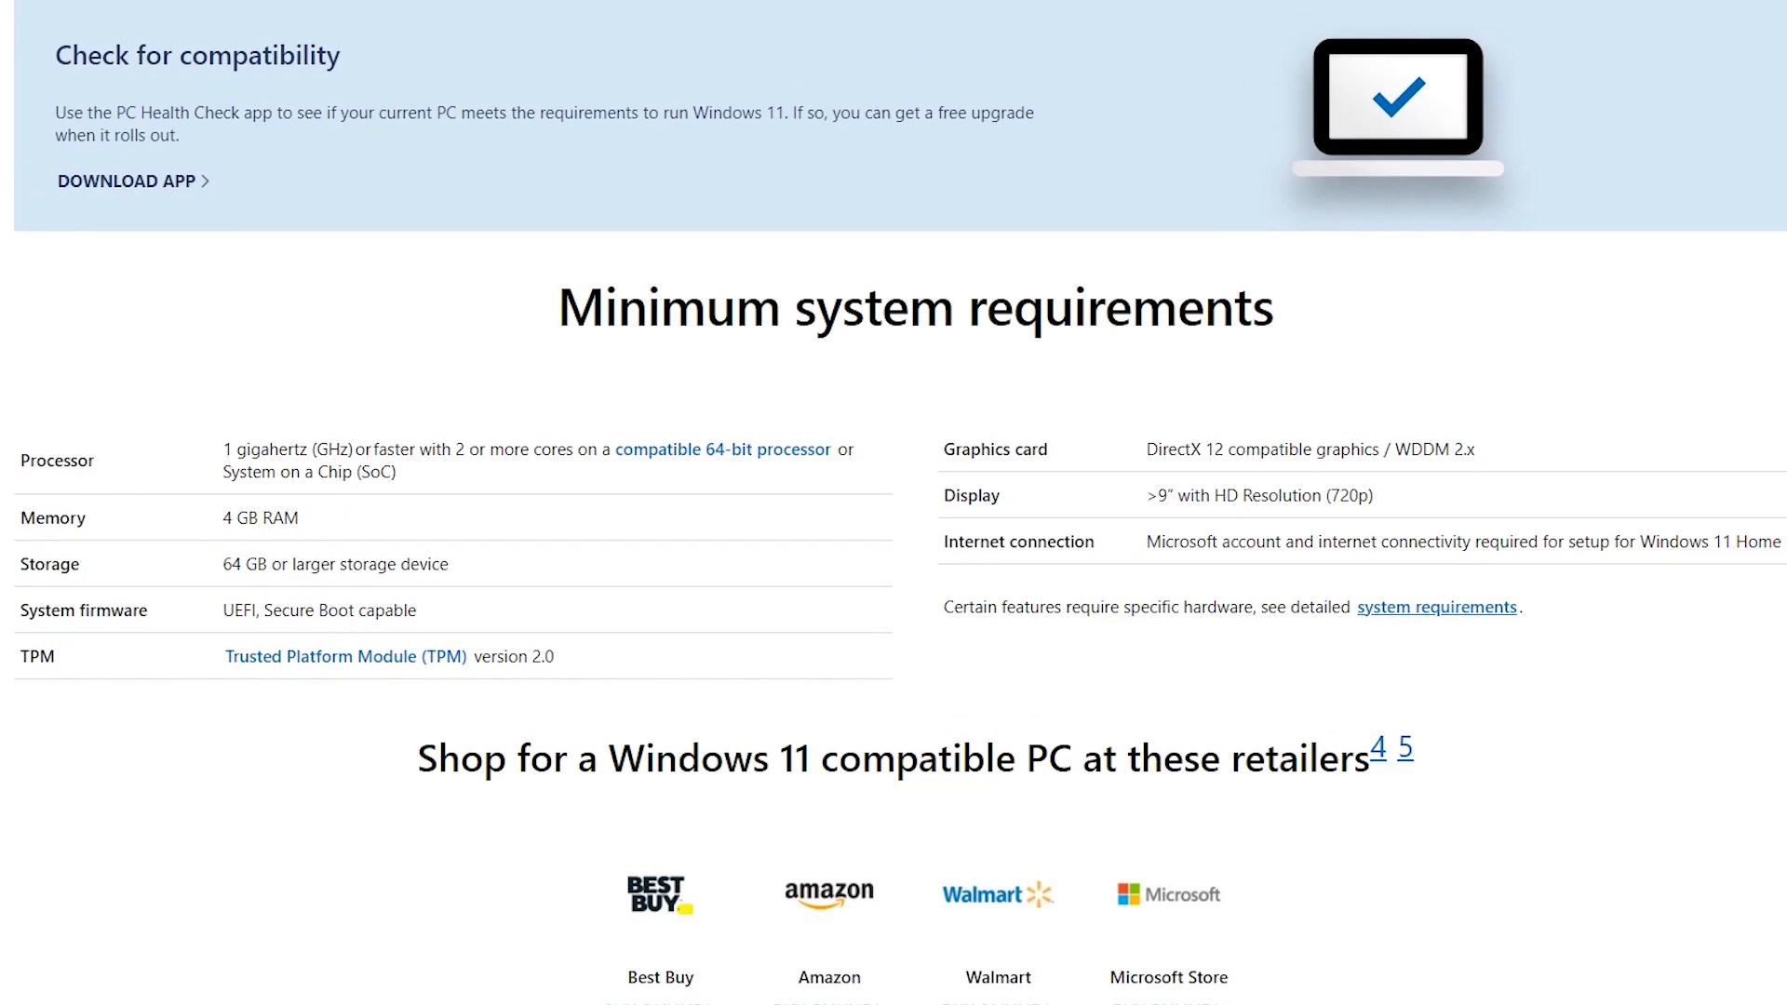
pyautogui.moveTo(1279, 596)
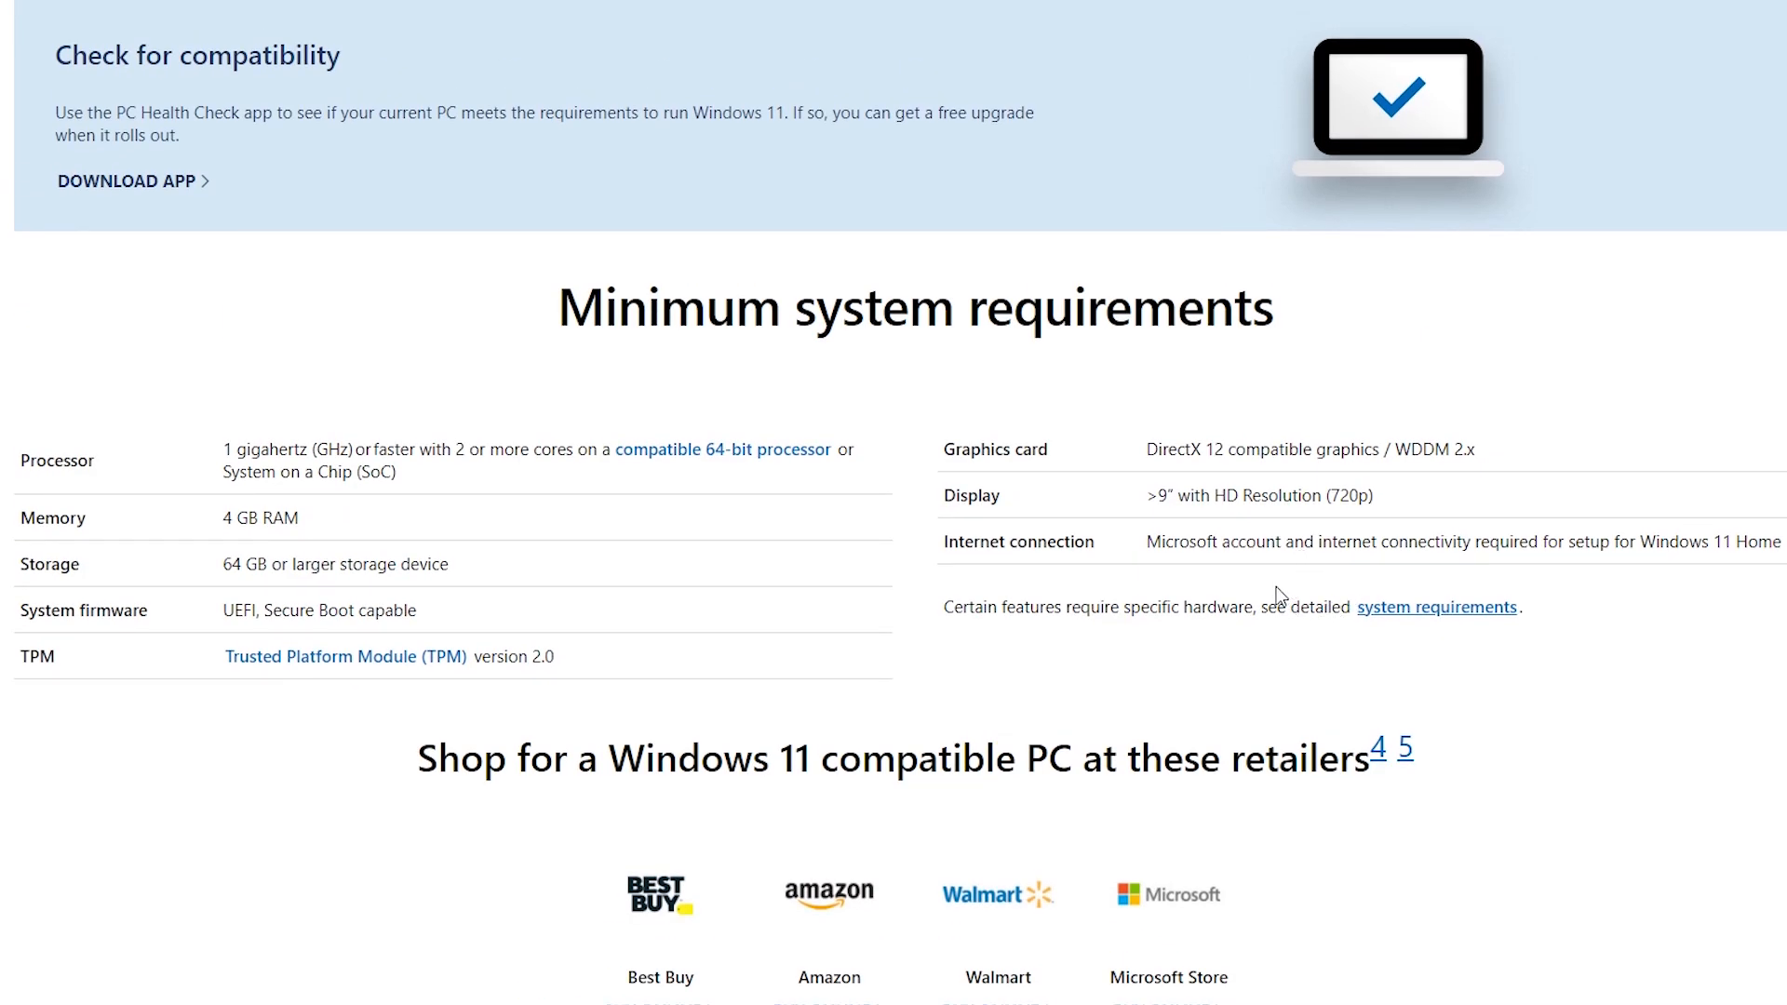
pyautogui.scroll(-3)
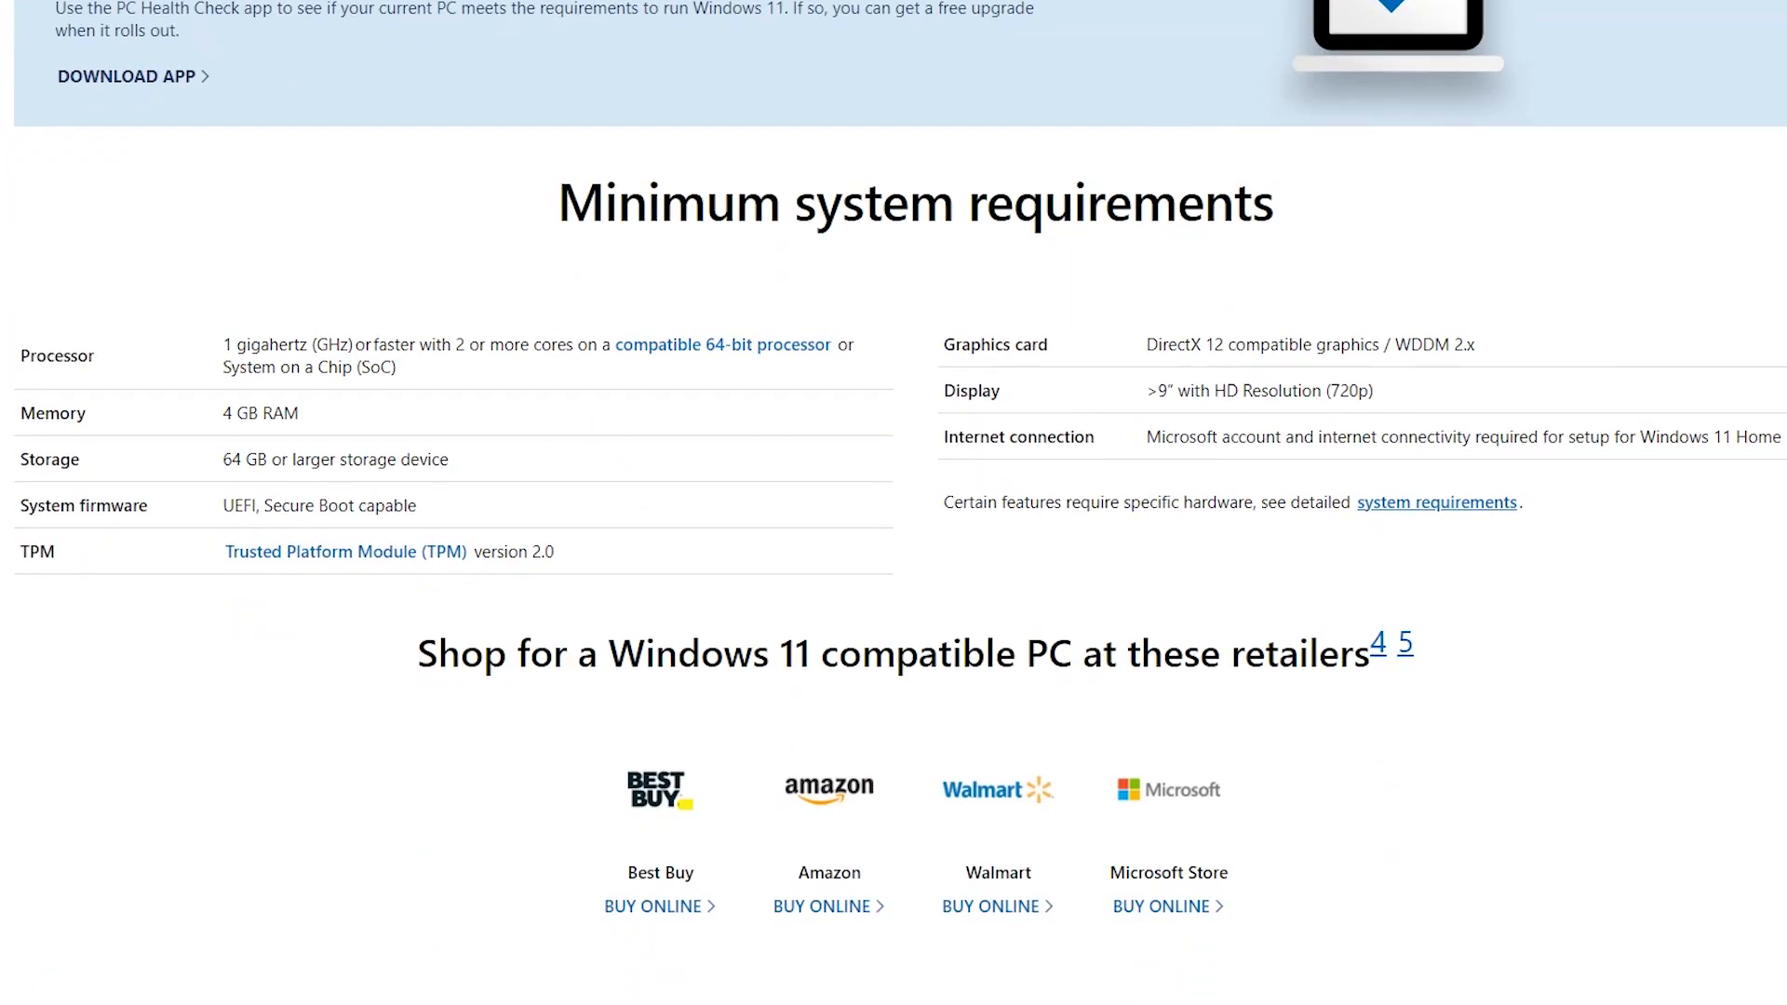
pyautogui.scroll(3)
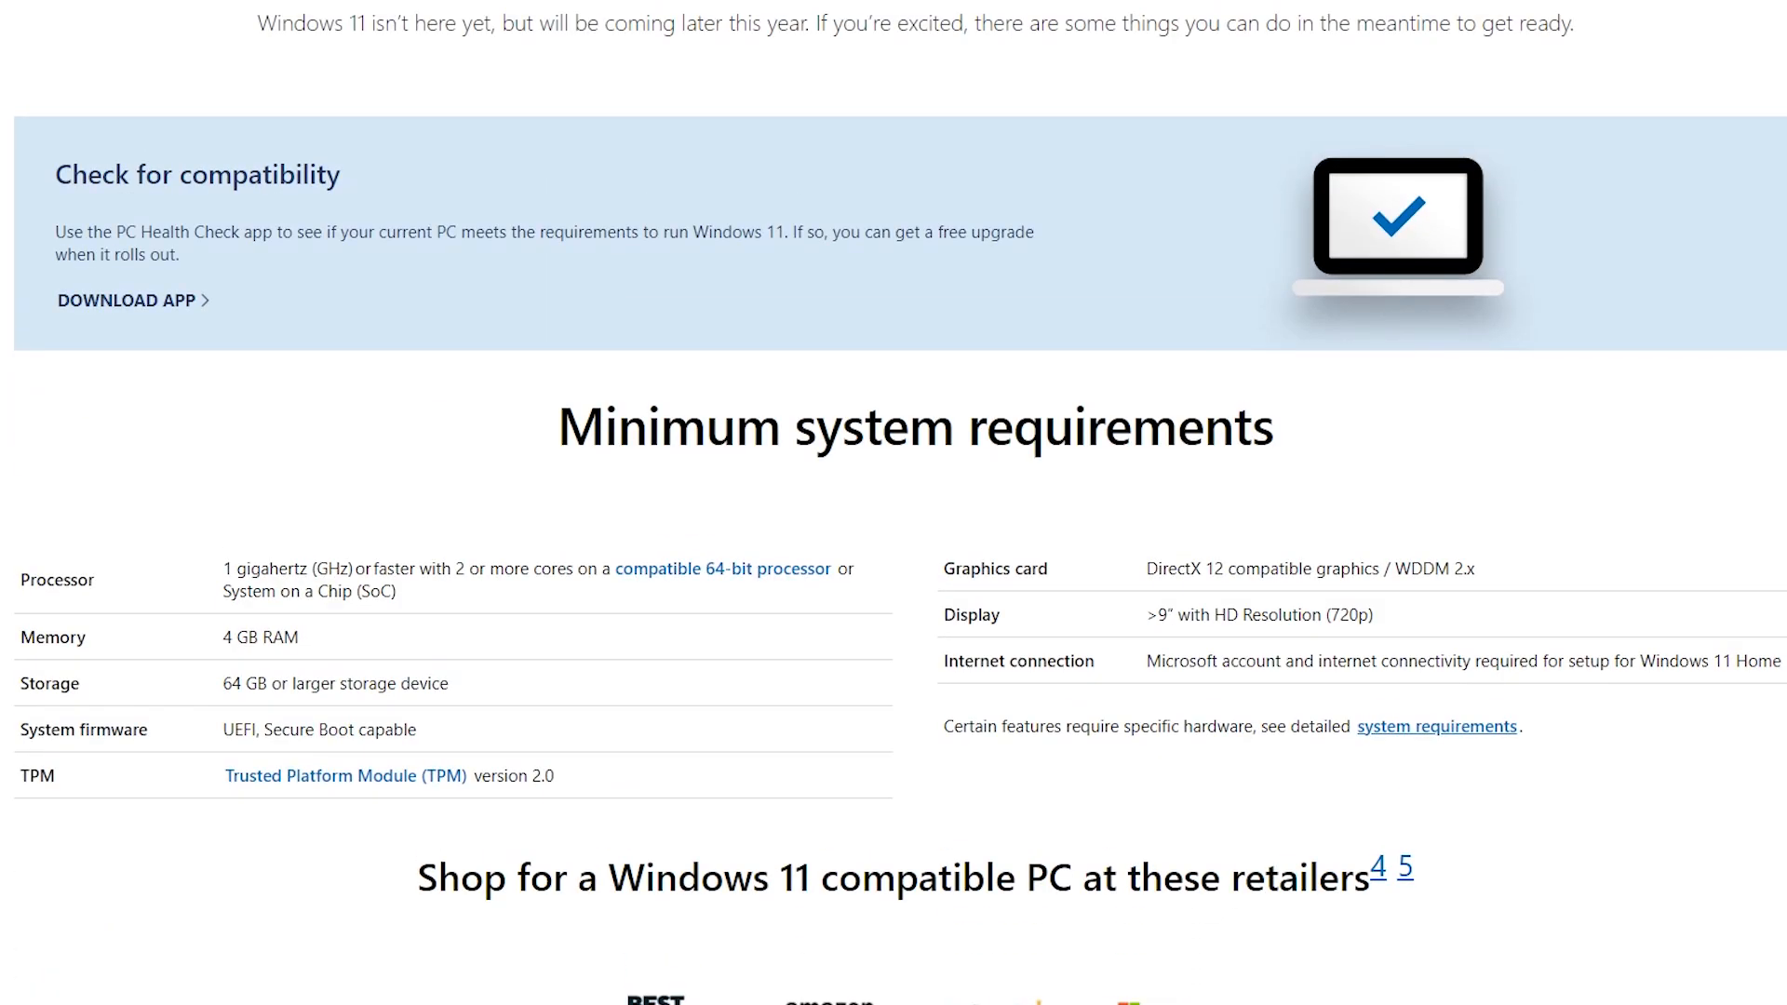
pyautogui.scroll(3)
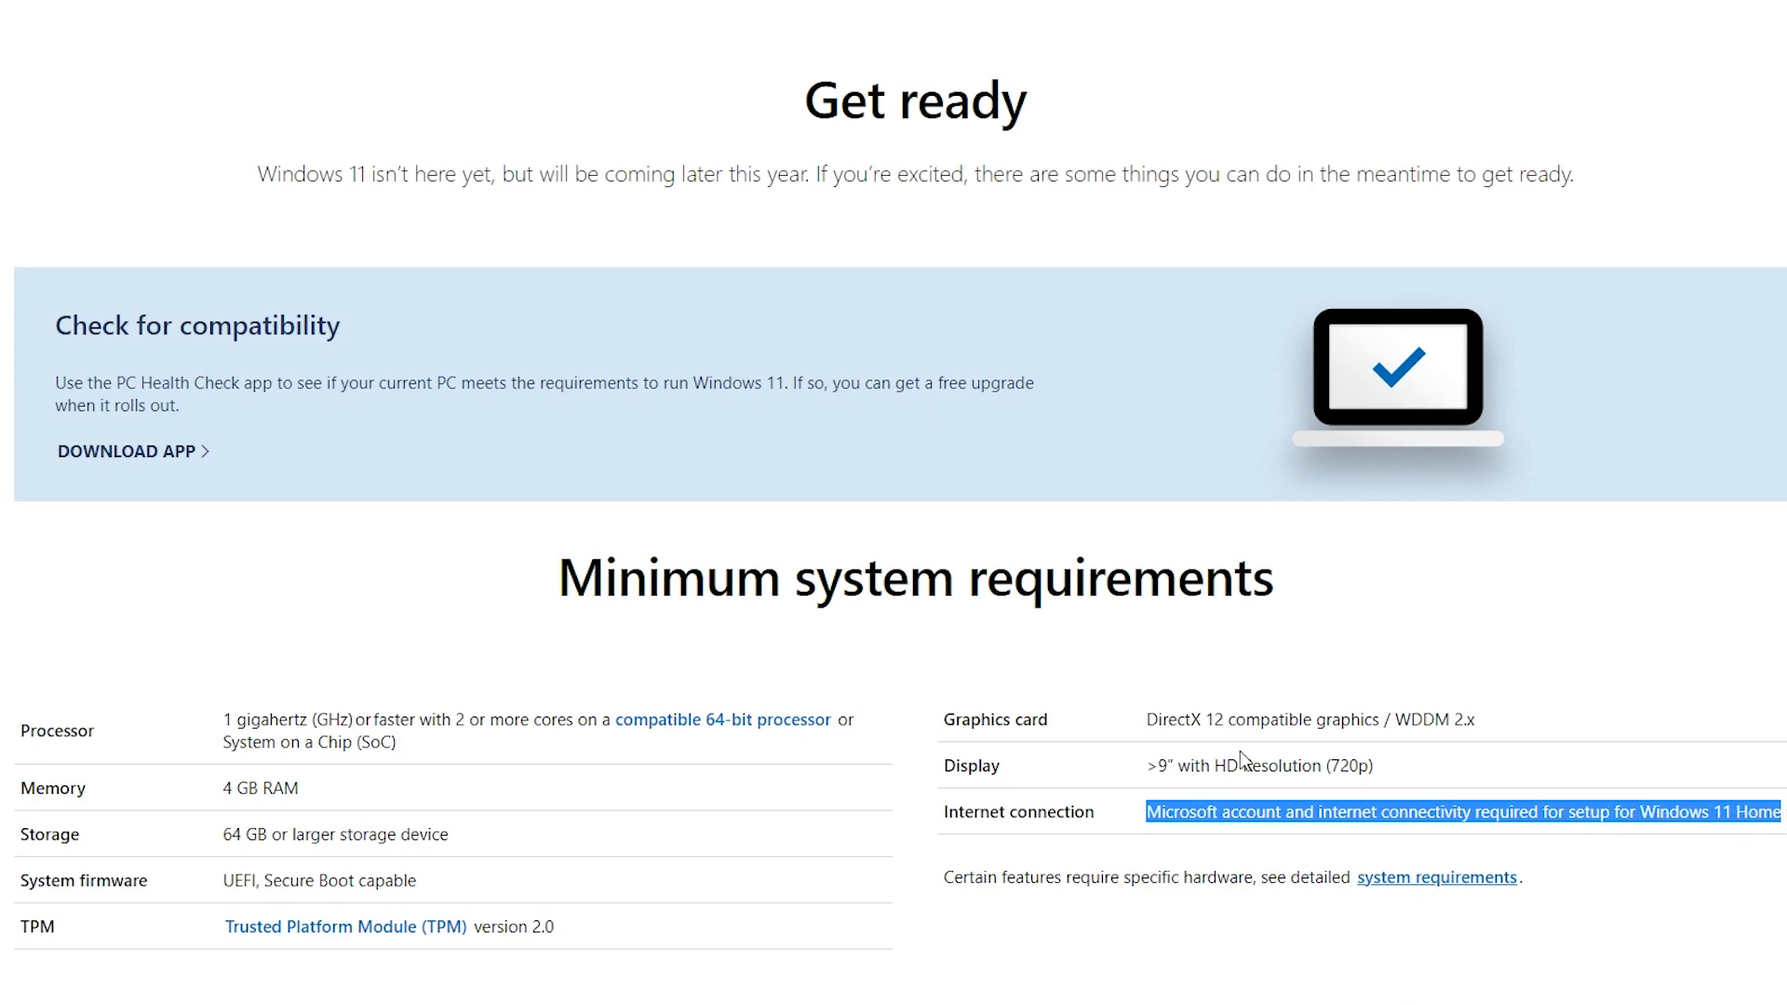
pyautogui.scroll(3)
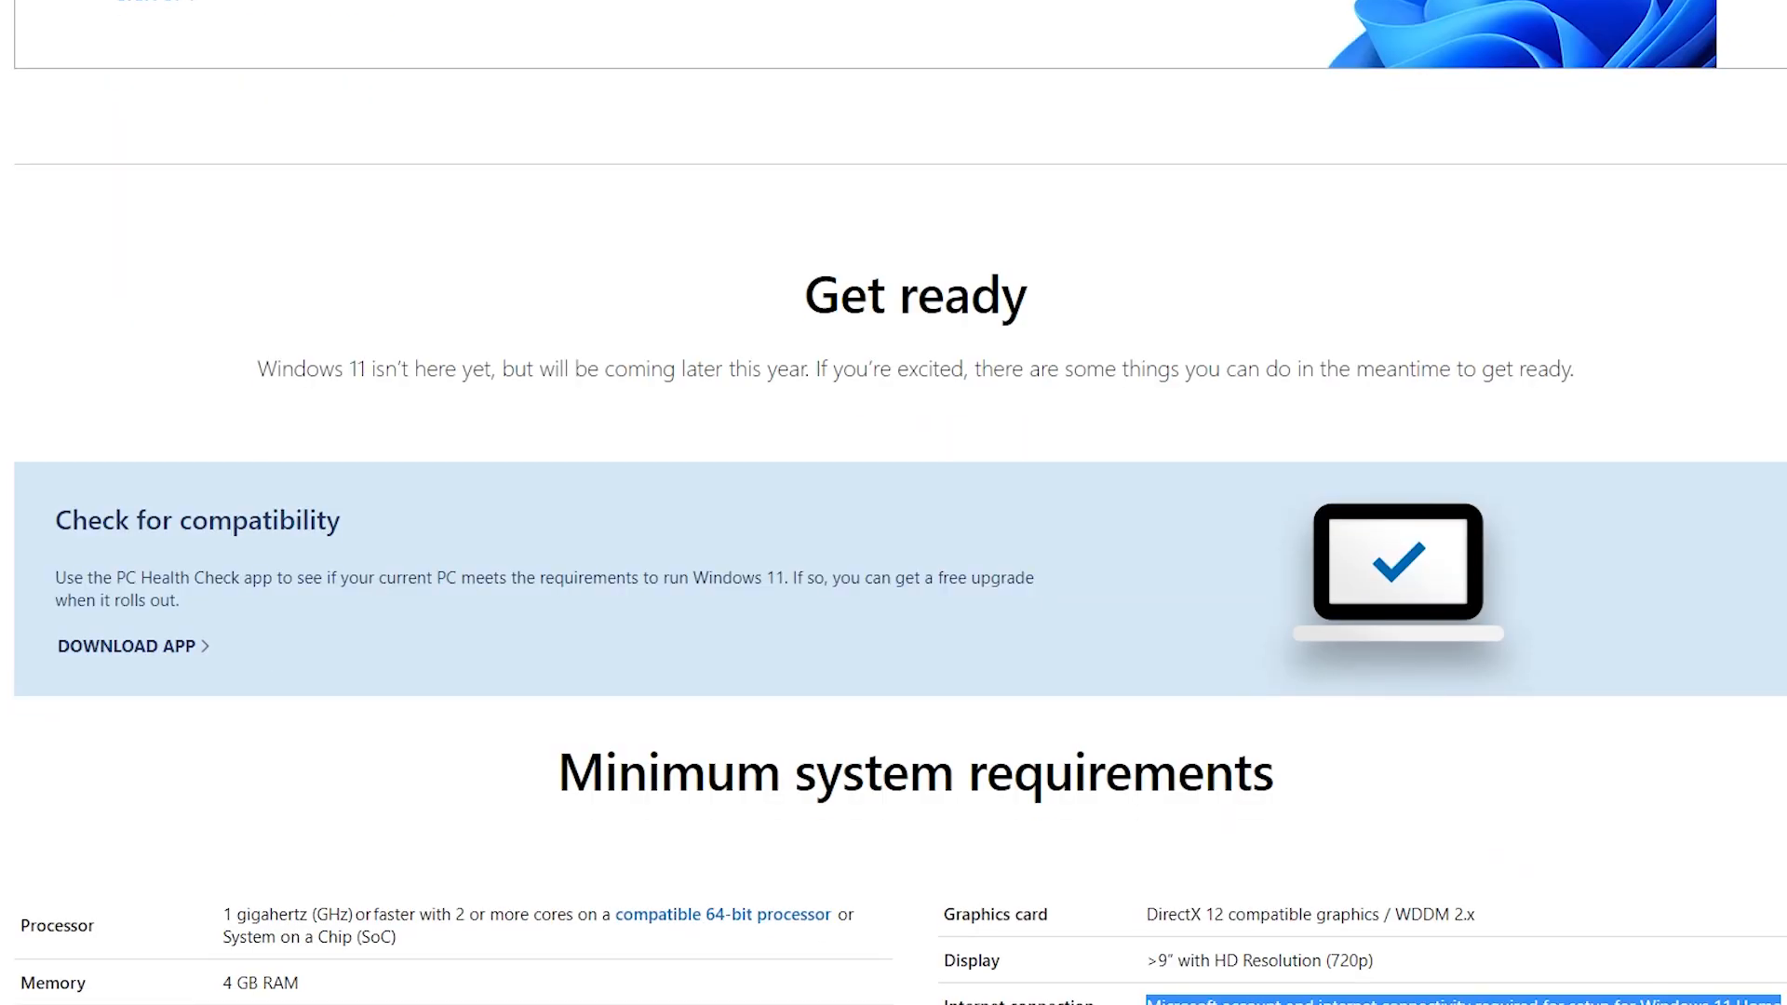
pyautogui.moveTo(765, 349)
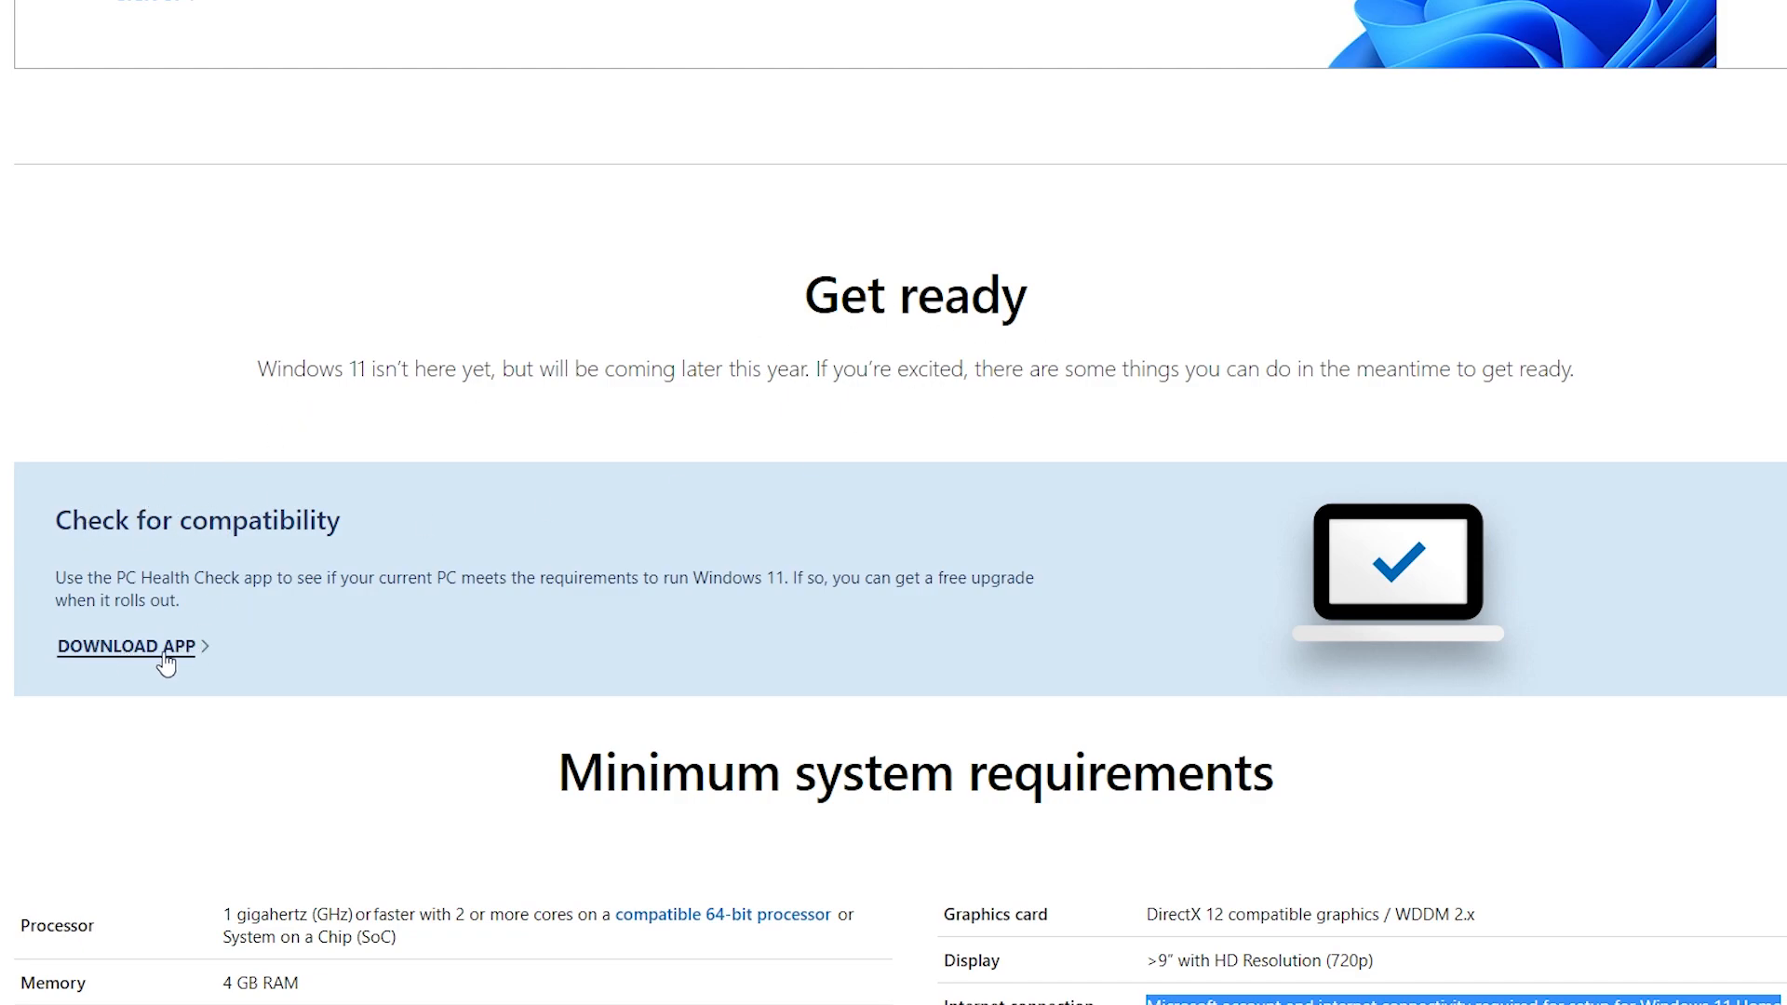
pyautogui.click(128, 646)
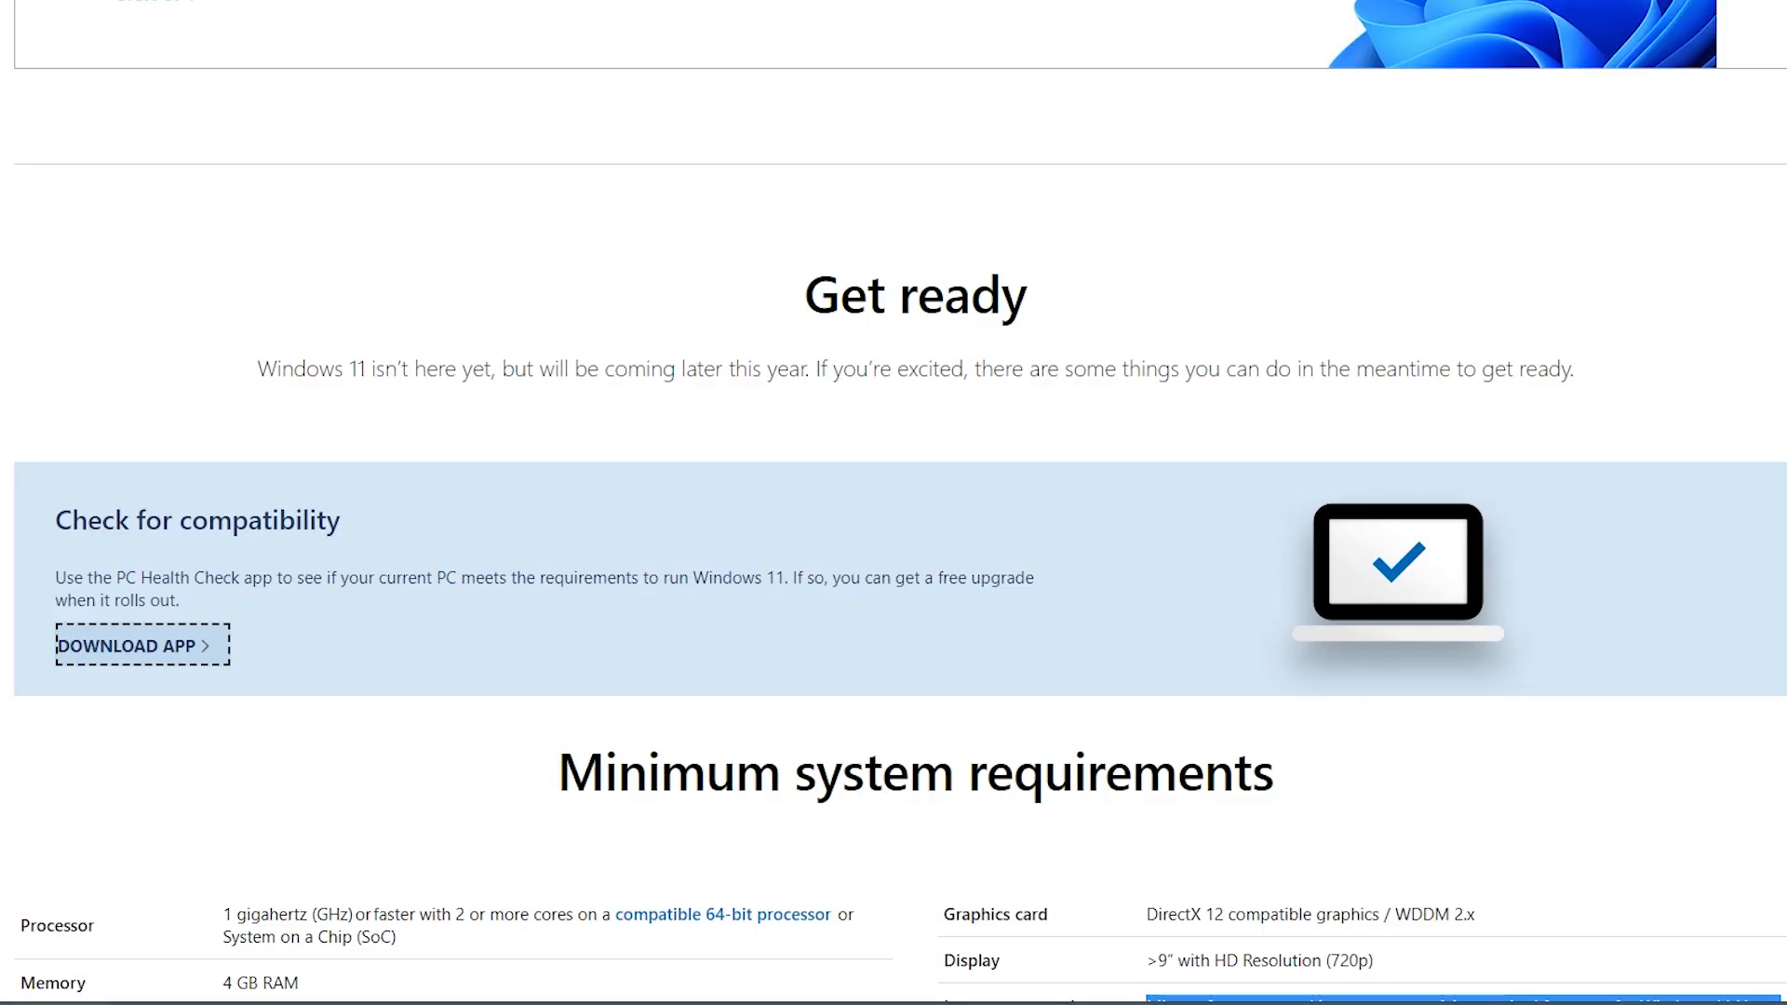
pyautogui.click(134, 646)
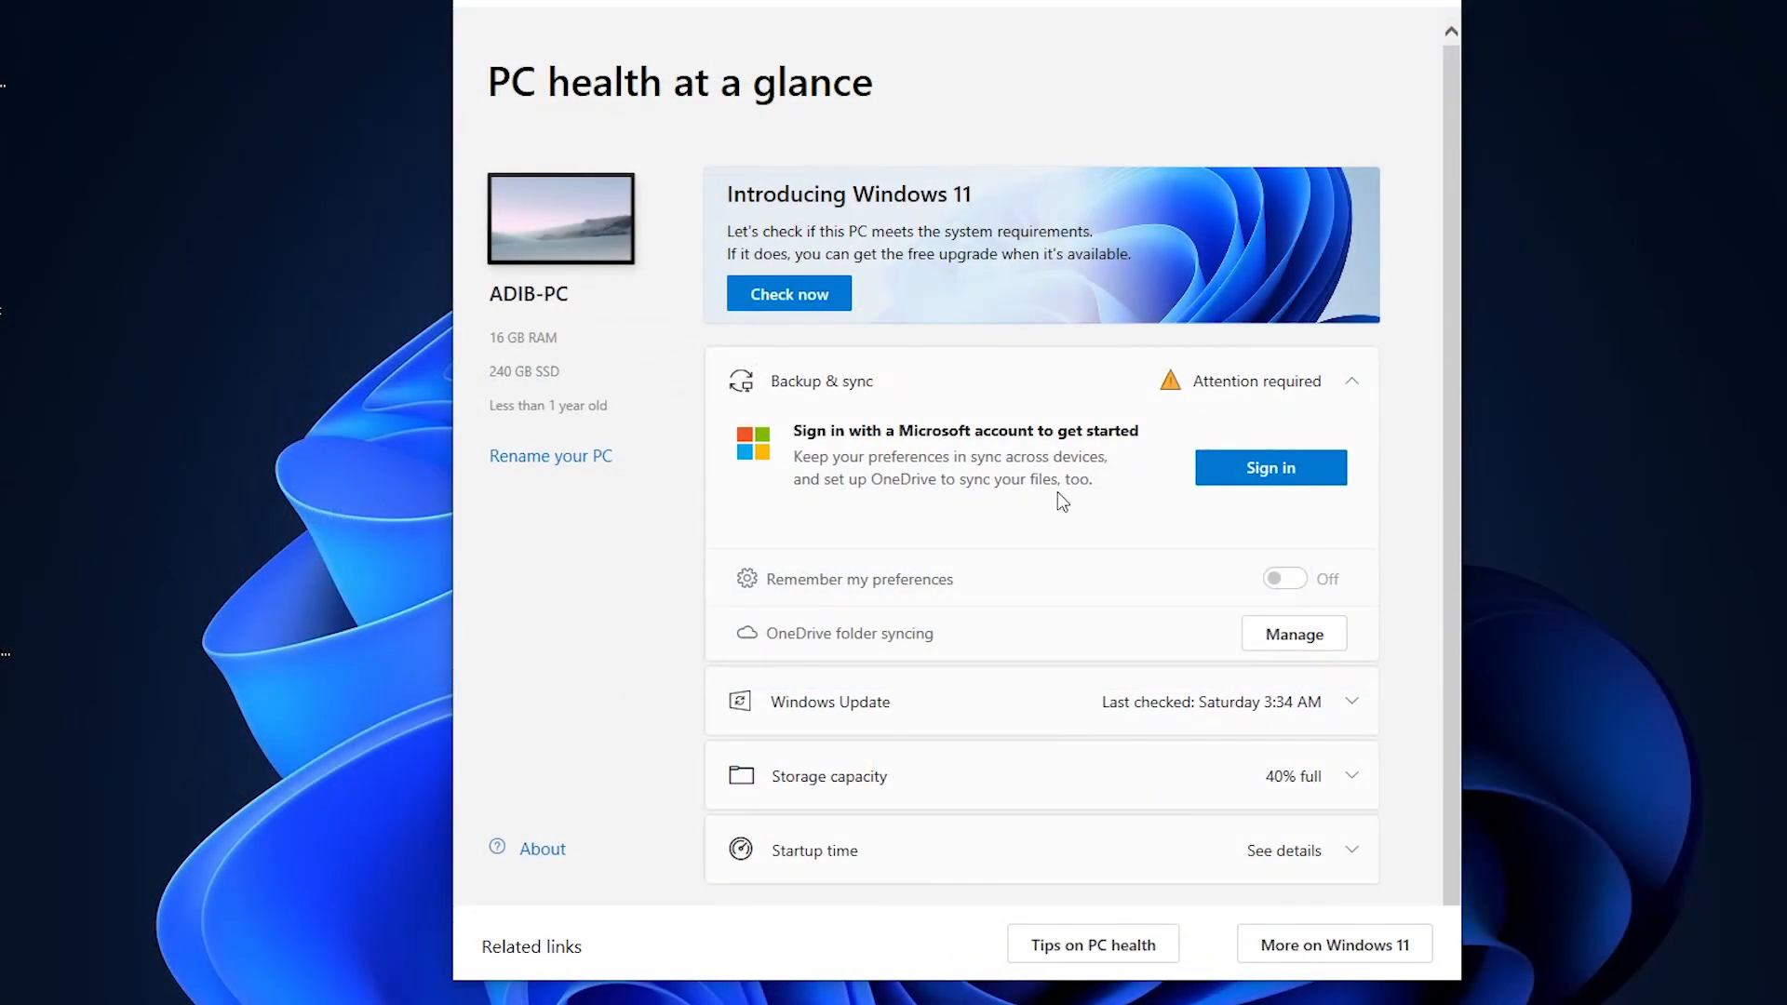
pyautogui.moveTo(789, 292)
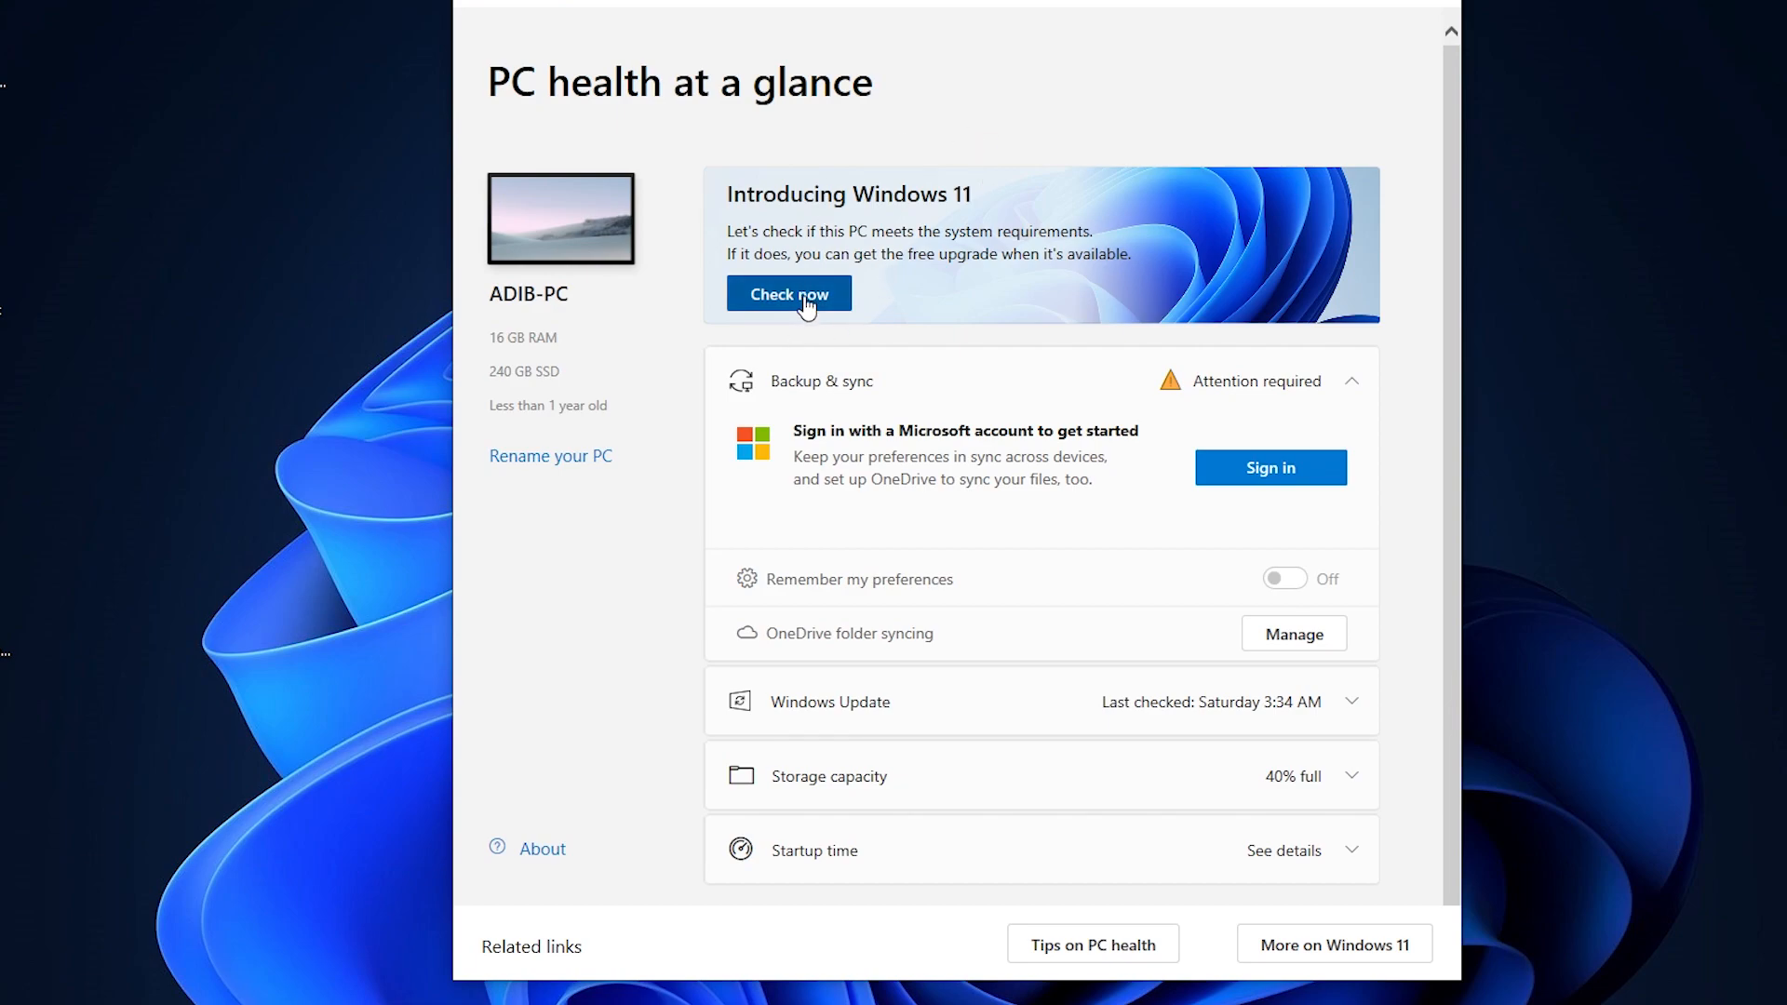
# Run Check now and confirm the result that this PC can run Windows 11
pyautogui.click(789, 292)
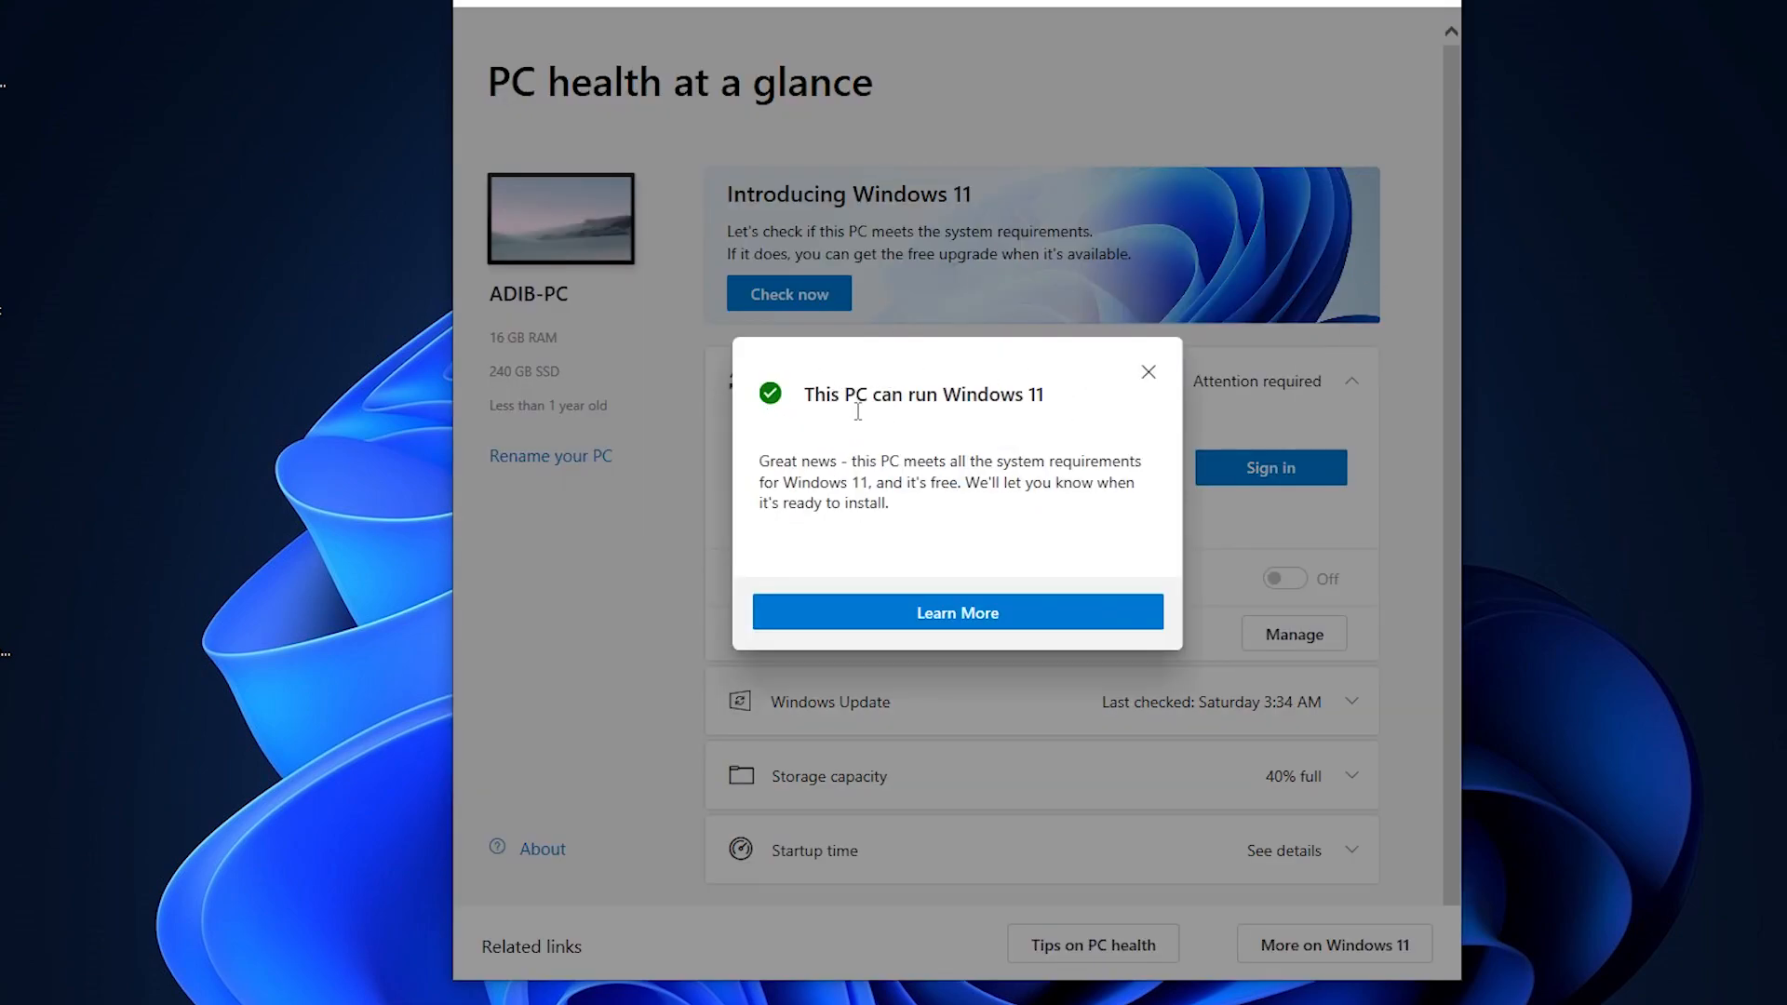
pyautogui.moveTo(1054, 435)
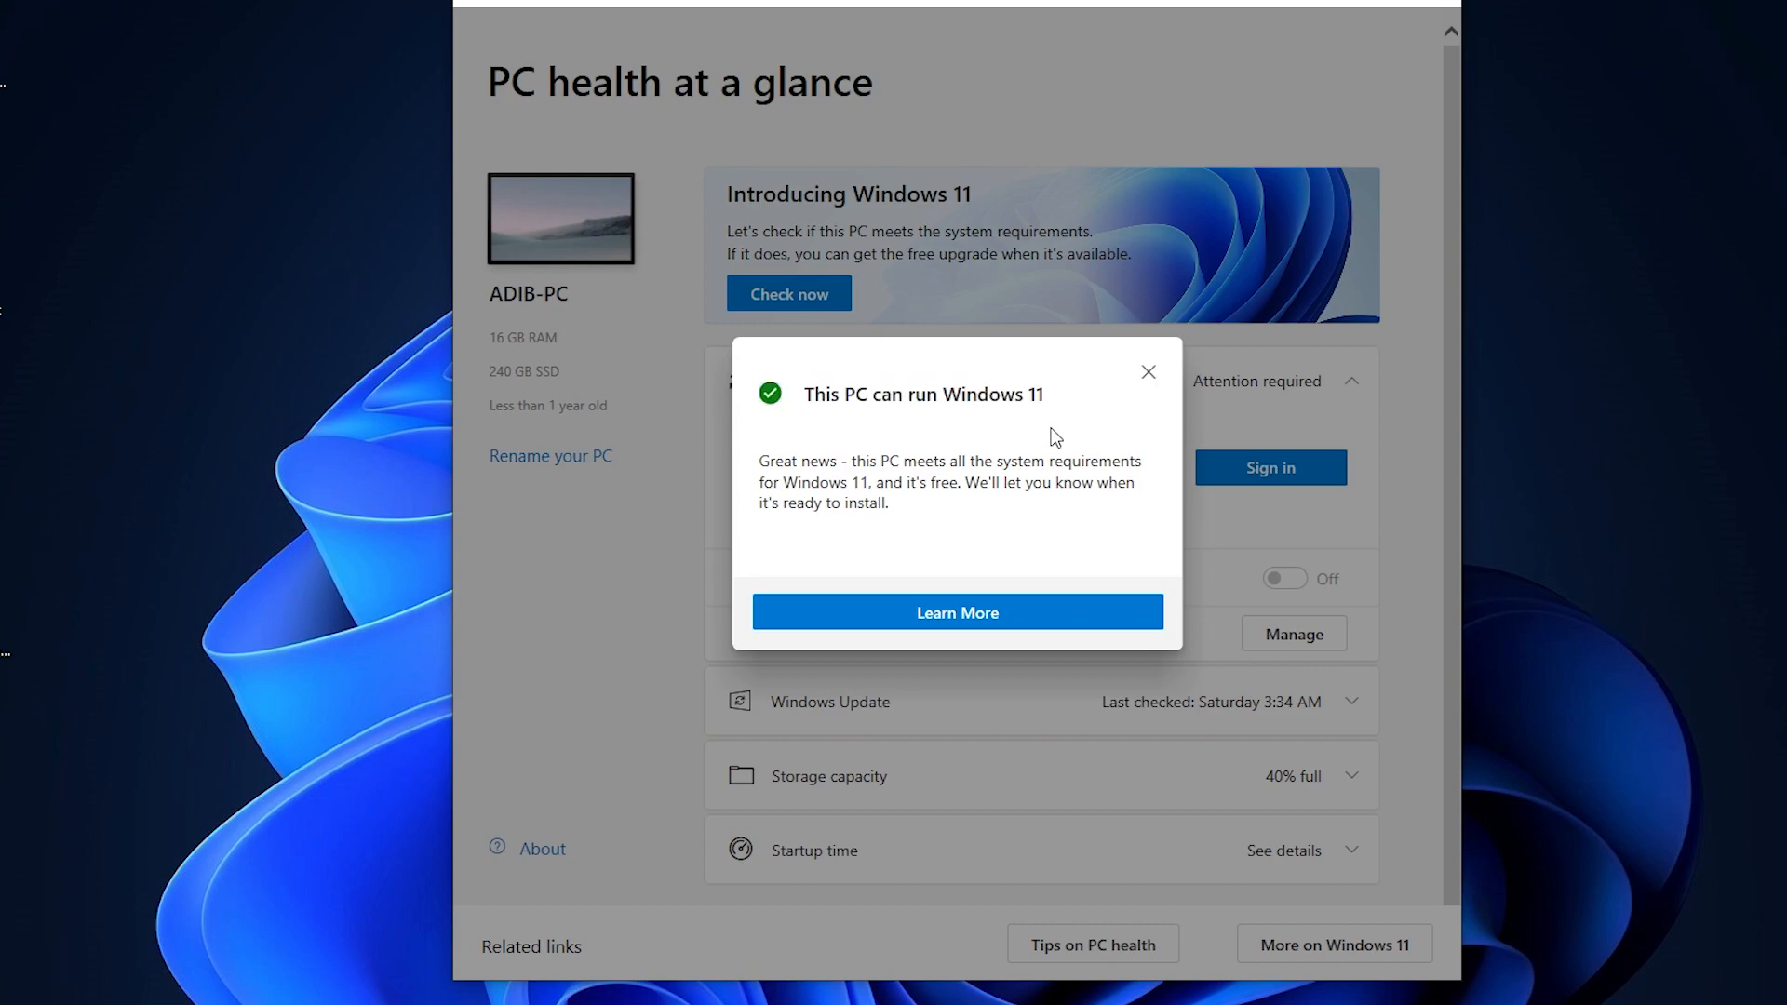
pyautogui.moveTo(827, 397)
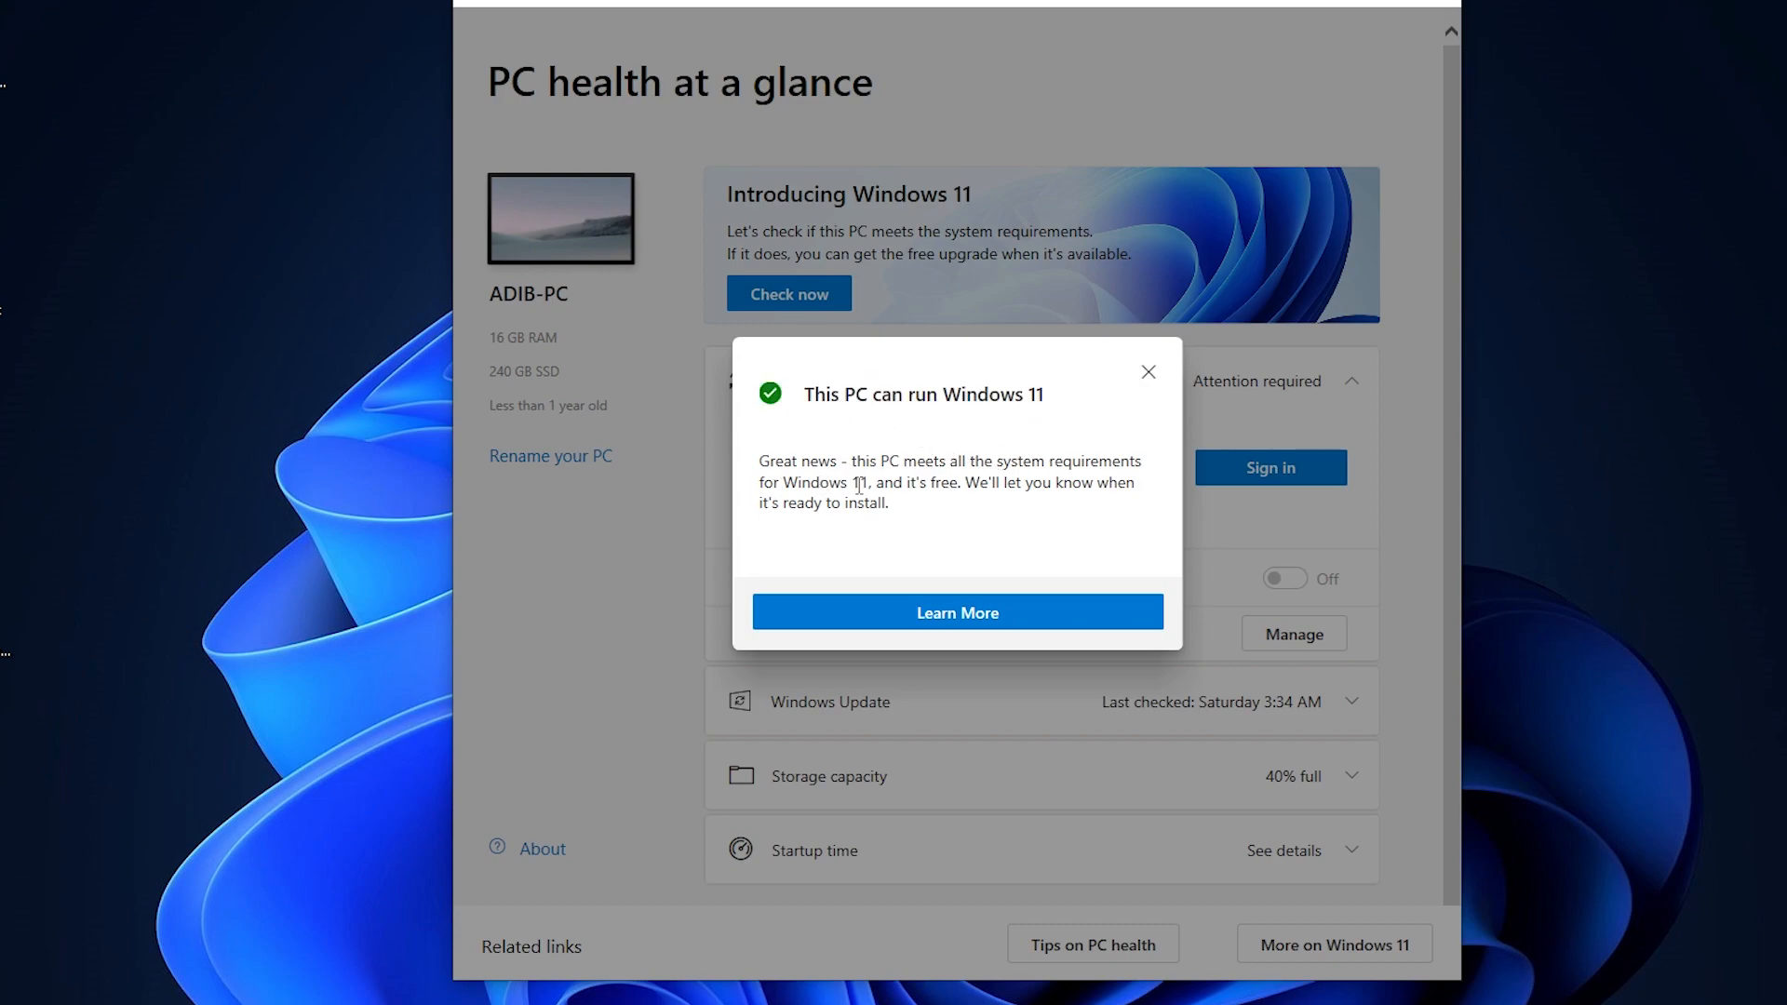
pyautogui.moveTo(1219, 307)
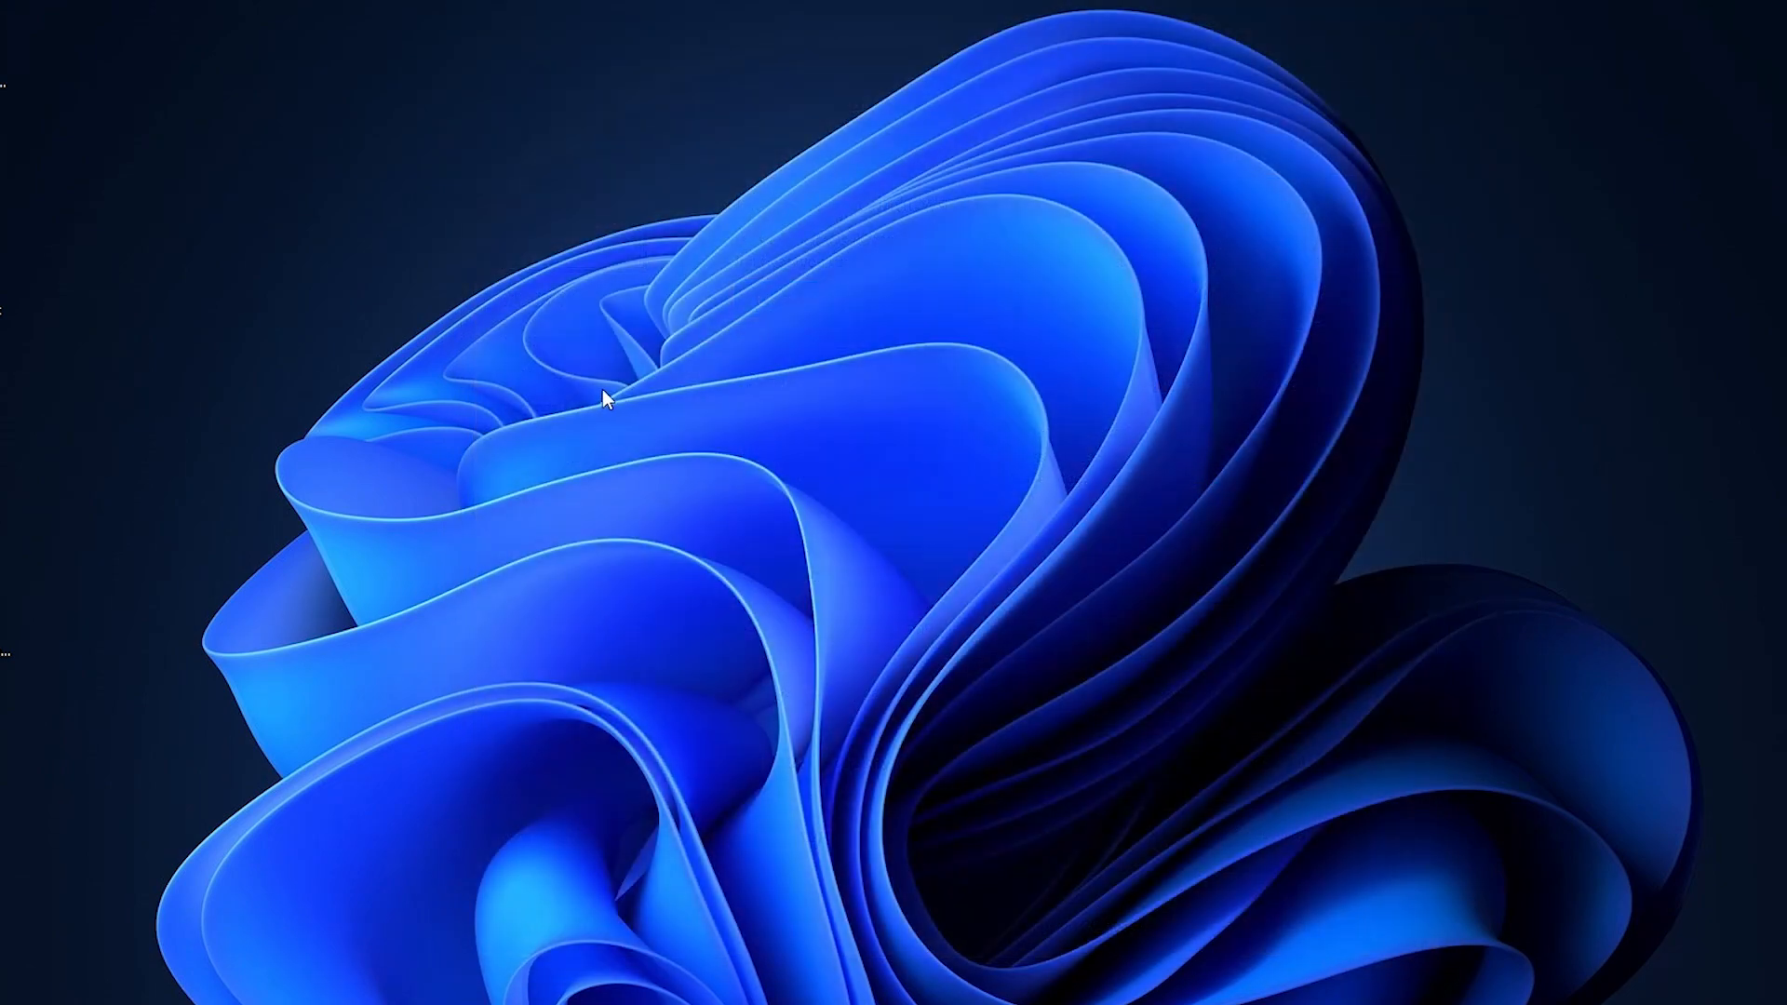
pyautogui.moveTo(664, 471)
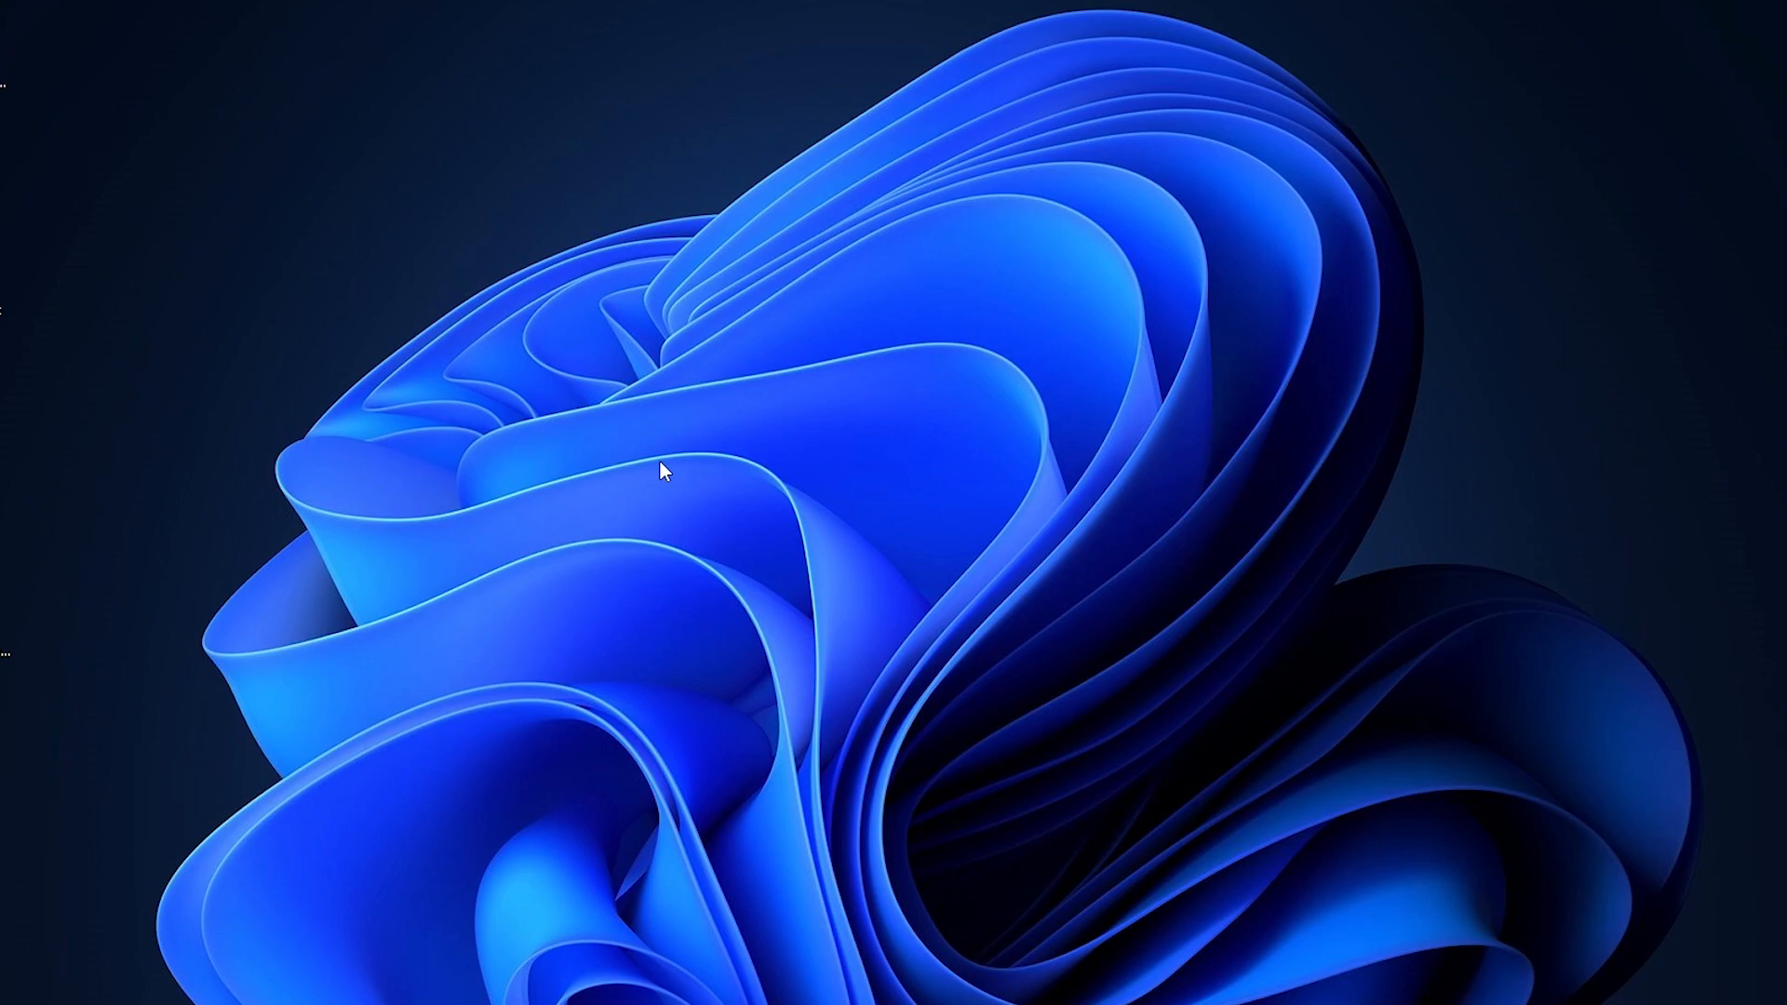